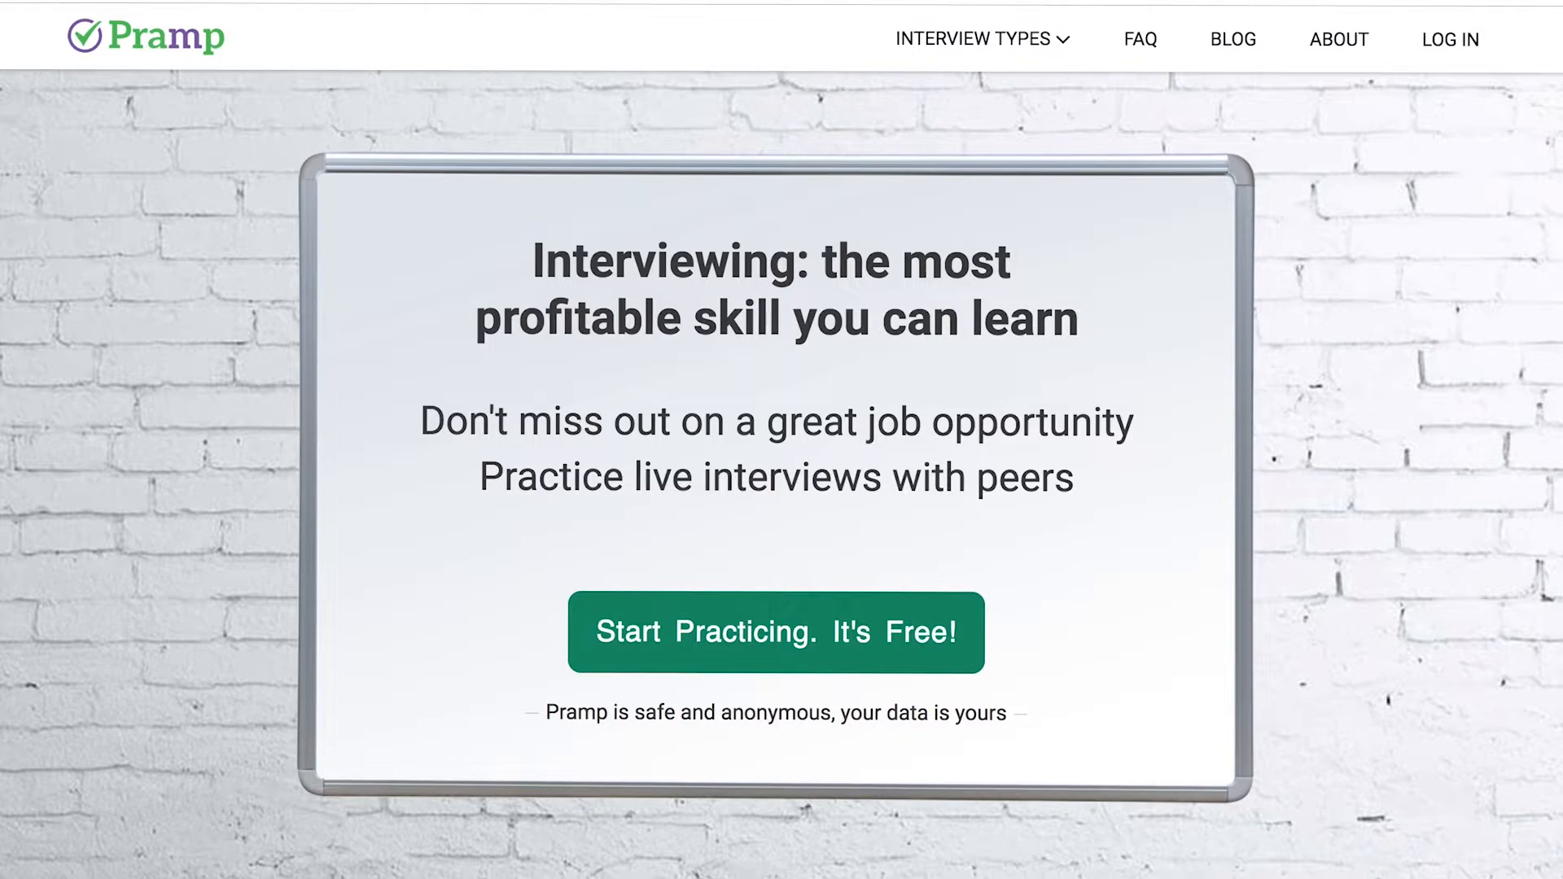
# Scroll down the Pramp page and expand the INTERVIEW TYPES list in the top navigation.
pyautogui.scroll(-3)
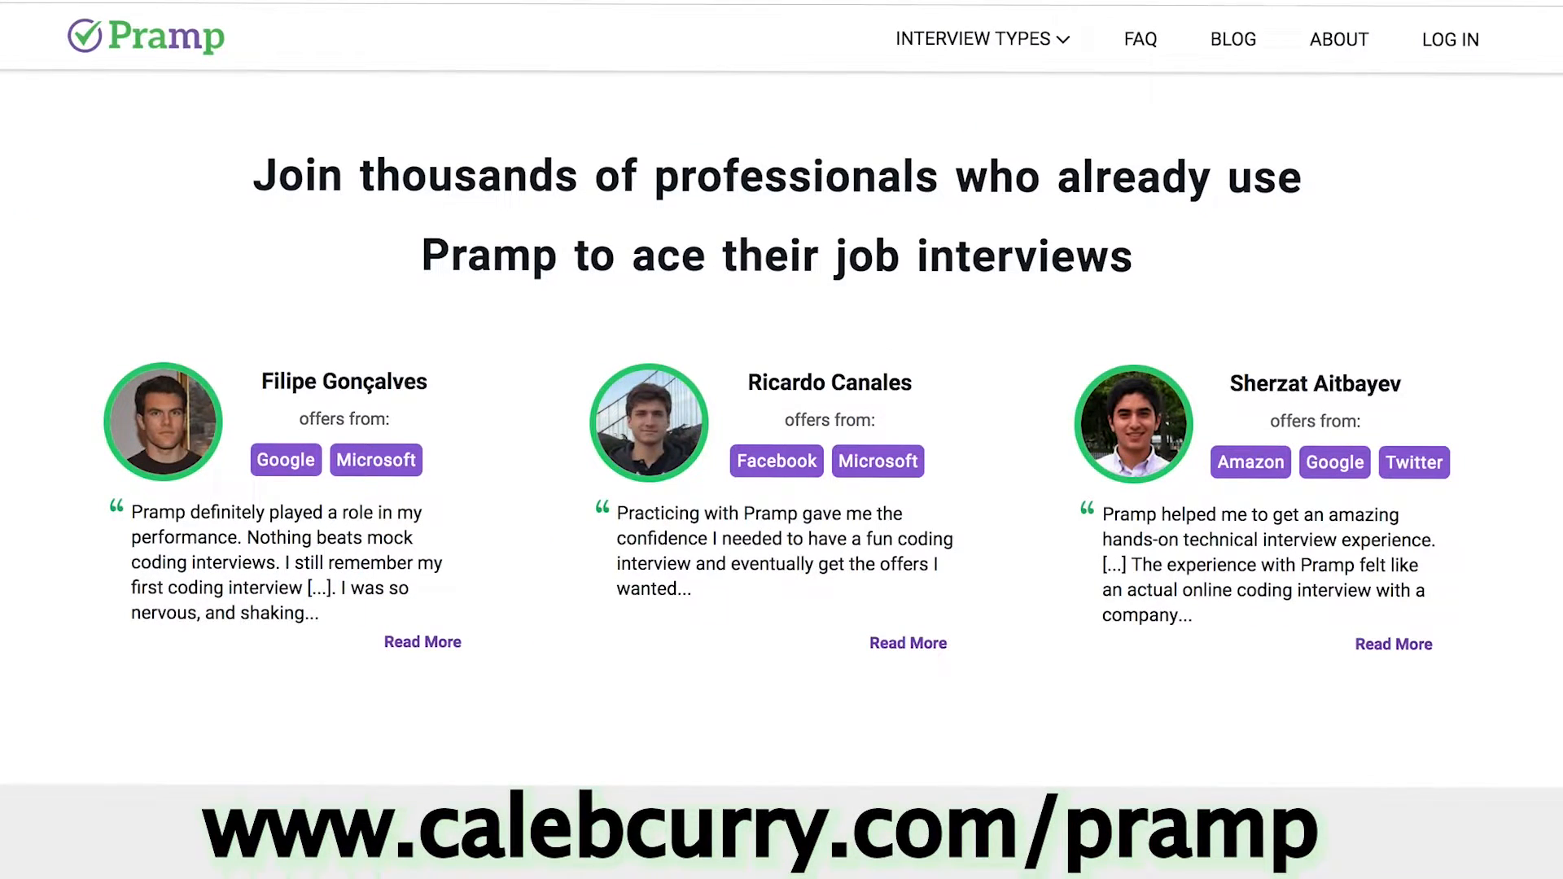
pyautogui.scroll(-3)
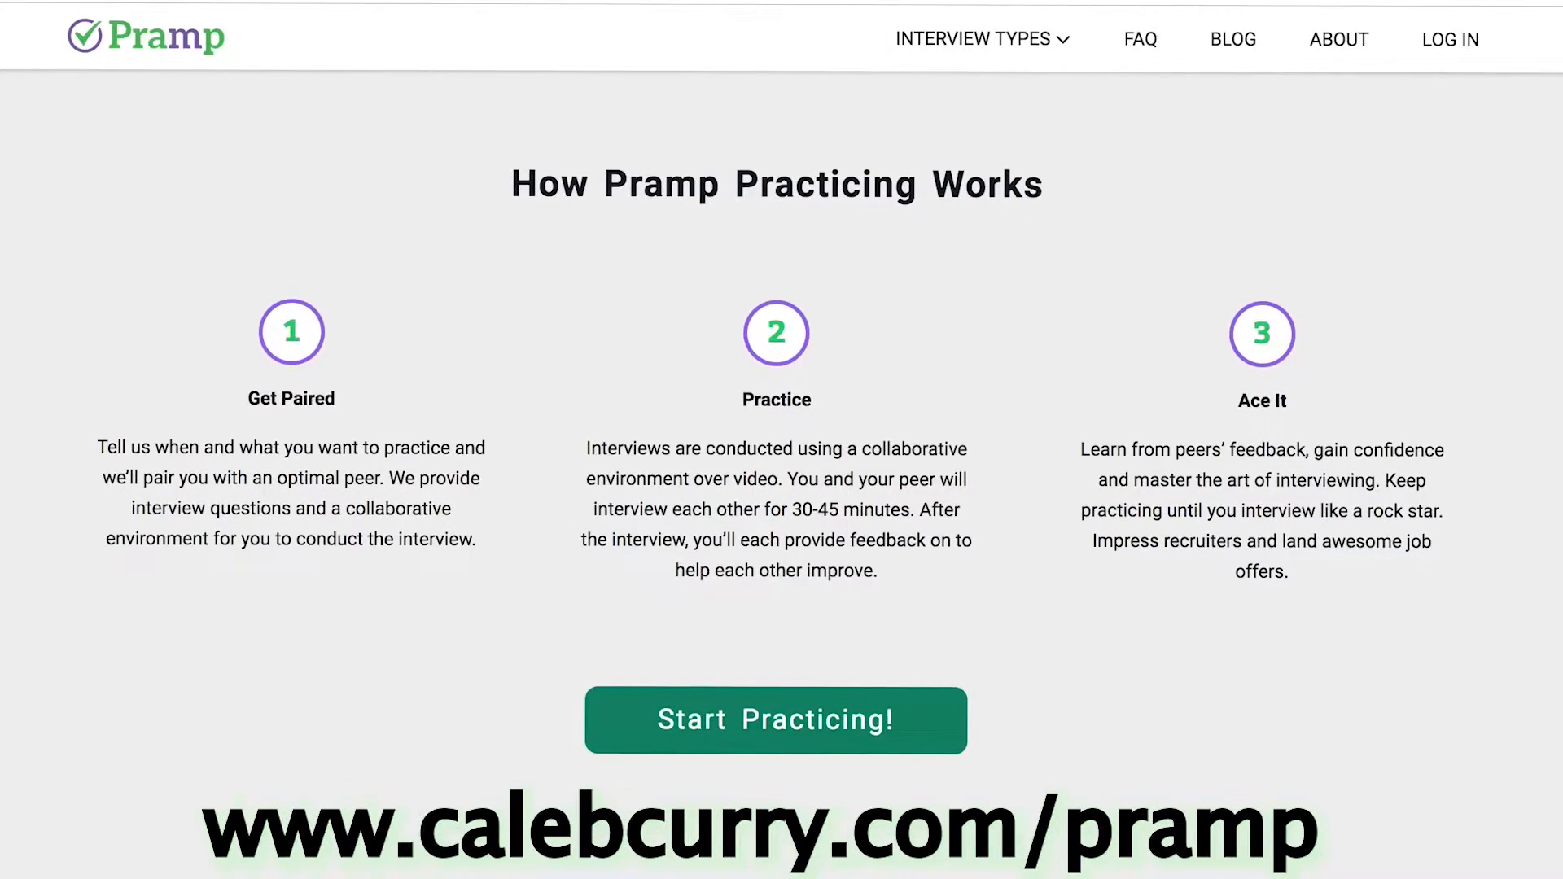
pyautogui.scroll(-3)
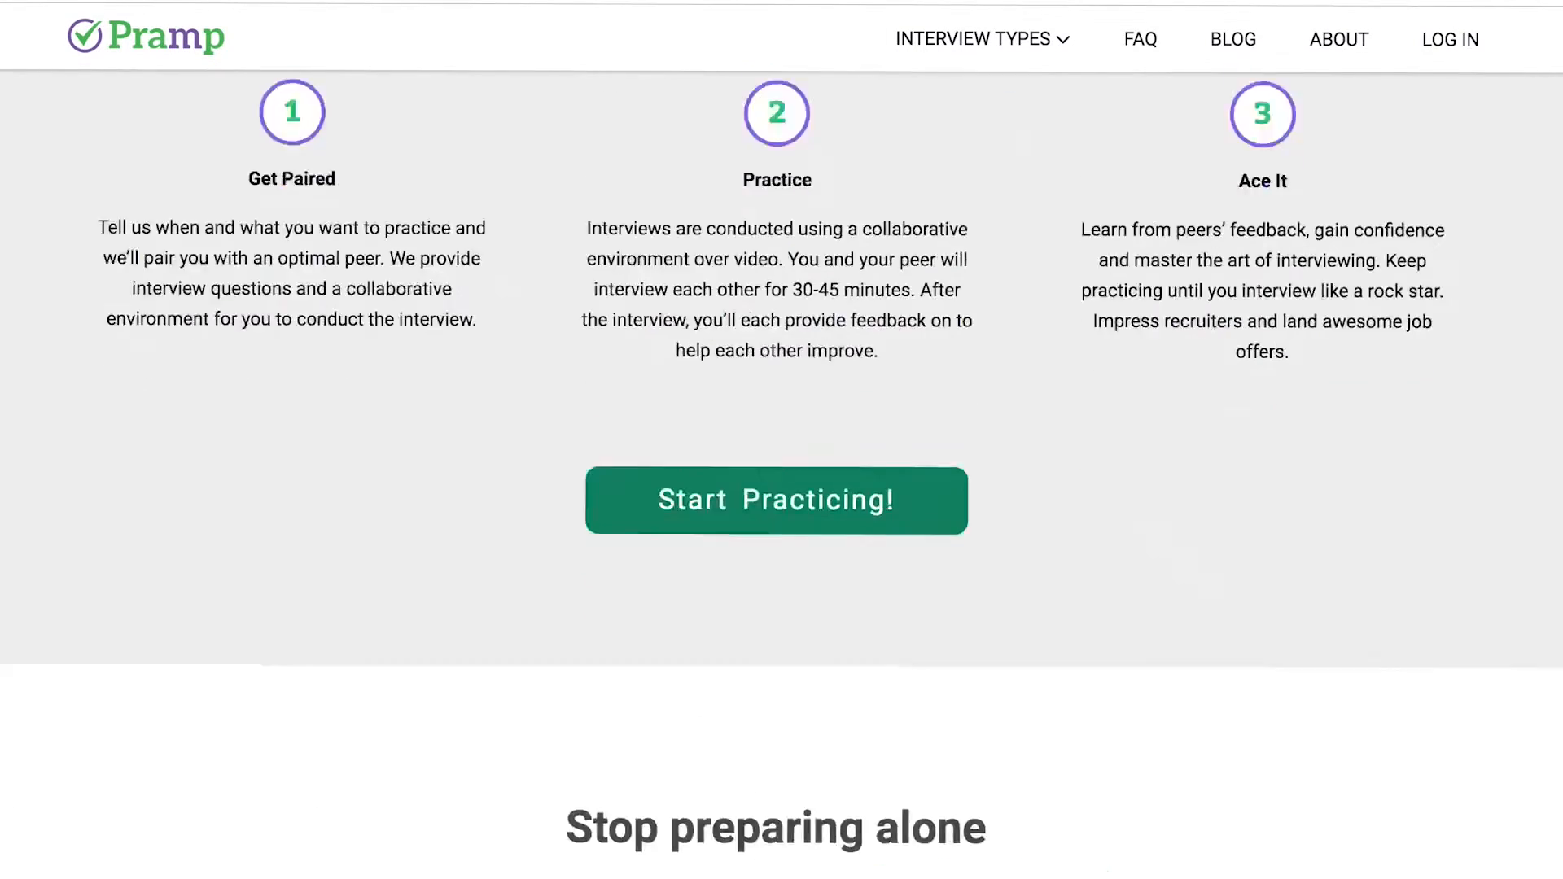
pyautogui.scroll(-3)
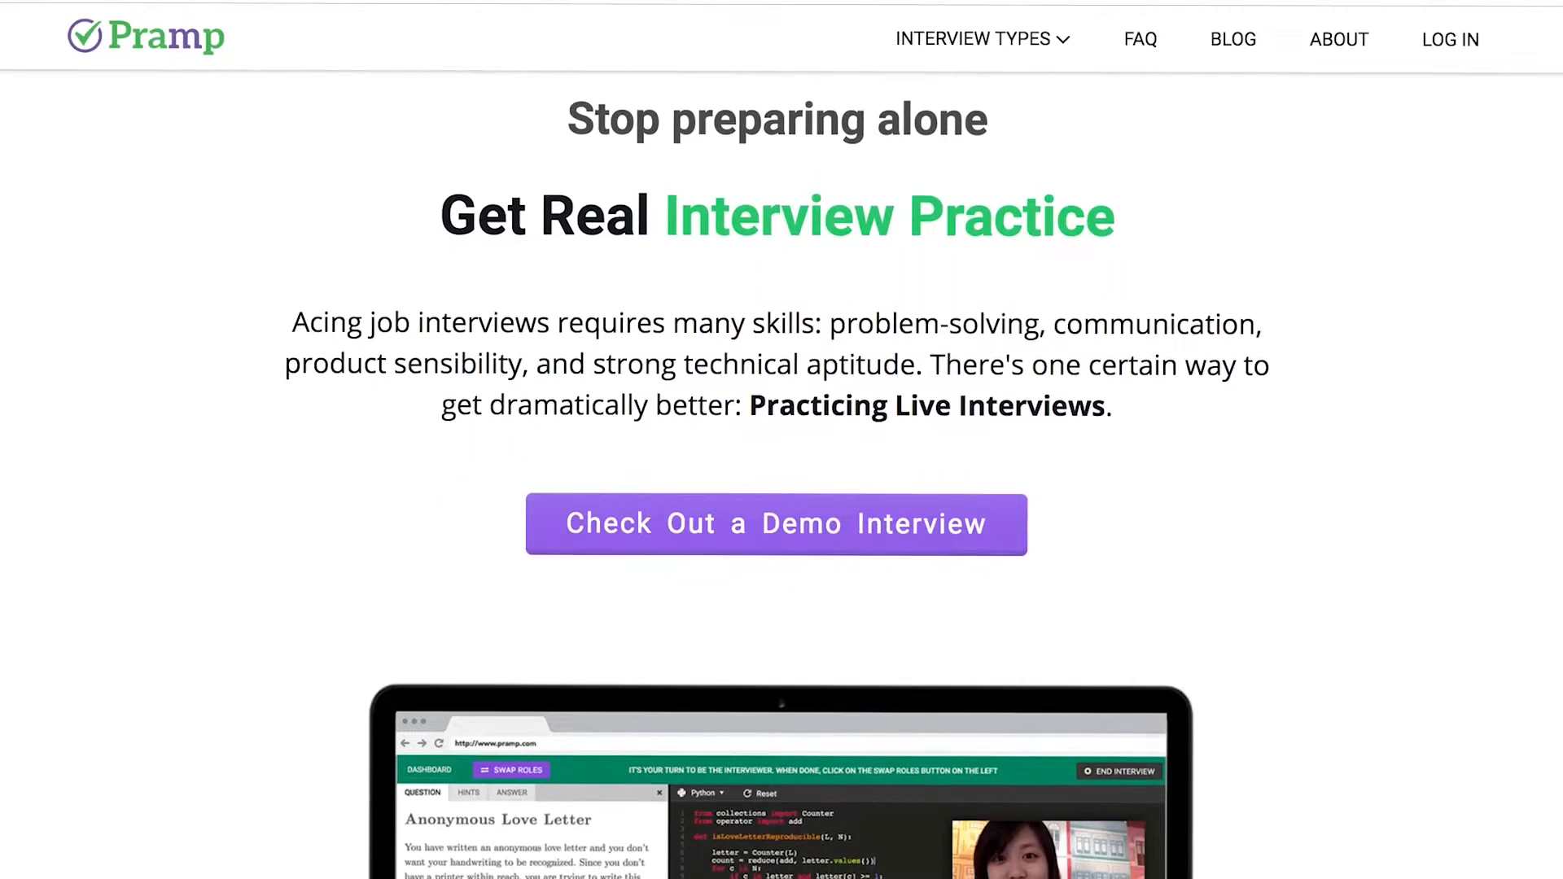
pyautogui.scroll(-3)
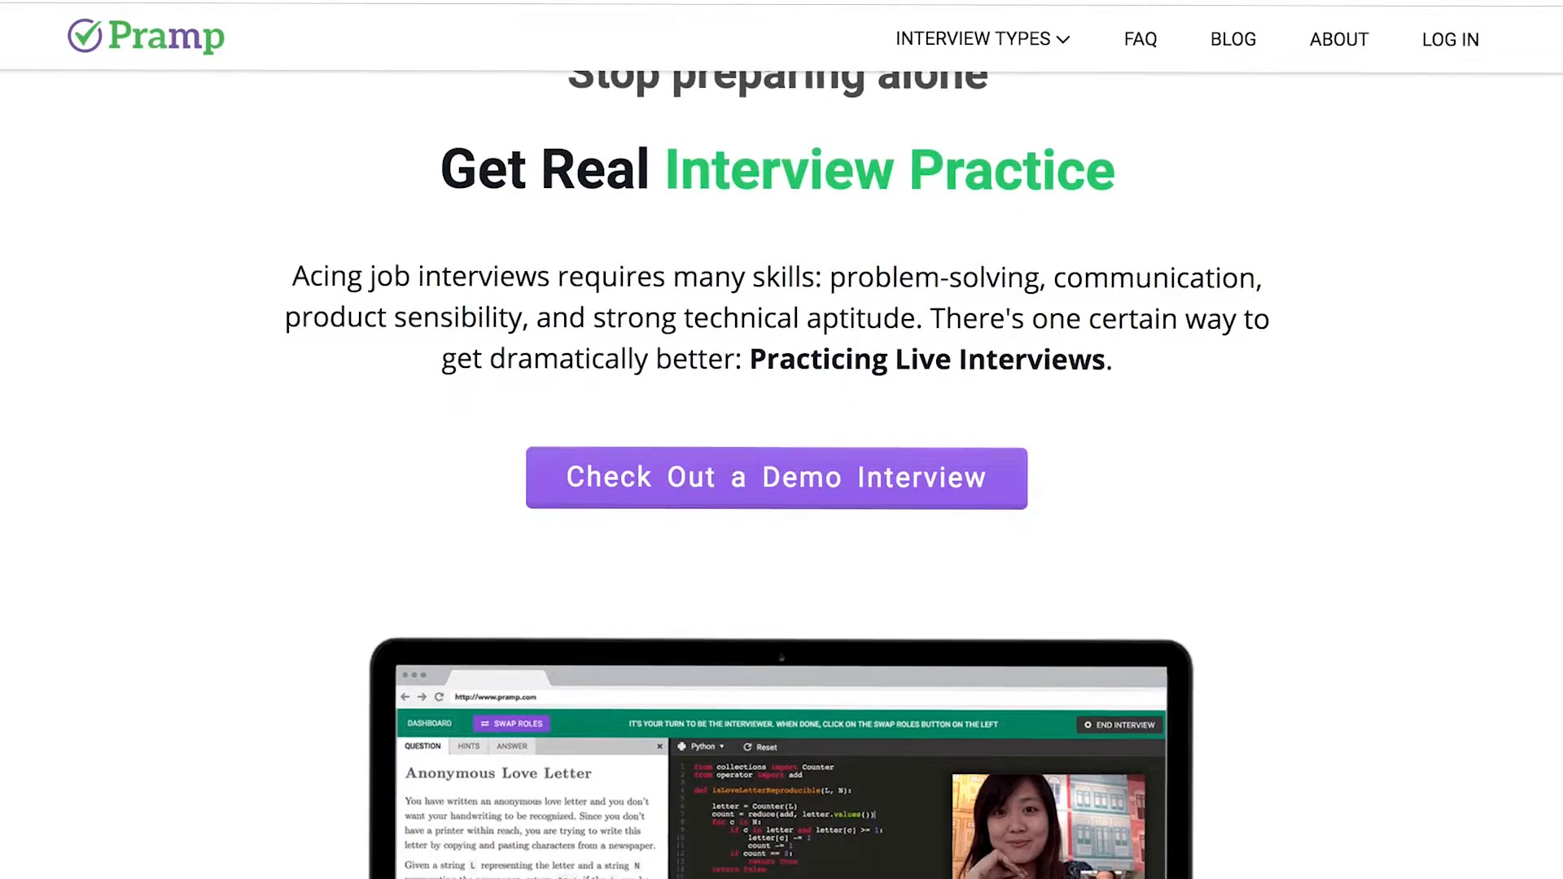
pyautogui.scroll(-3)
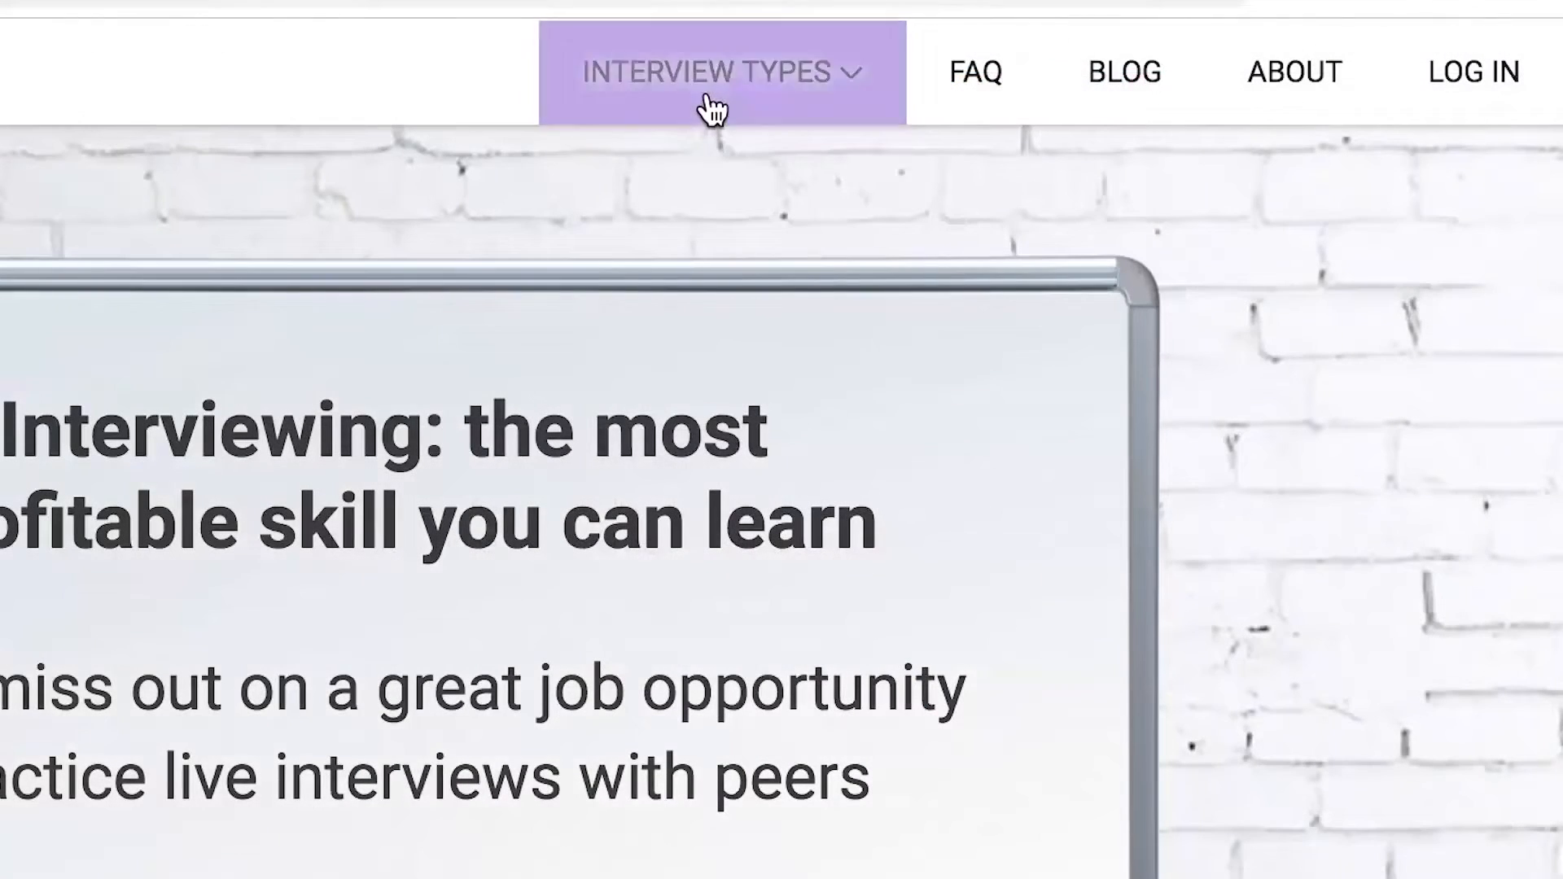
pyautogui.click(718, 72)
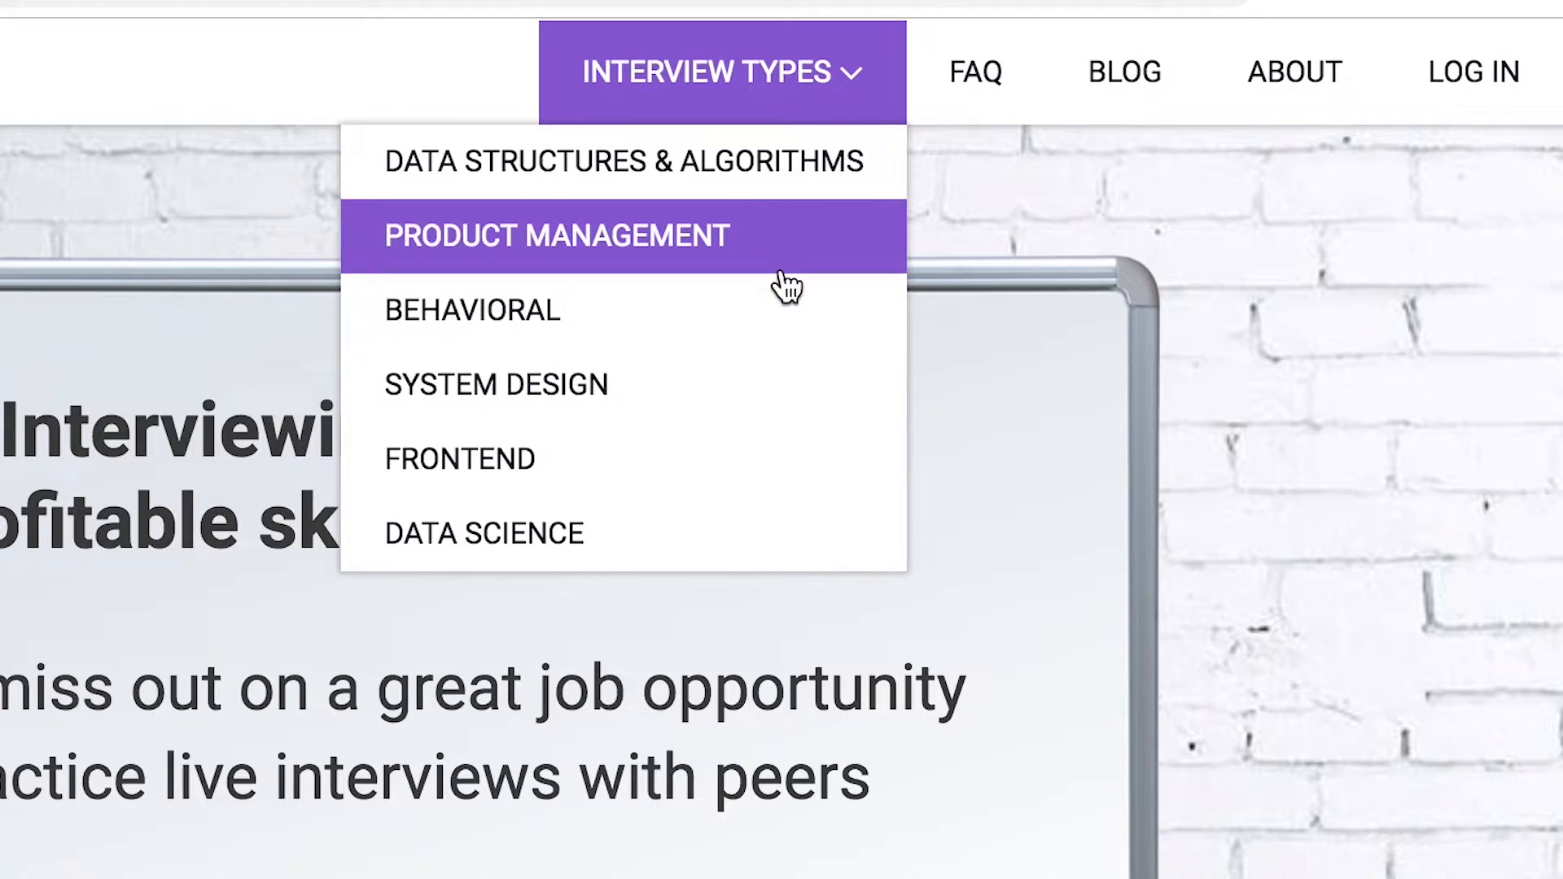
pyautogui.moveTo(786, 383)
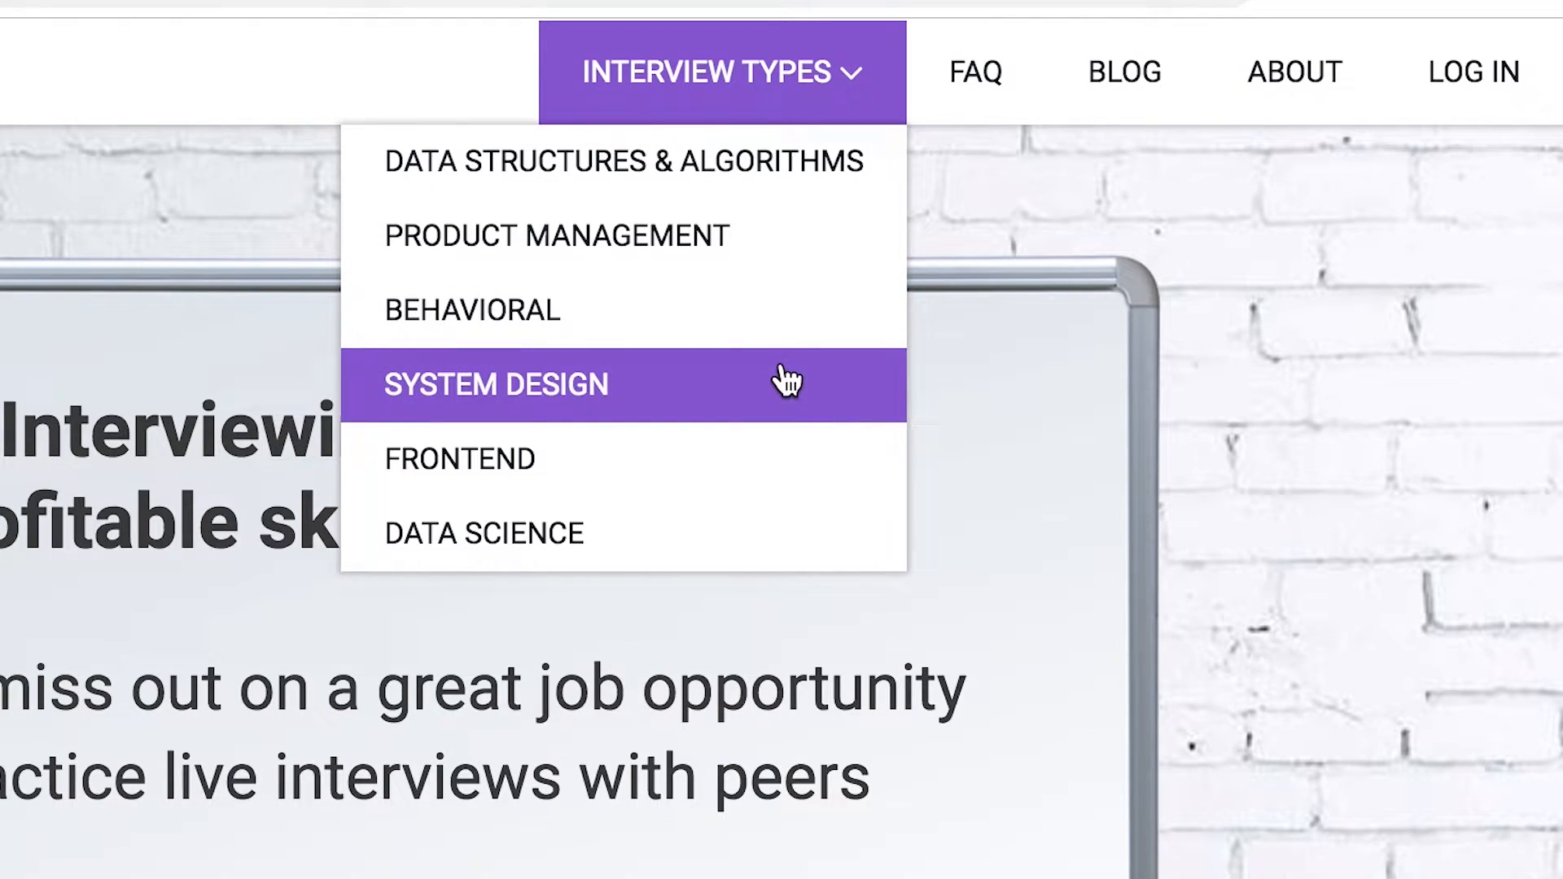
pyautogui.moveTo(786, 532)
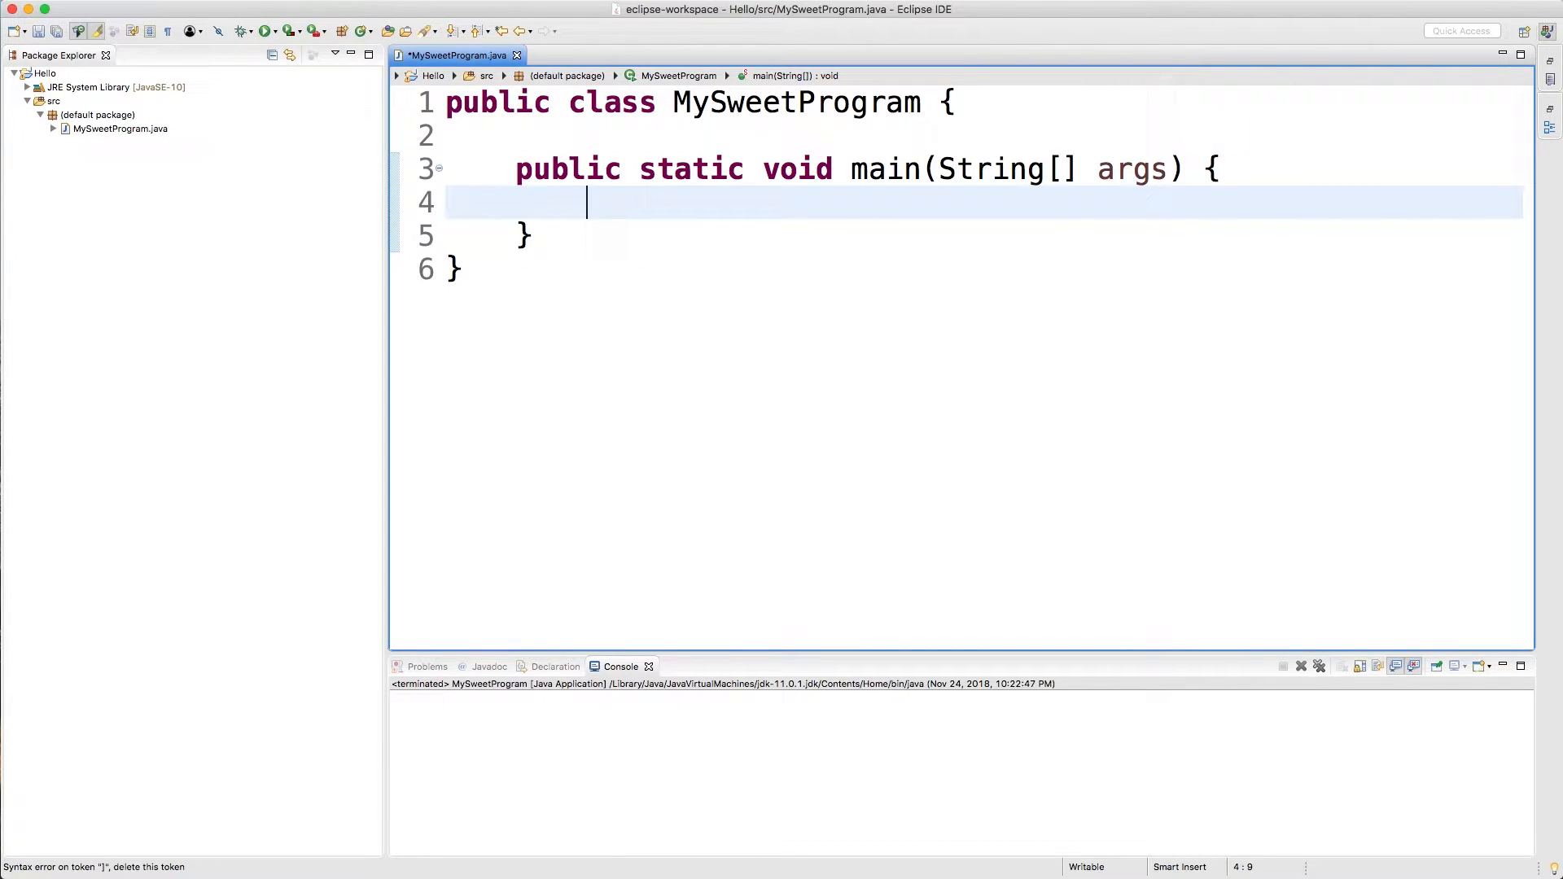
# Write Integer. inside main and browse its content-assist members toward max.
pyautogui.write('Integer.')
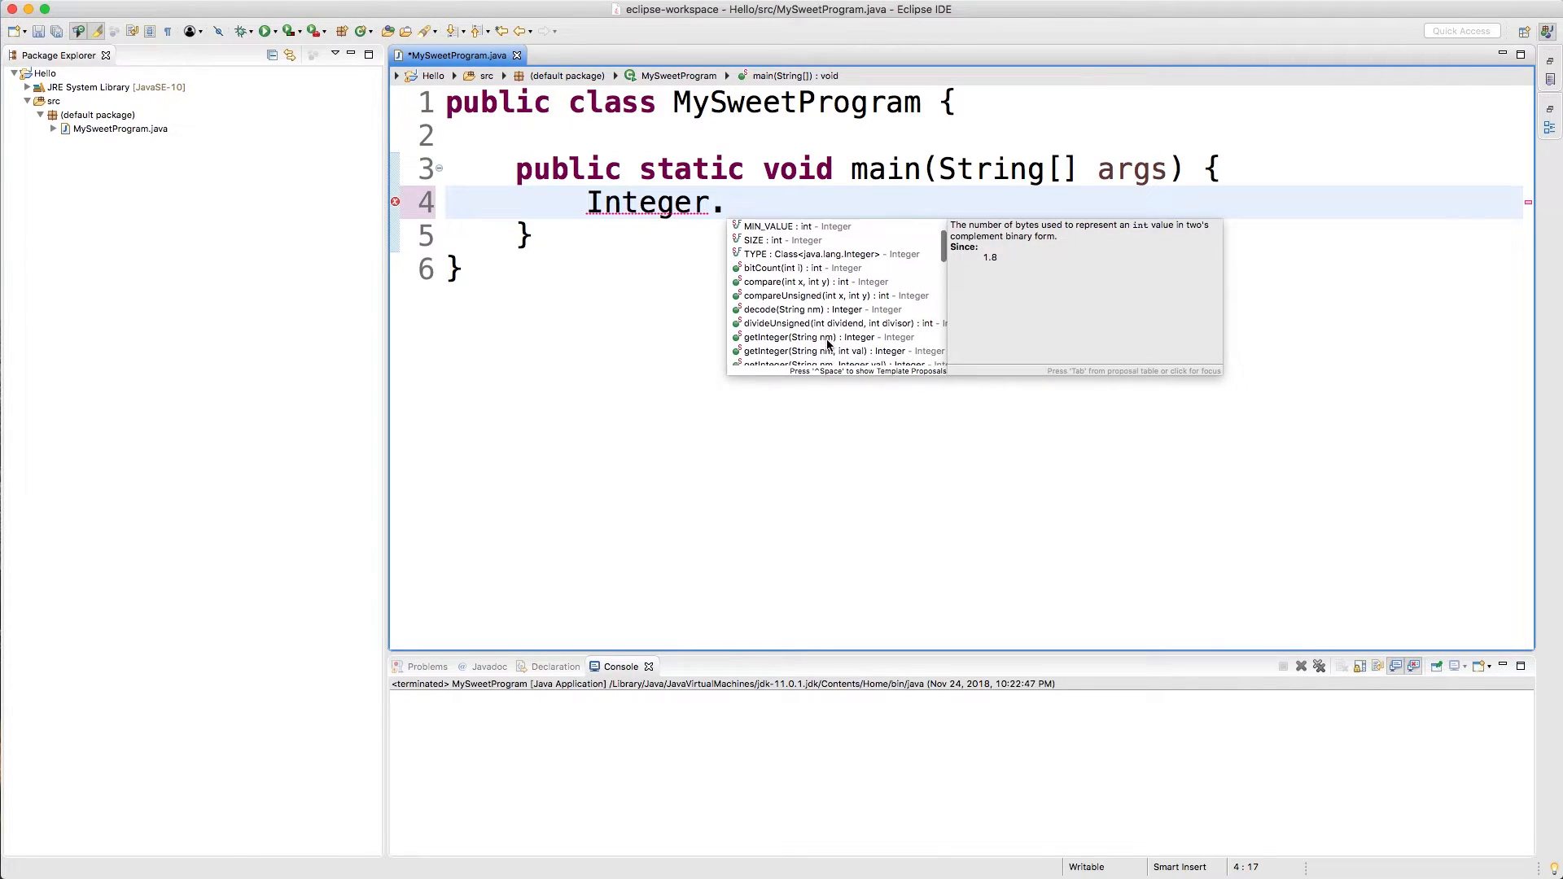
pyautogui.scroll(-3)
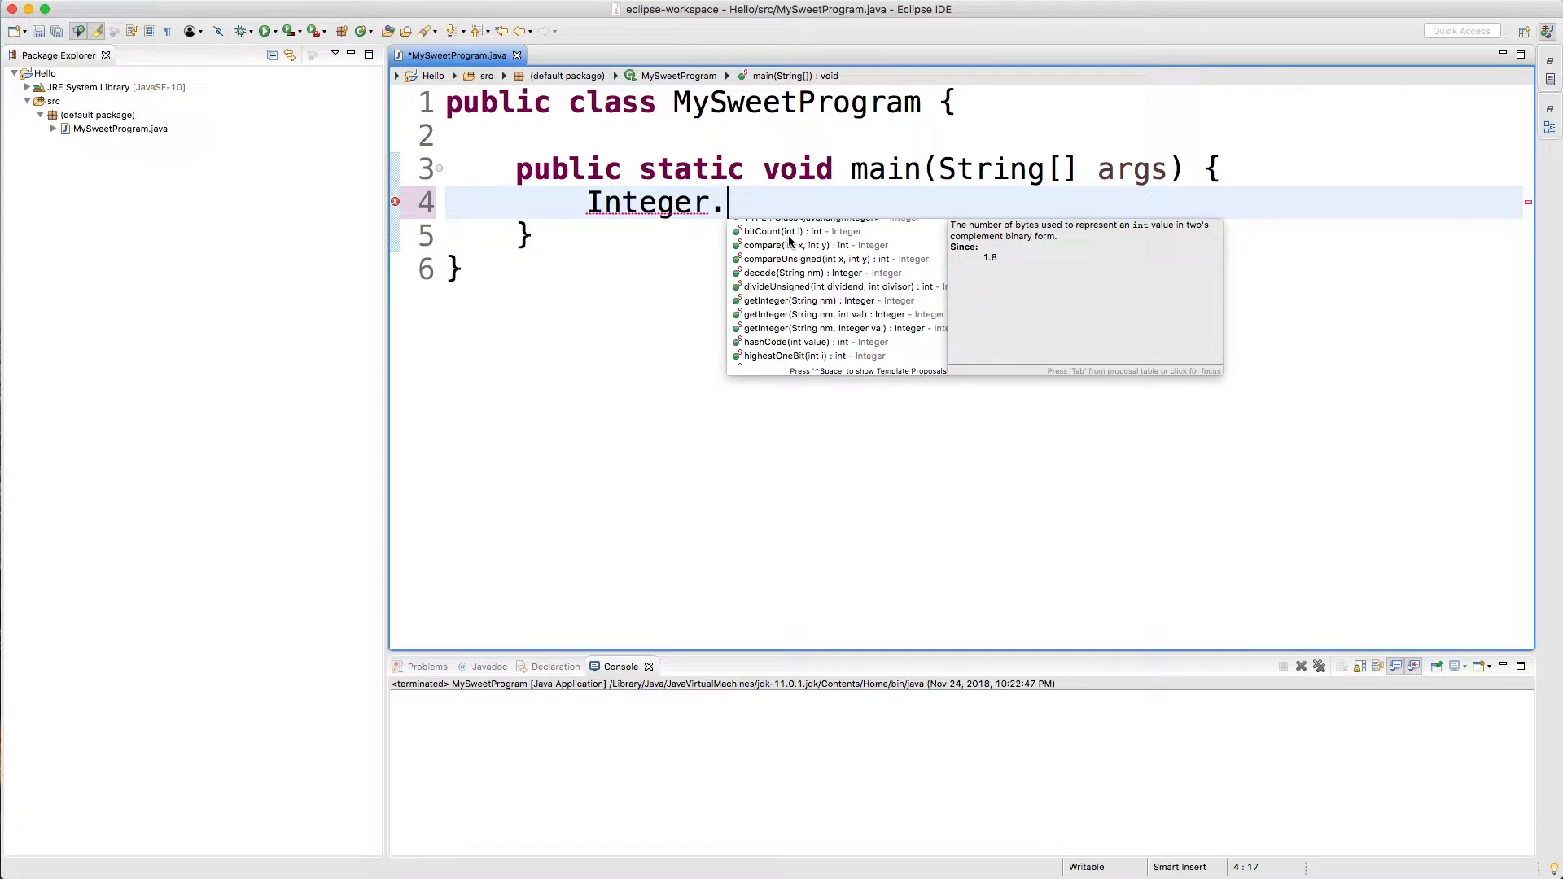
pyautogui.moveTo(783, 261)
pyautogui.write('max(10, 20')
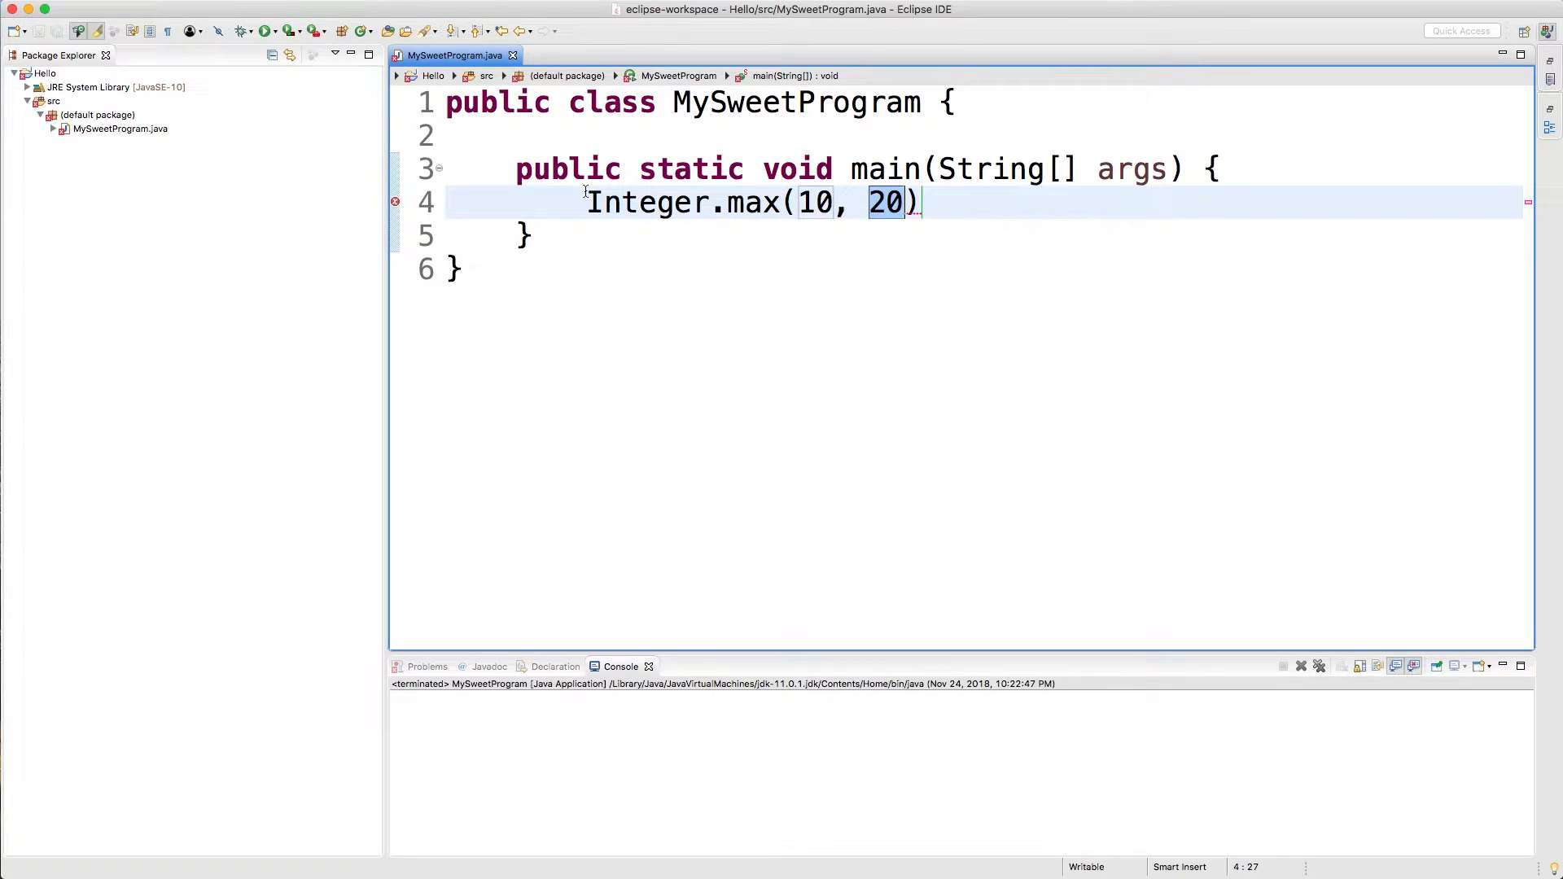
# Declare int variables x and y holding 10 and 20 and pass them to Integer.max(x, y).
pyautogui.write('int x=')
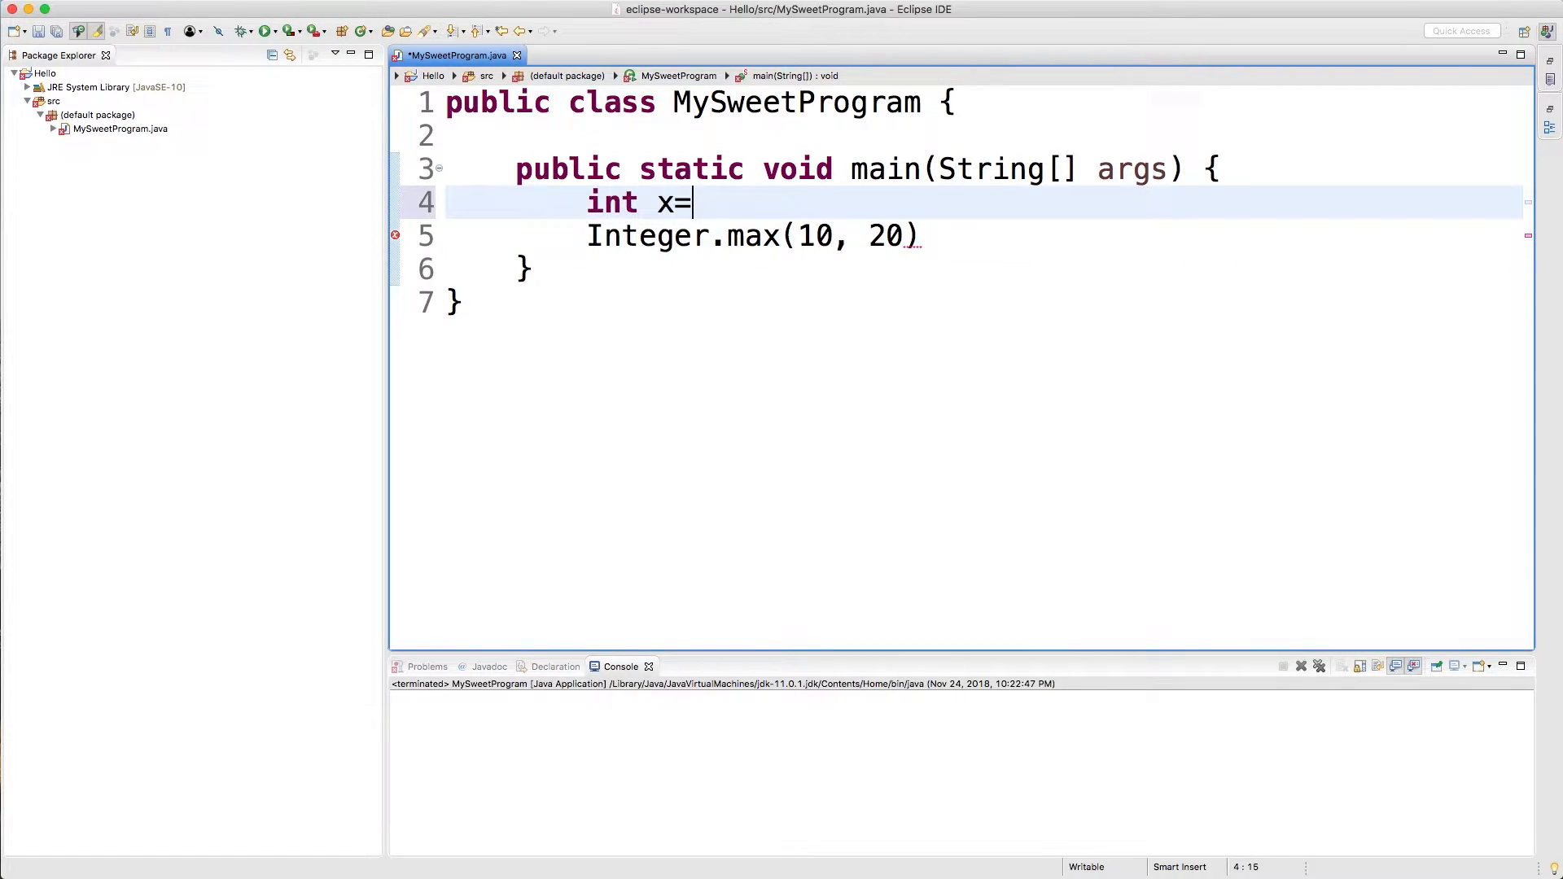
pyautogui.write('20;')
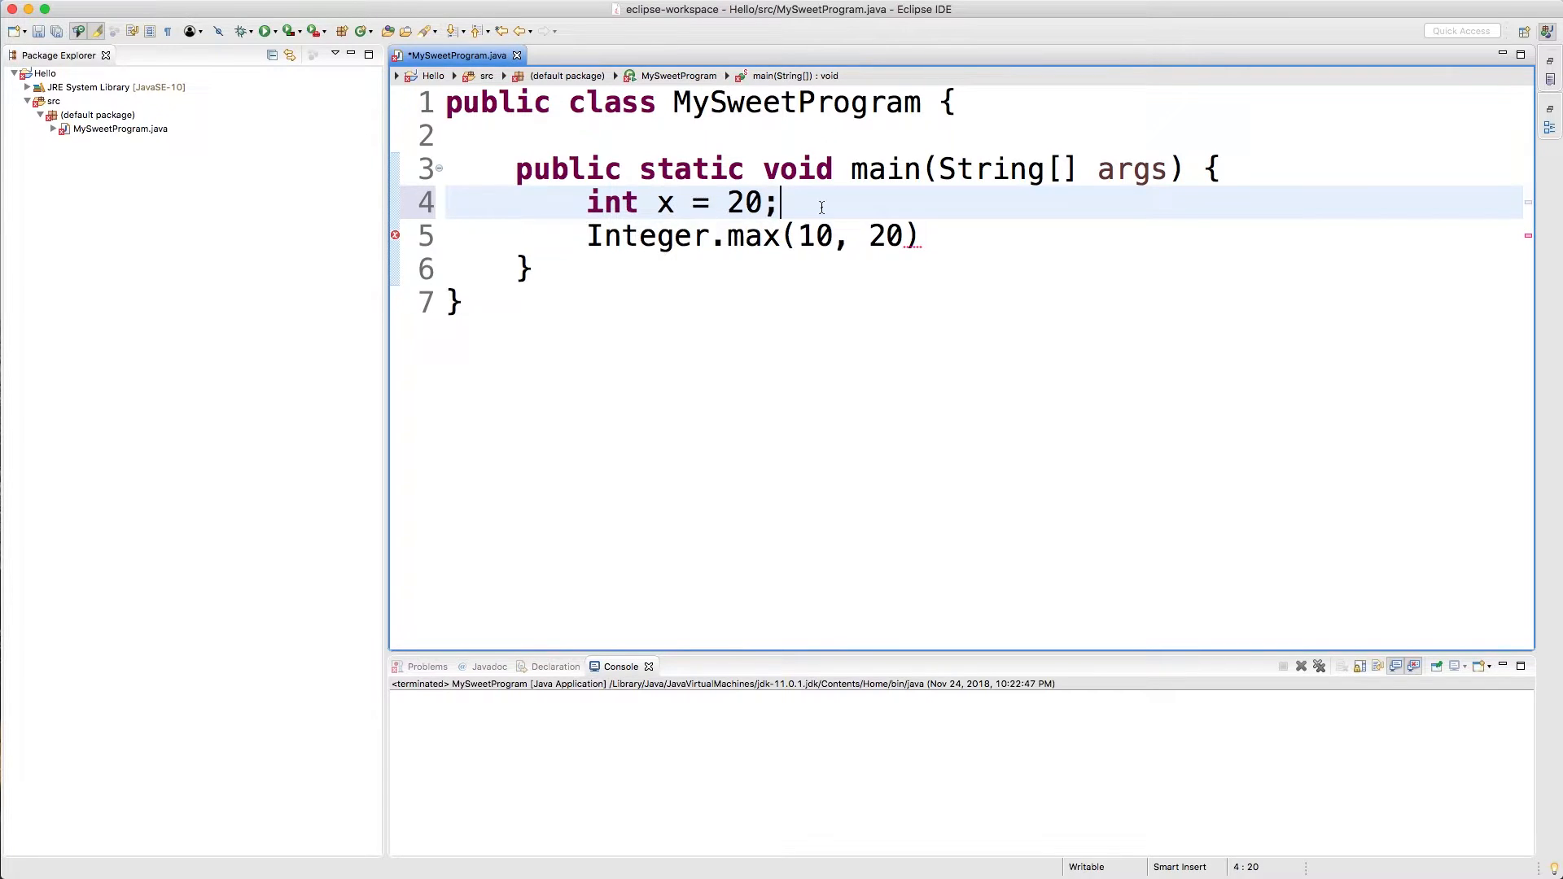
pyautogui.write('int y =')
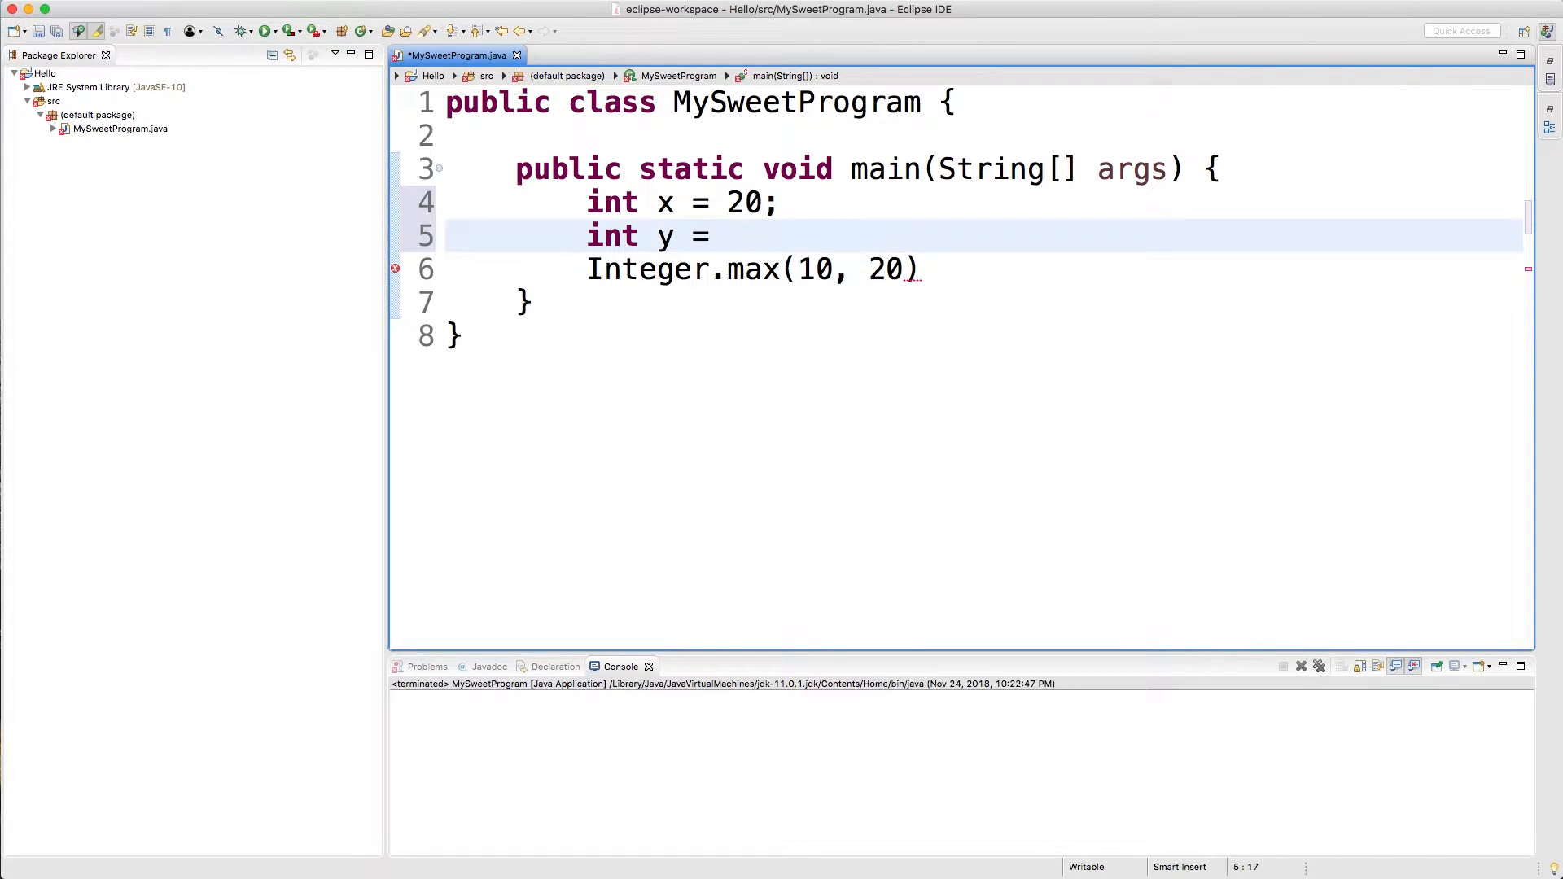
pyautogui.write('10;')
pyautogui.click(1050, 268)
pyautogui.write('x')
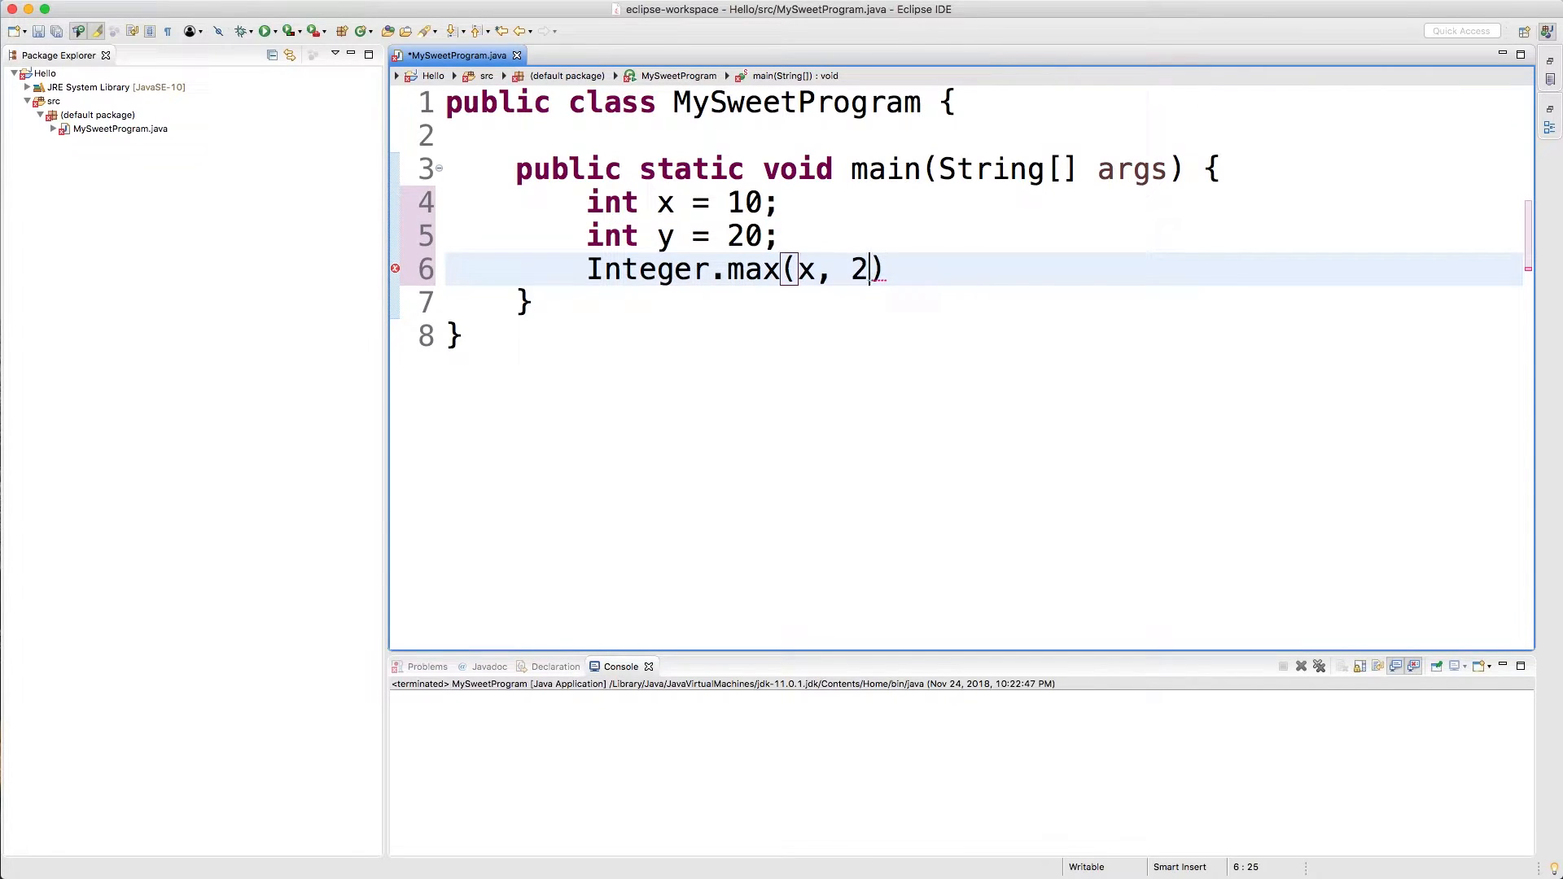
pyautogui.write('y);')
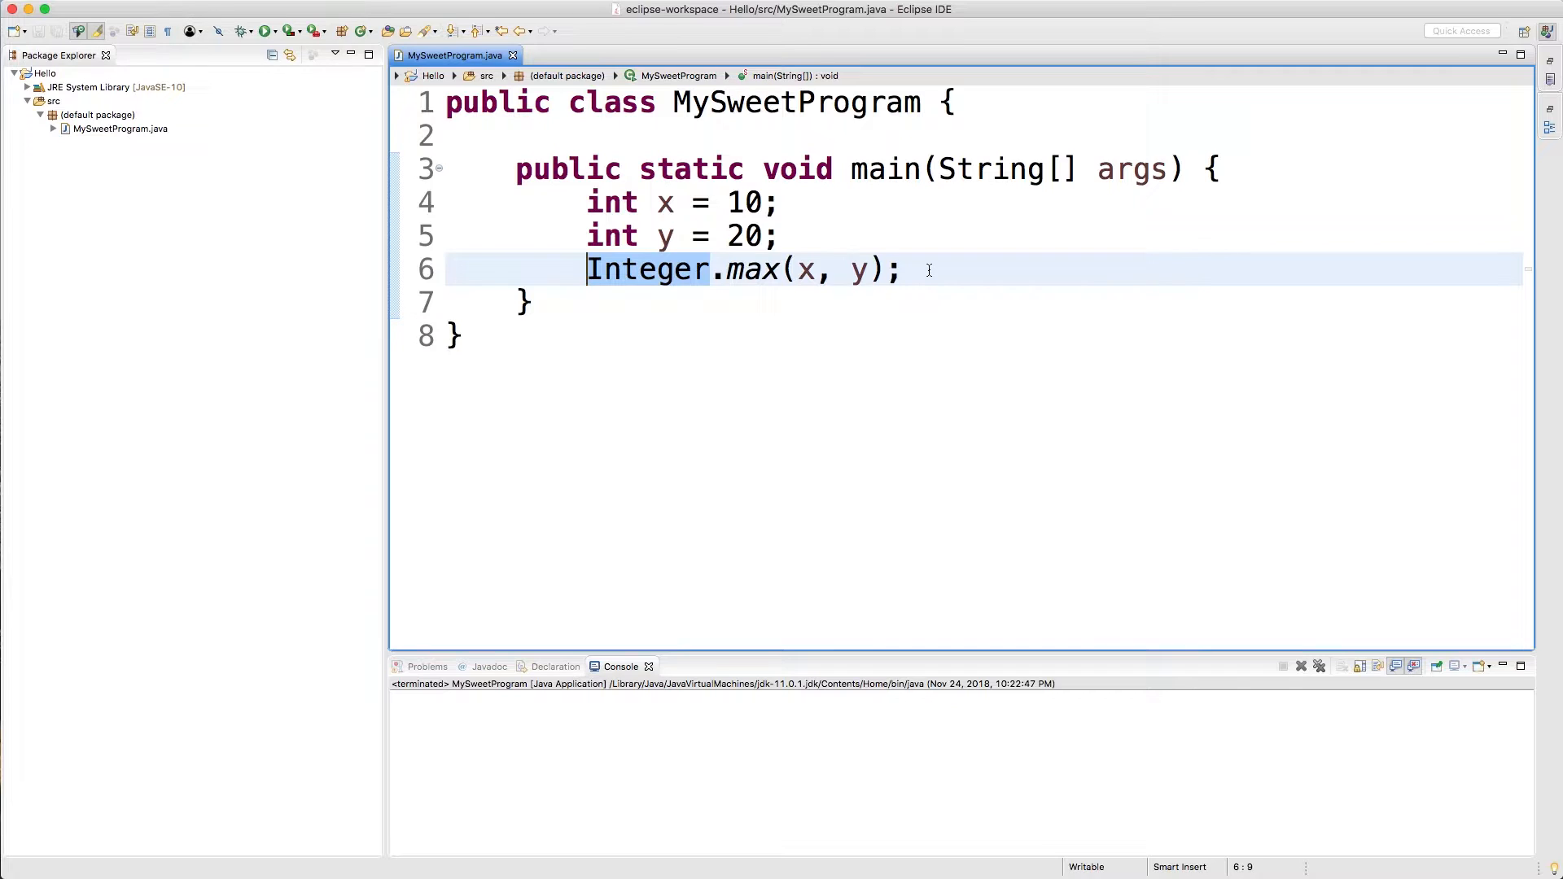
# On a new line declare Integer myInt = 5; and start accessing myInt's members.
pyautogui.press('Return')
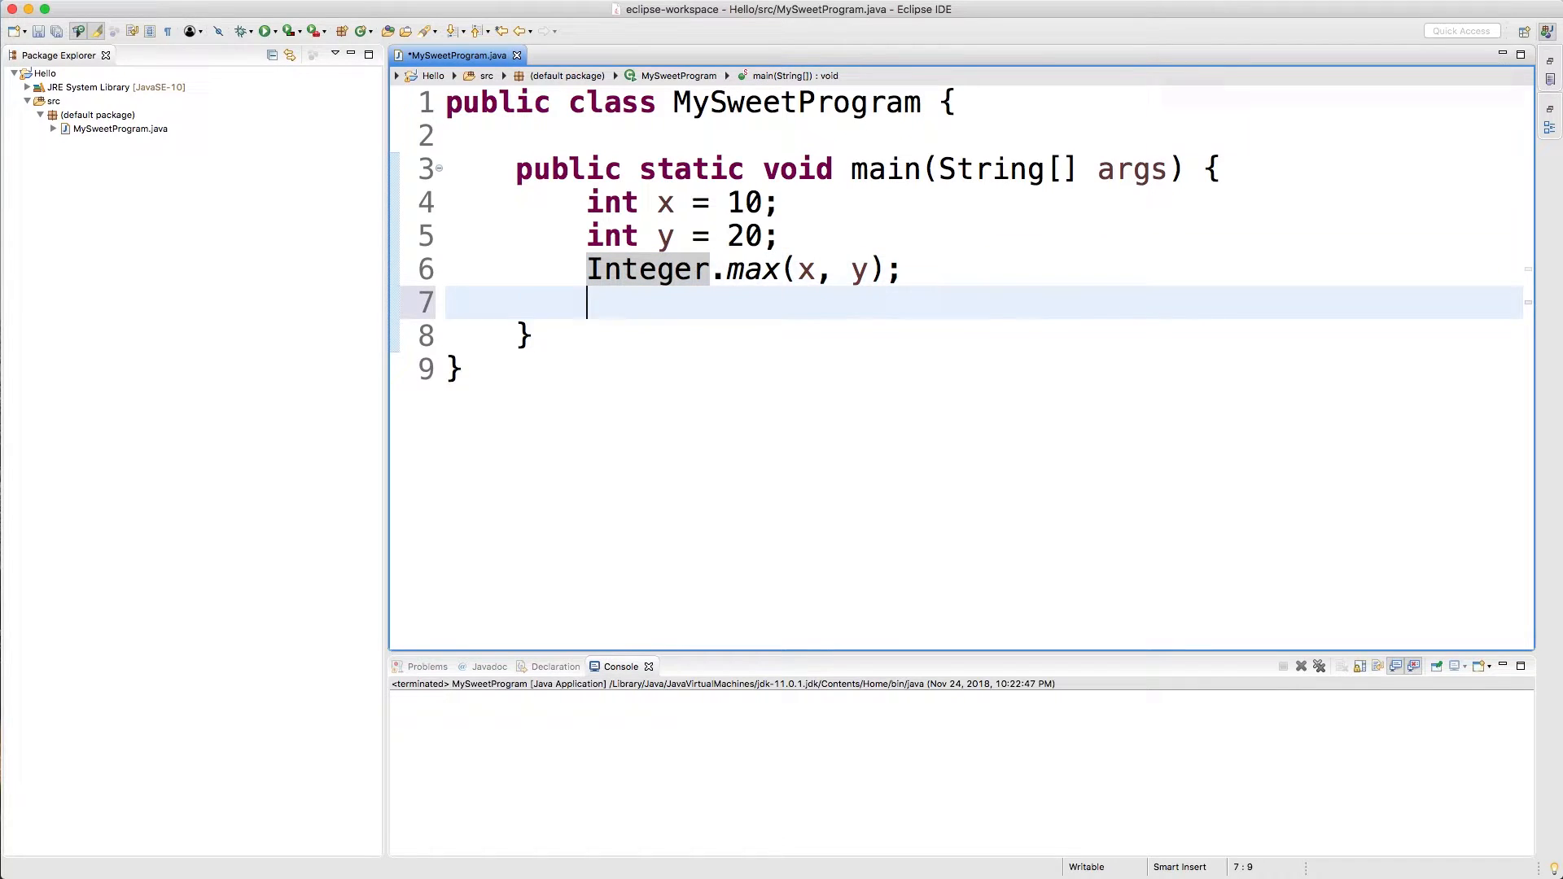
pyautogui.write('Integer')
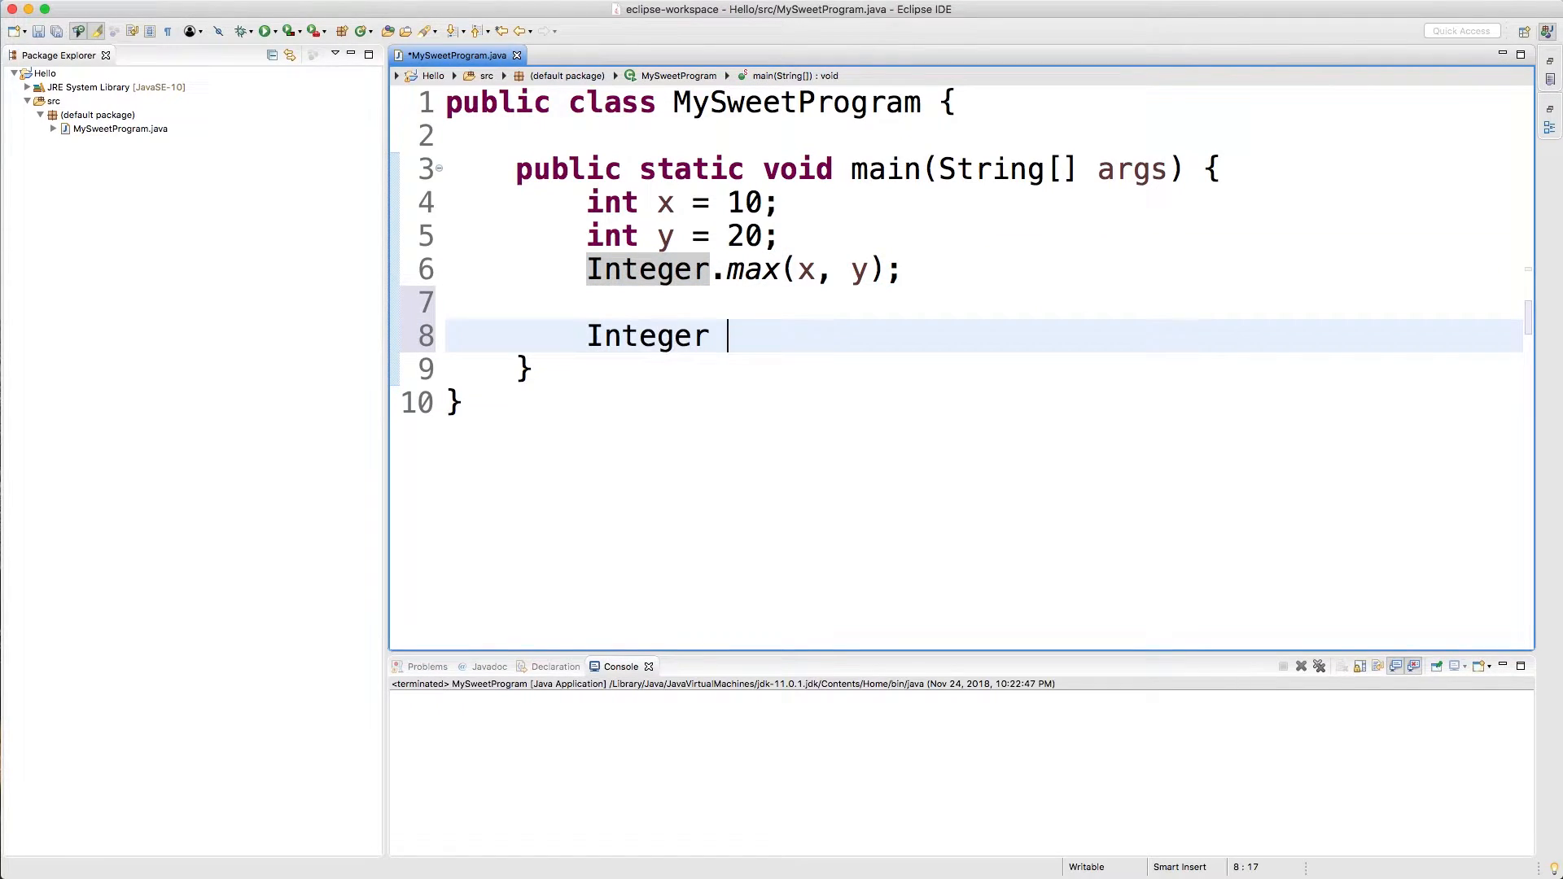
pyautogui.write('myInt = 5')
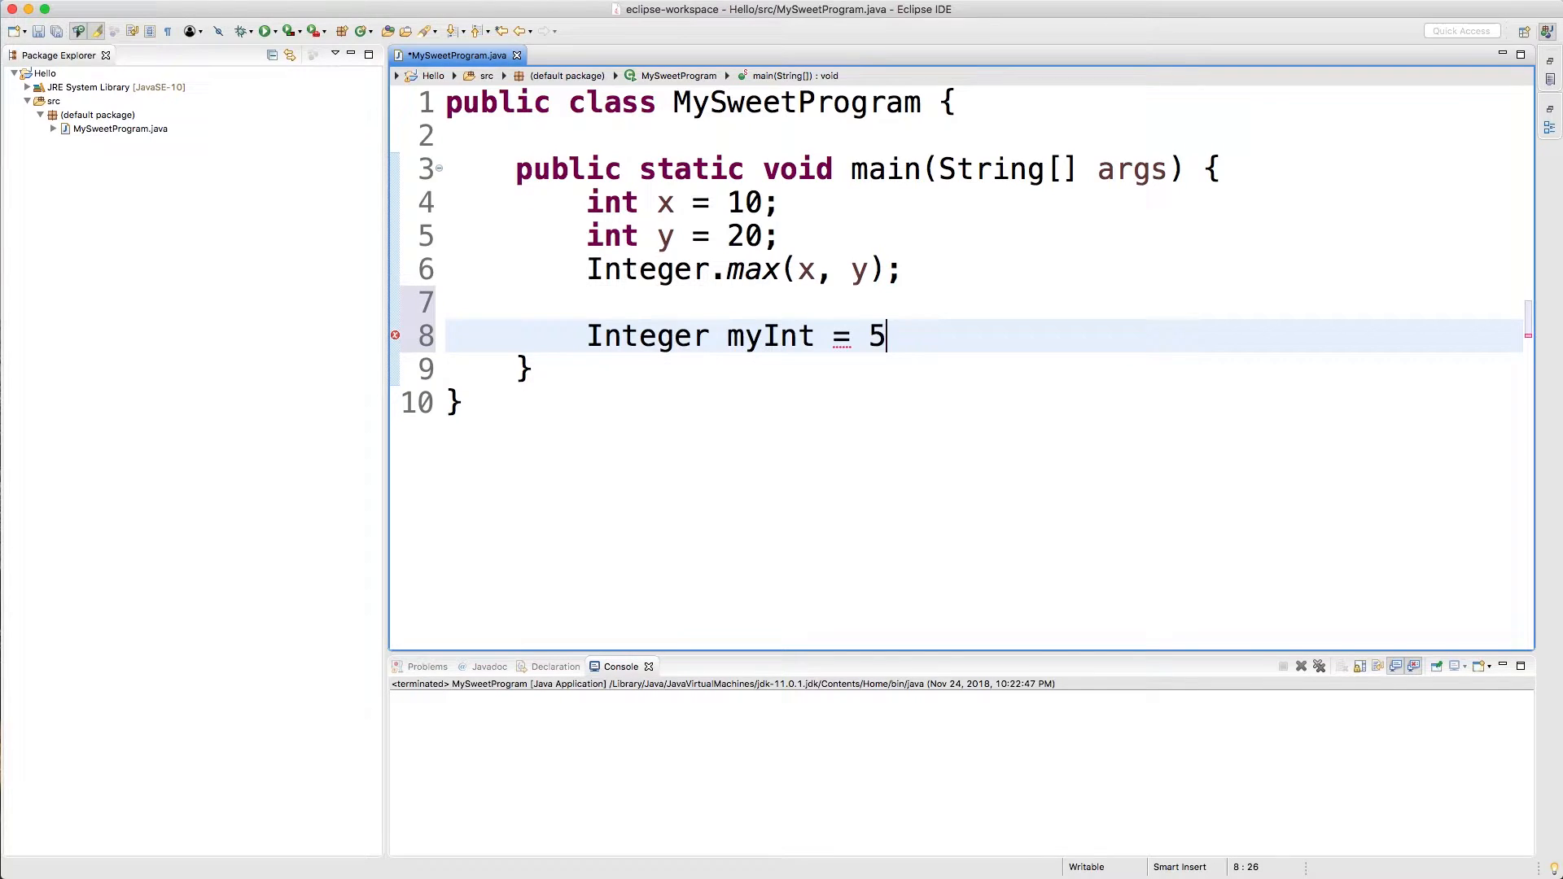
pyautogui.write(';')
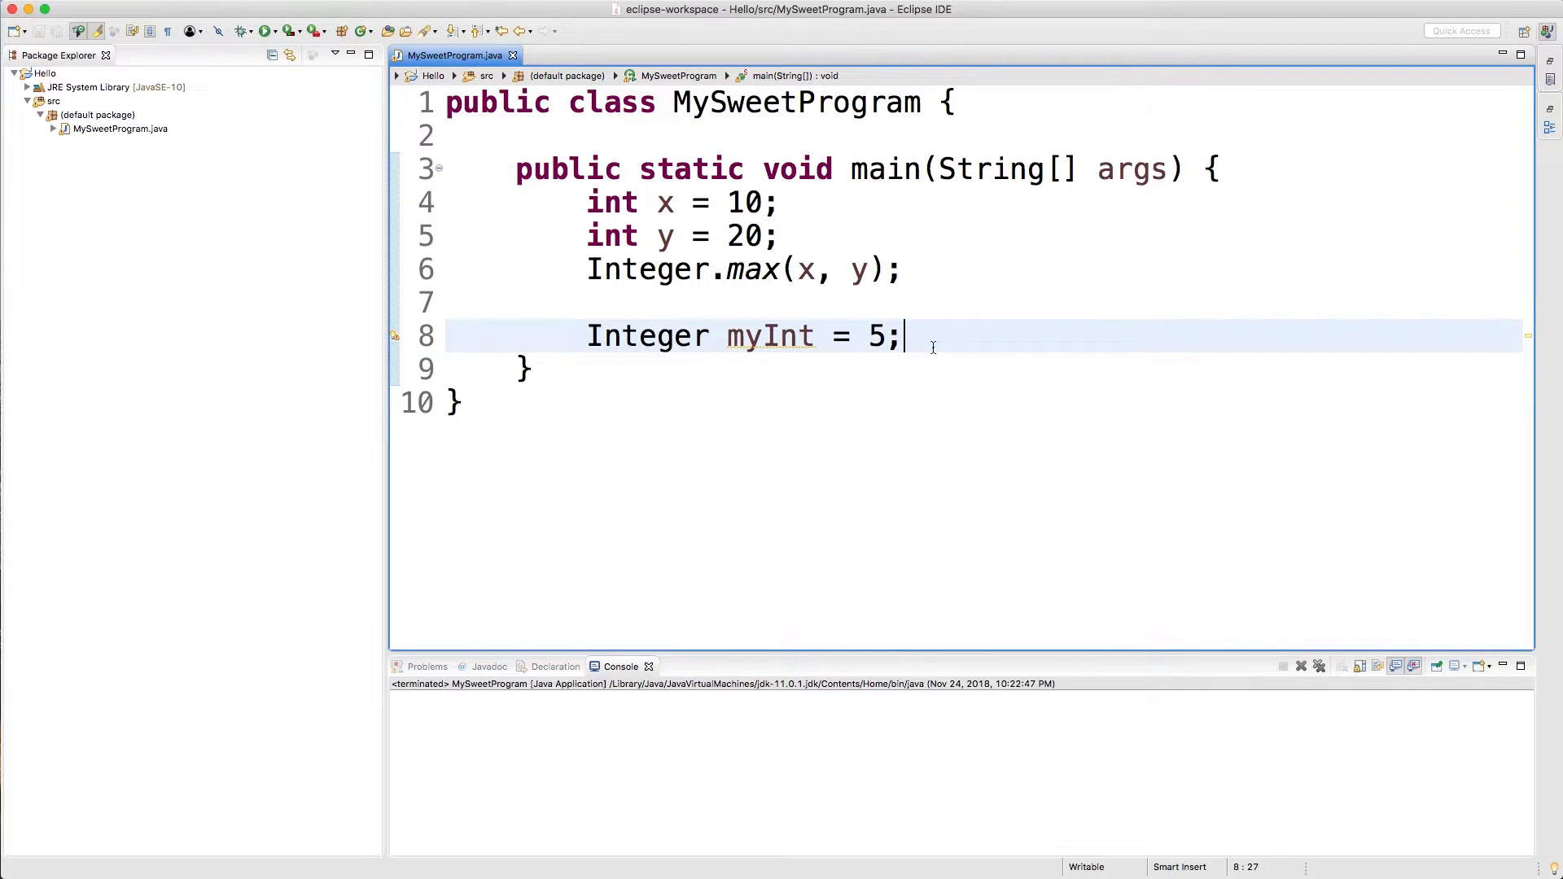
pyautogui.write('myInt.')
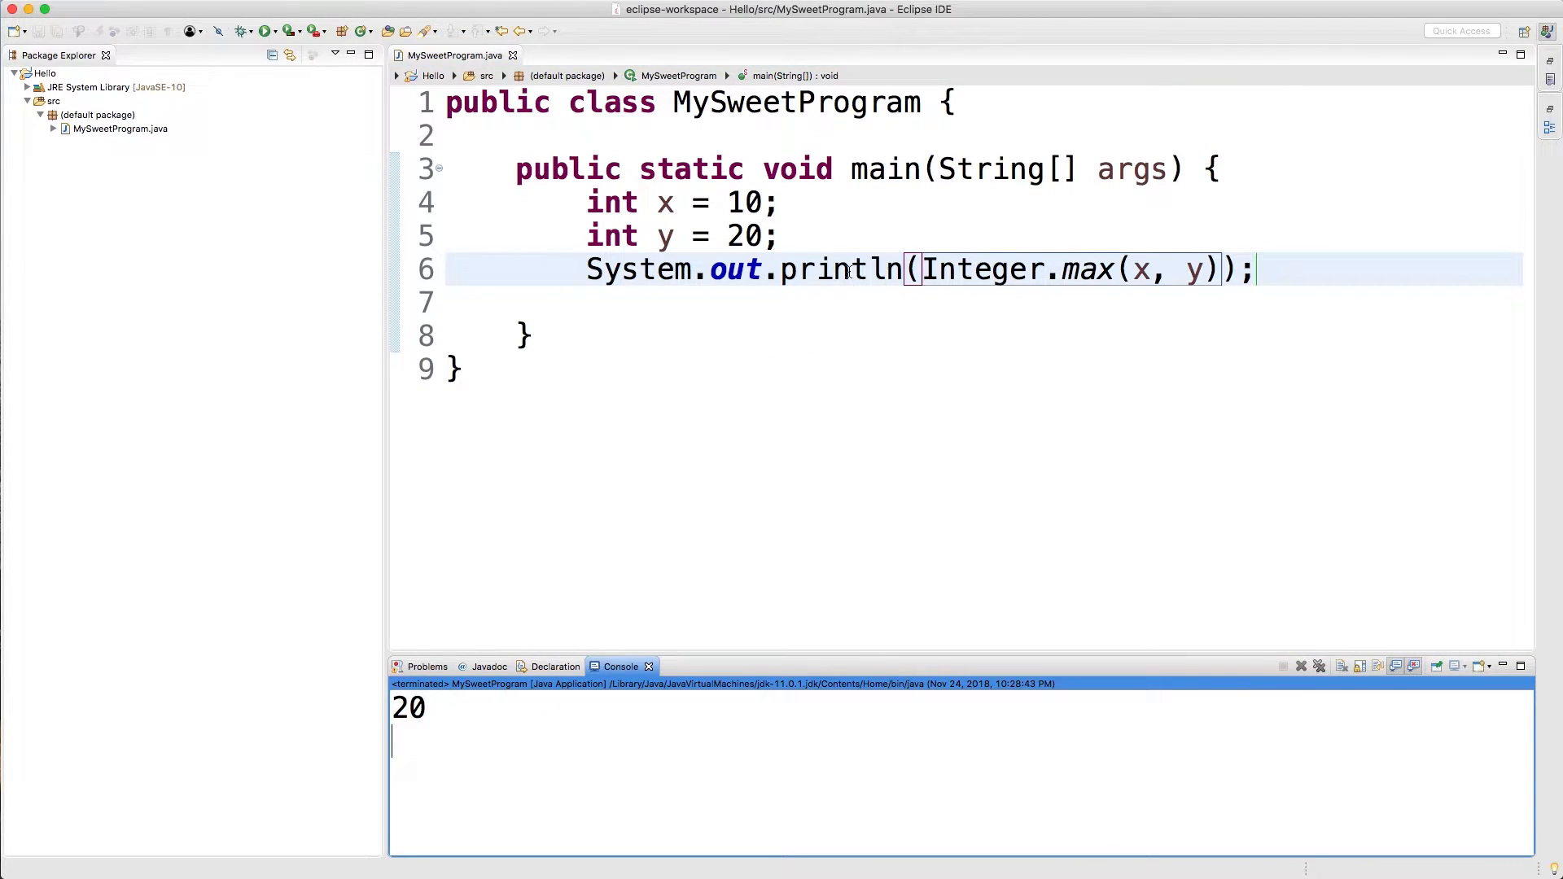
# Write Integer.compare(x, y) via content assist inside a println so the console shows -1.
pyautogui.doubleClick(1089, 269)
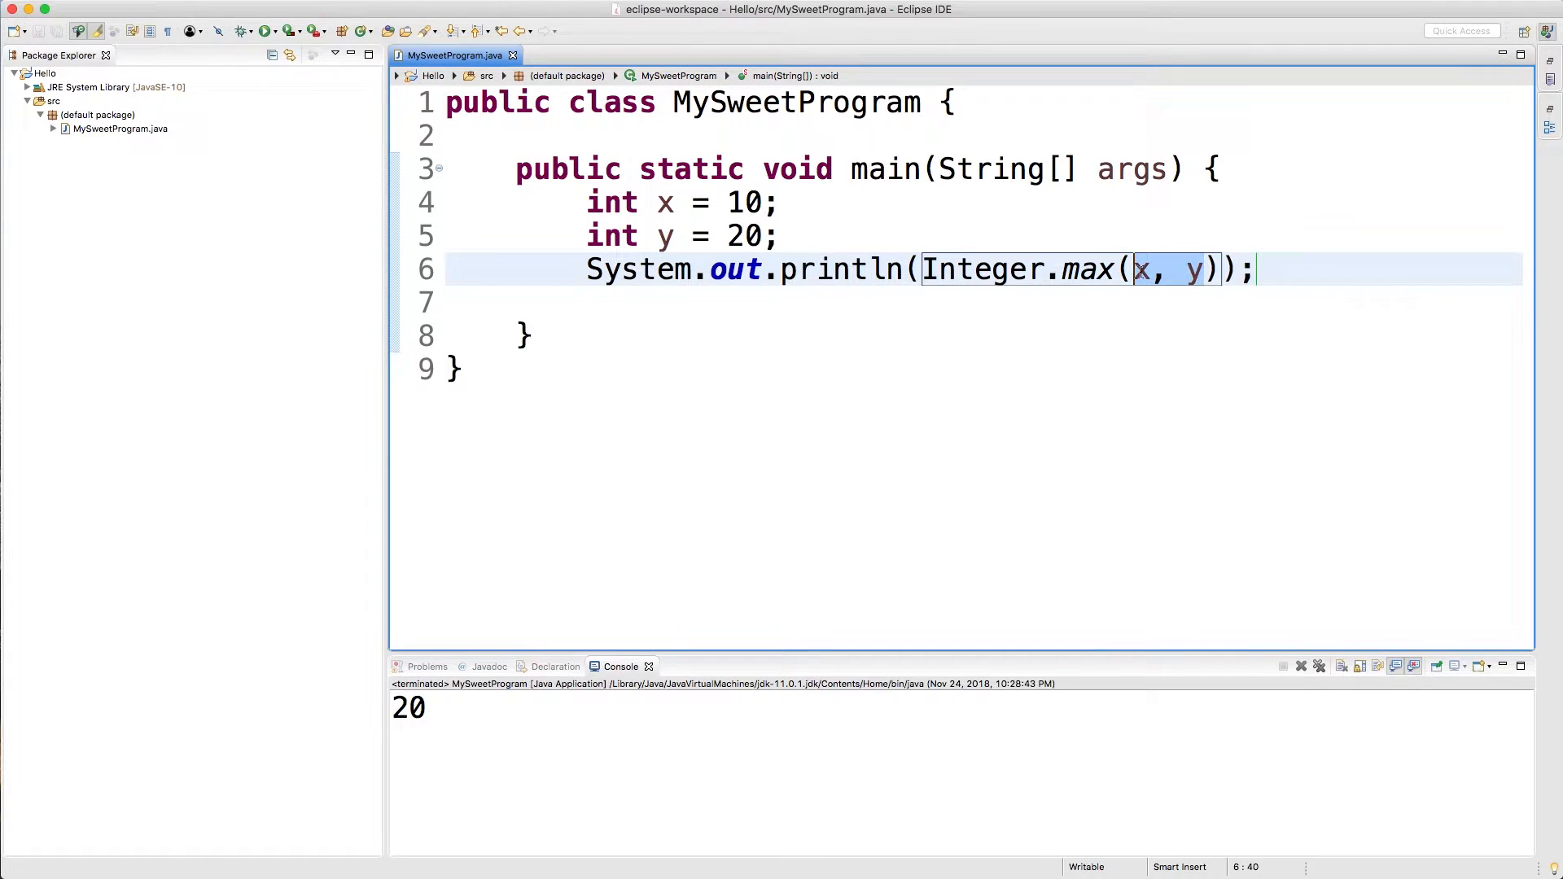
pyautogui.write('Integer')
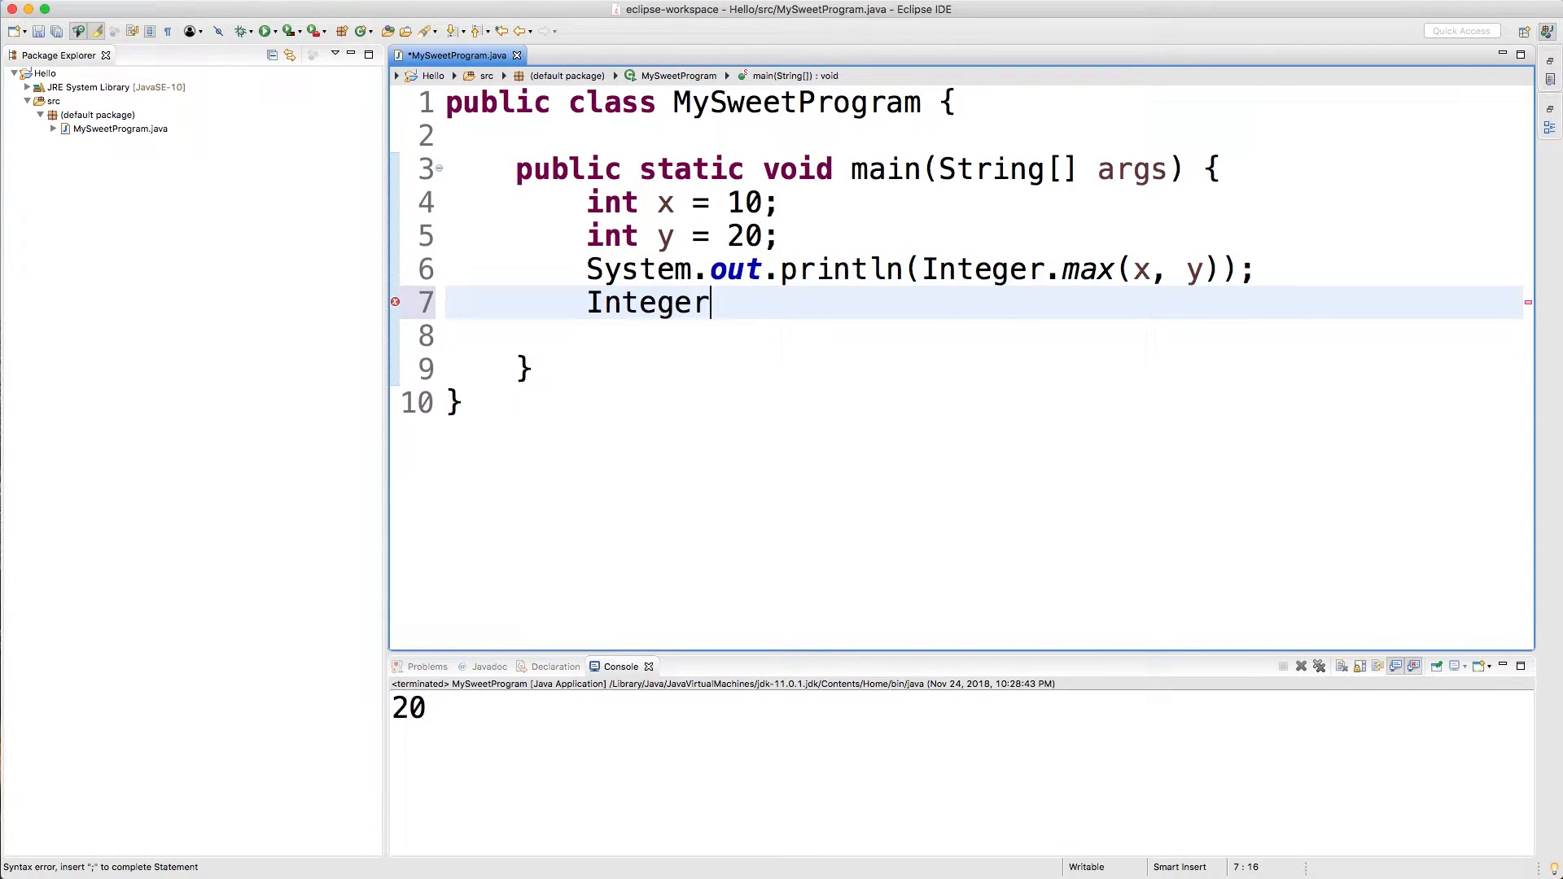
pyautogui.write('.compare')
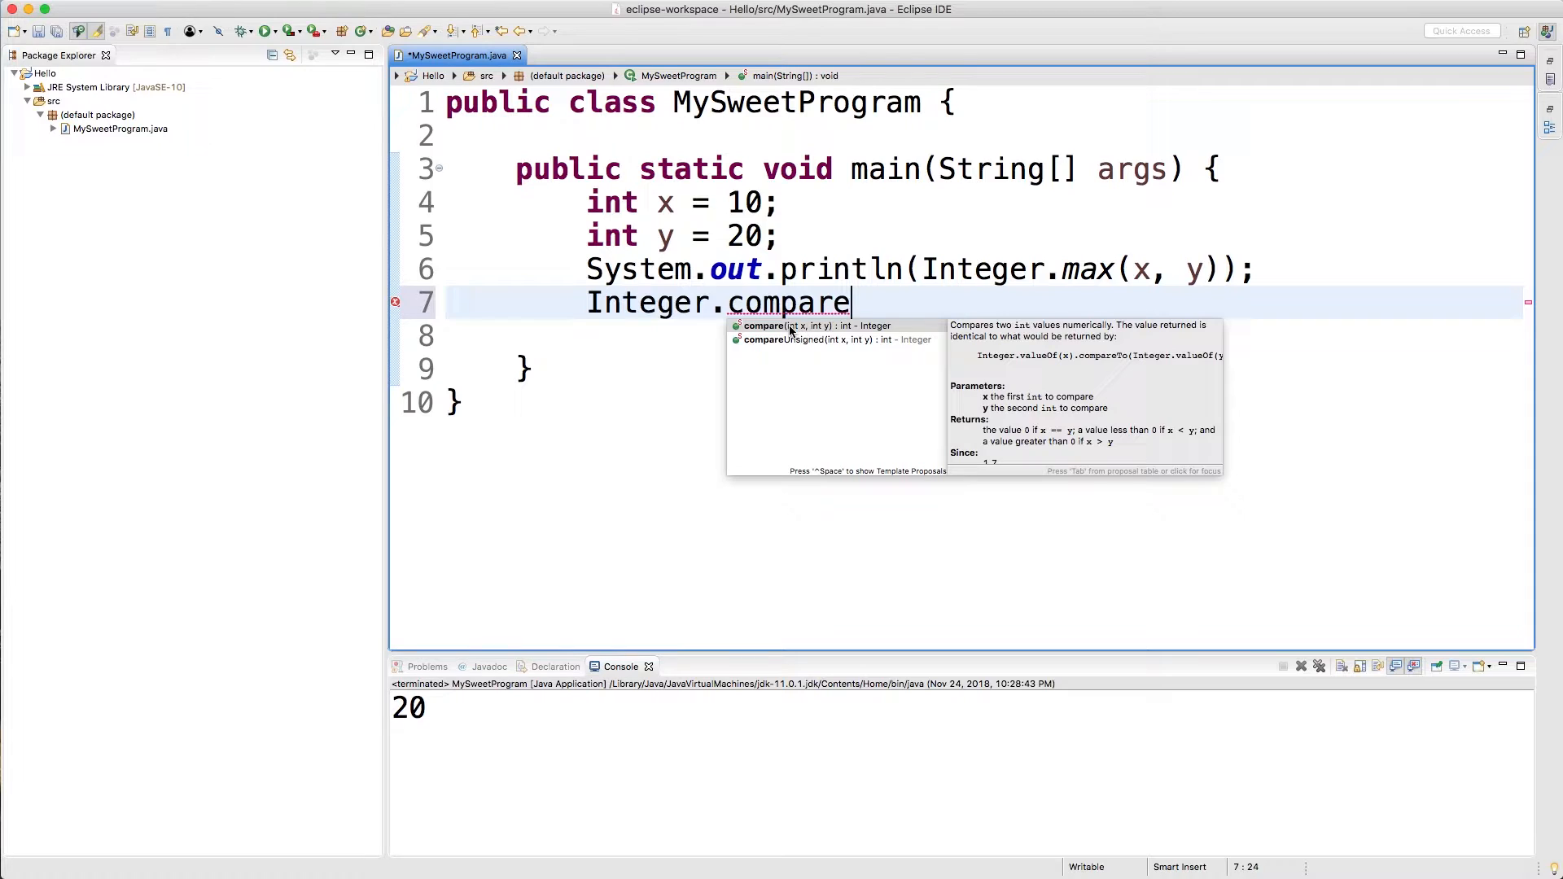
pyautogui.moveTo(817, 330)
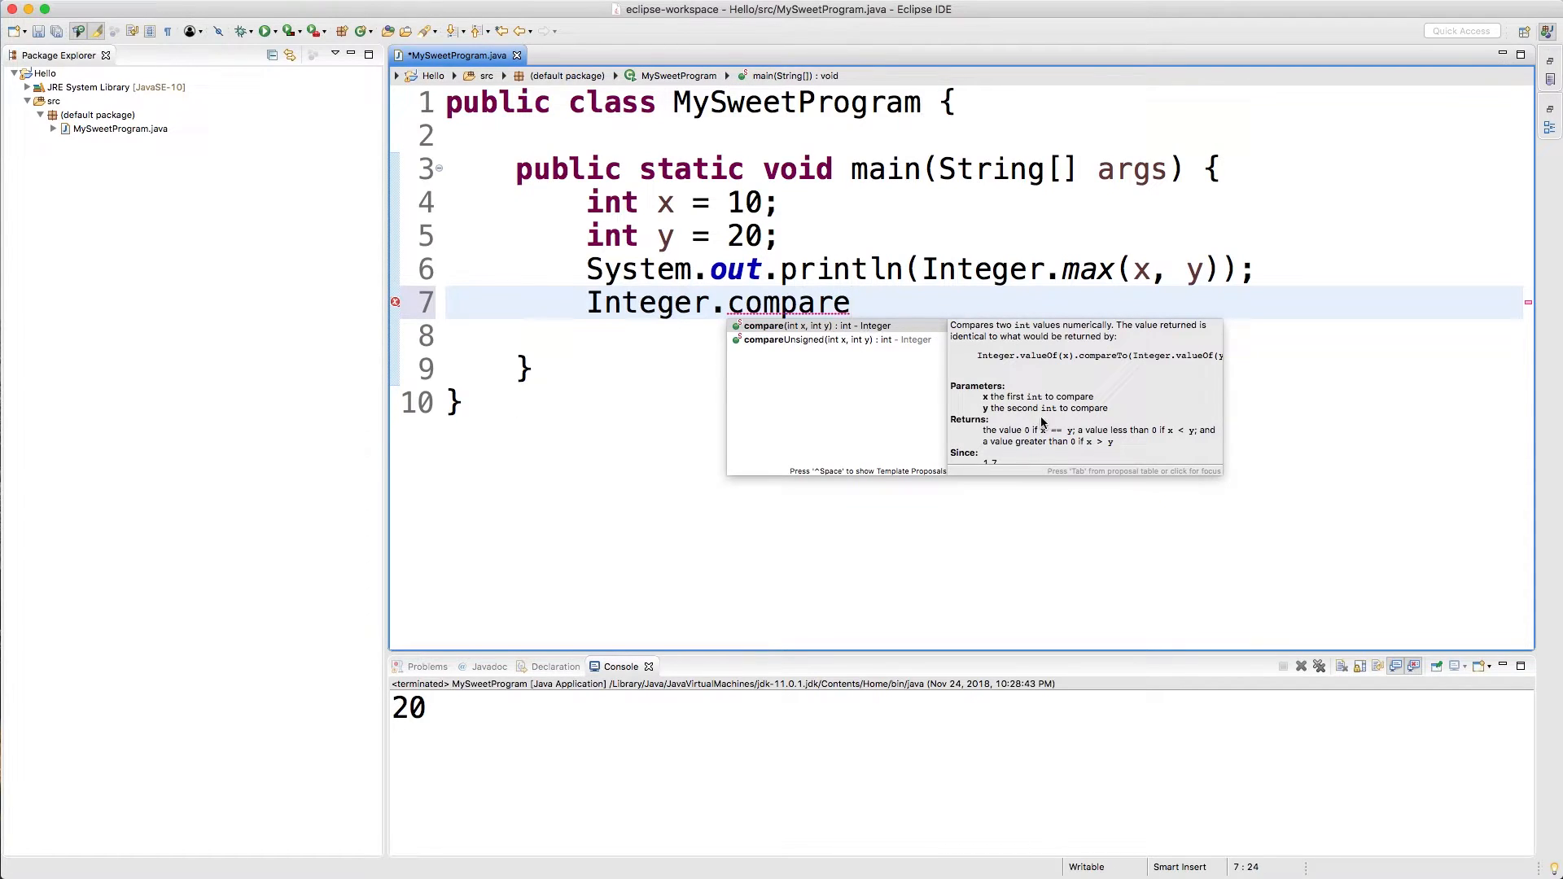
pyautogui.moveTo(1022, 432)
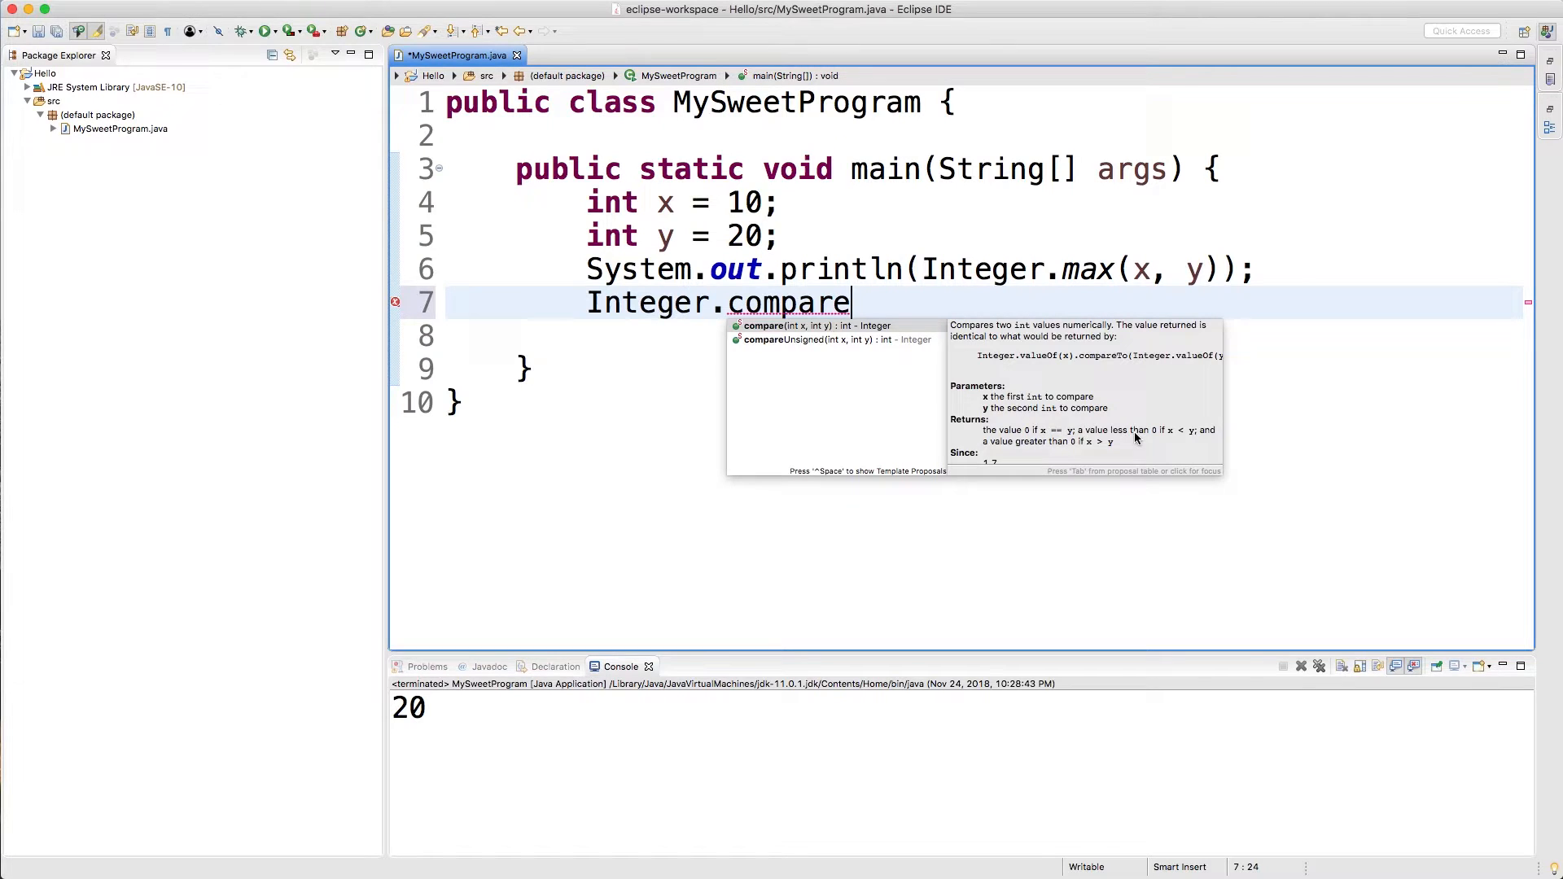
pyautogui.moveTo(1174, 437)
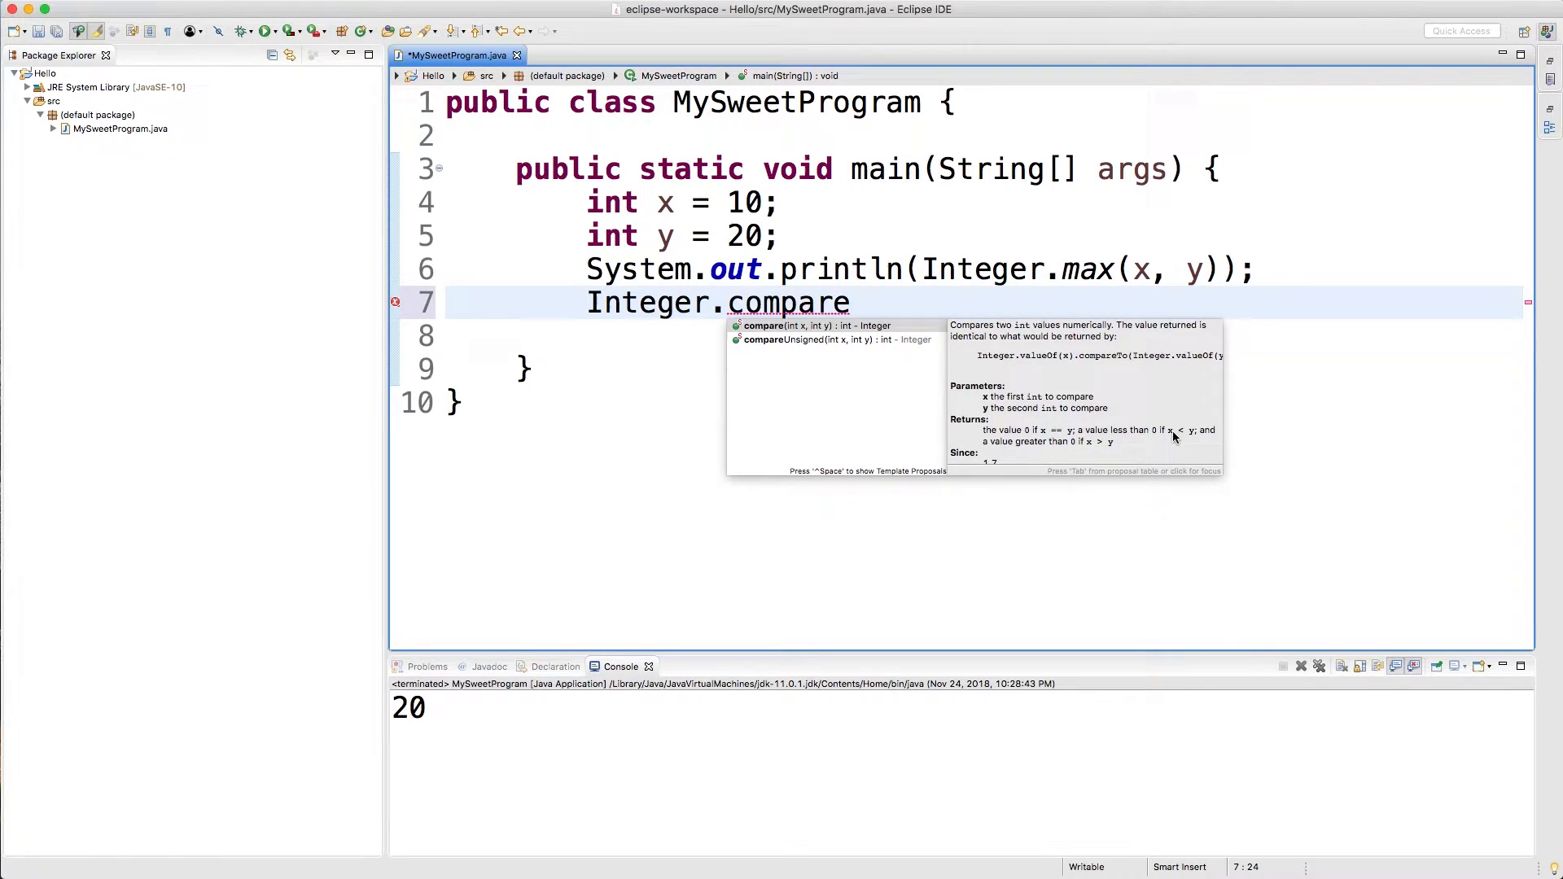
pyautogui.moveTo(1091, 451)
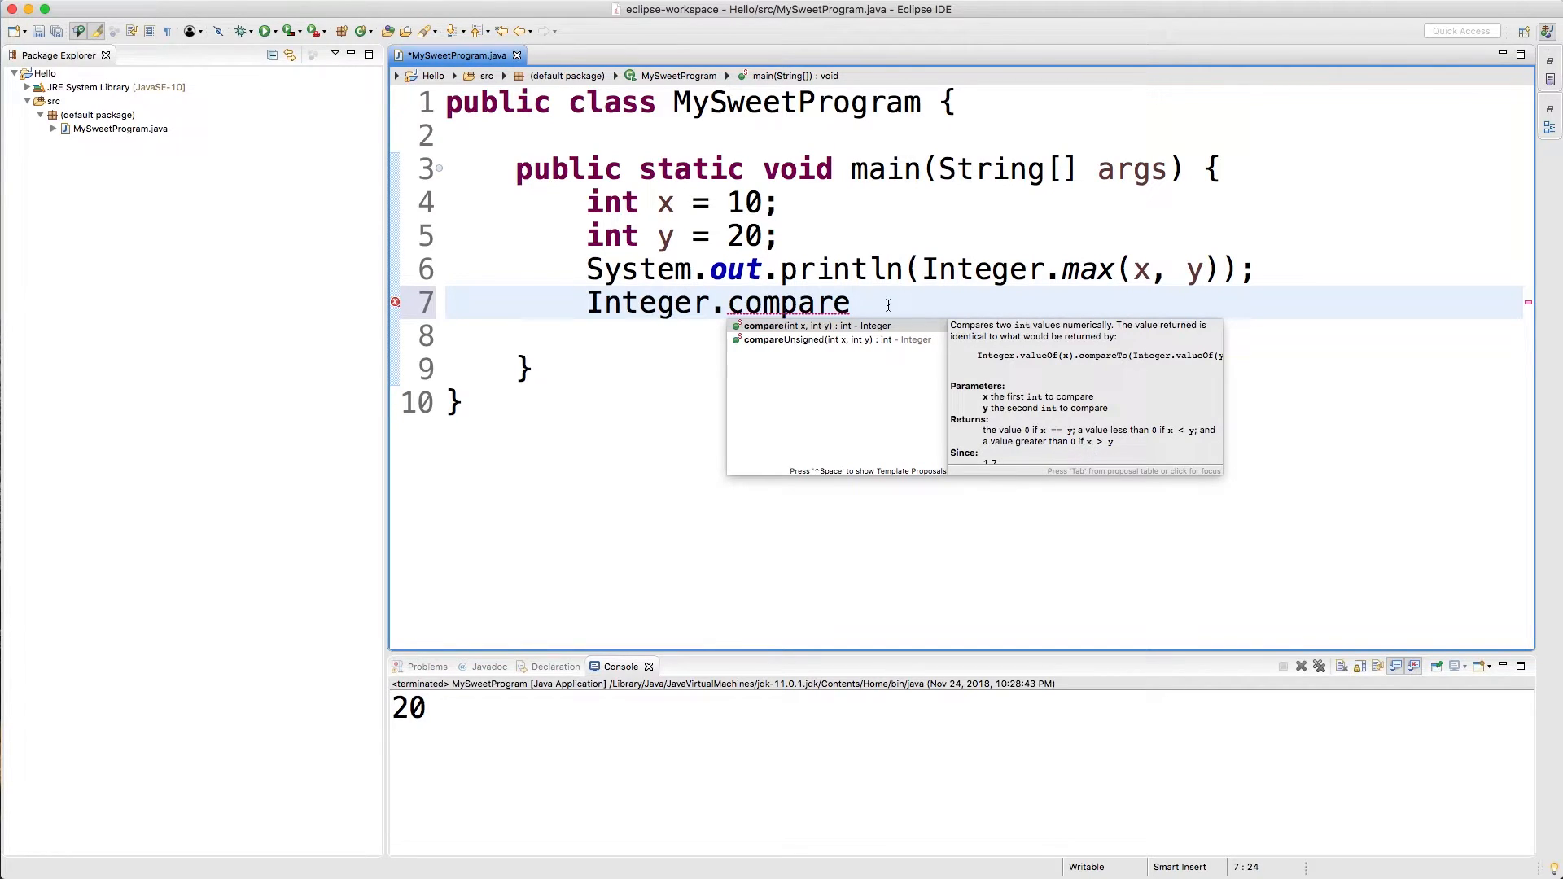
pyautogui.click(761, 325)
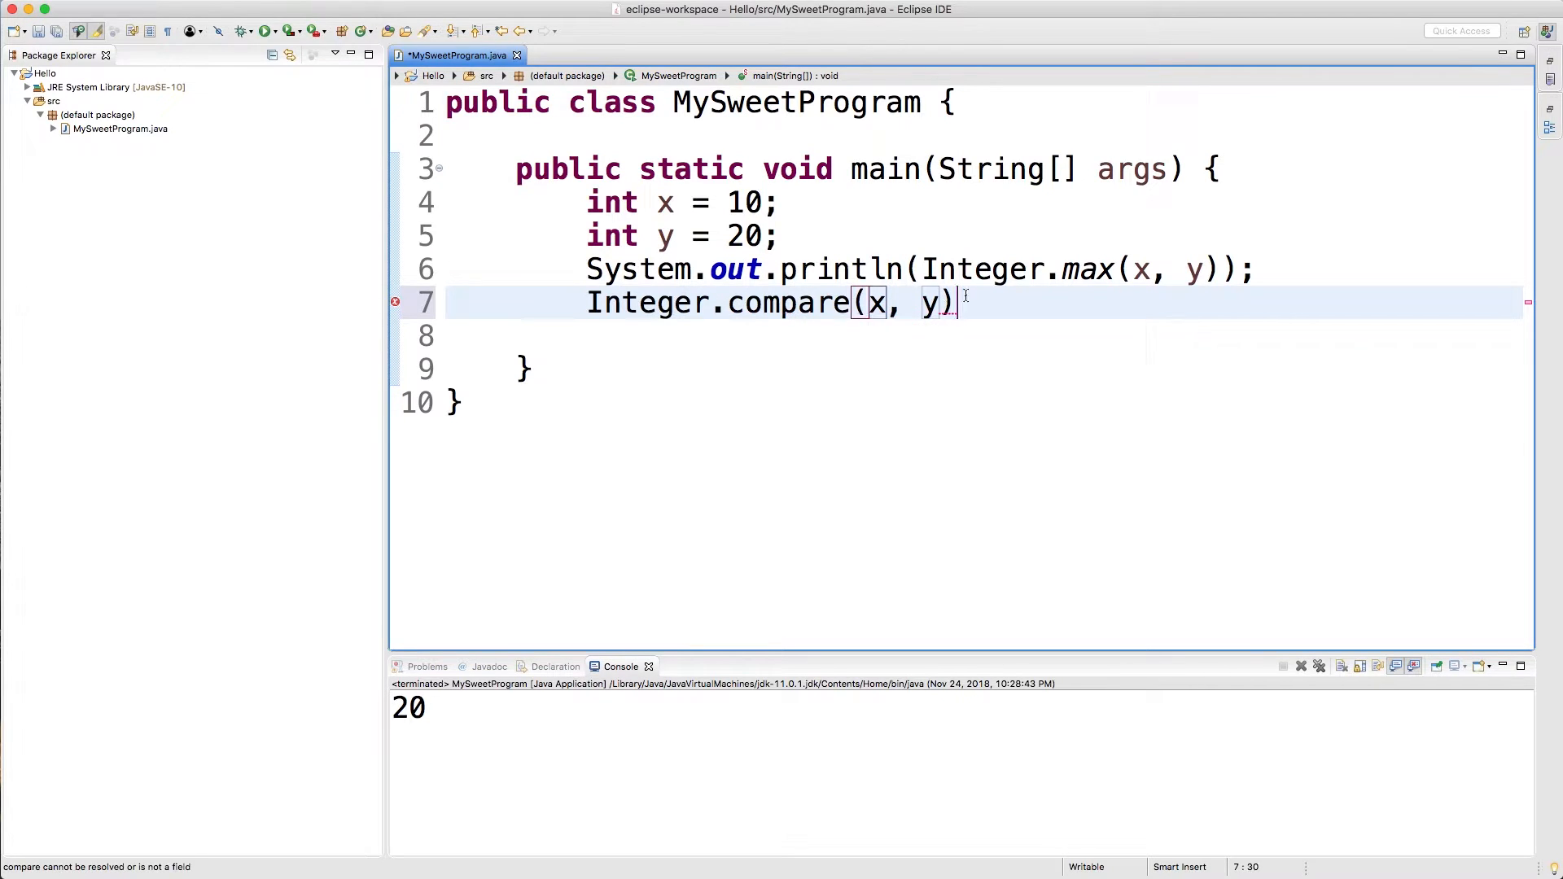
pyautogui.write('stem.out.println(')
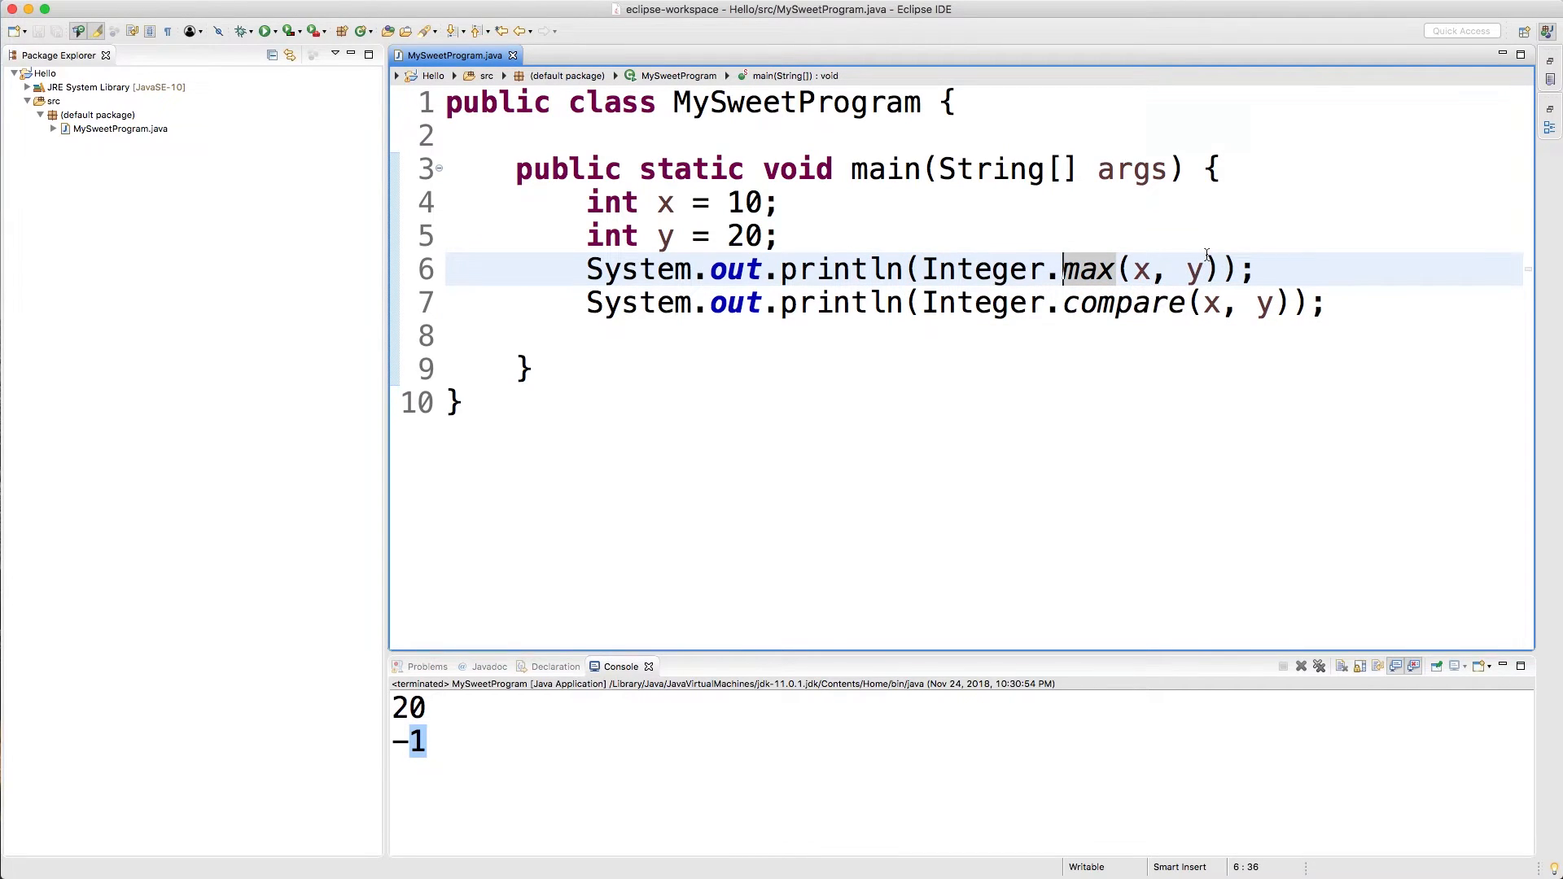
pyautogui.moveTo(1284, 309)
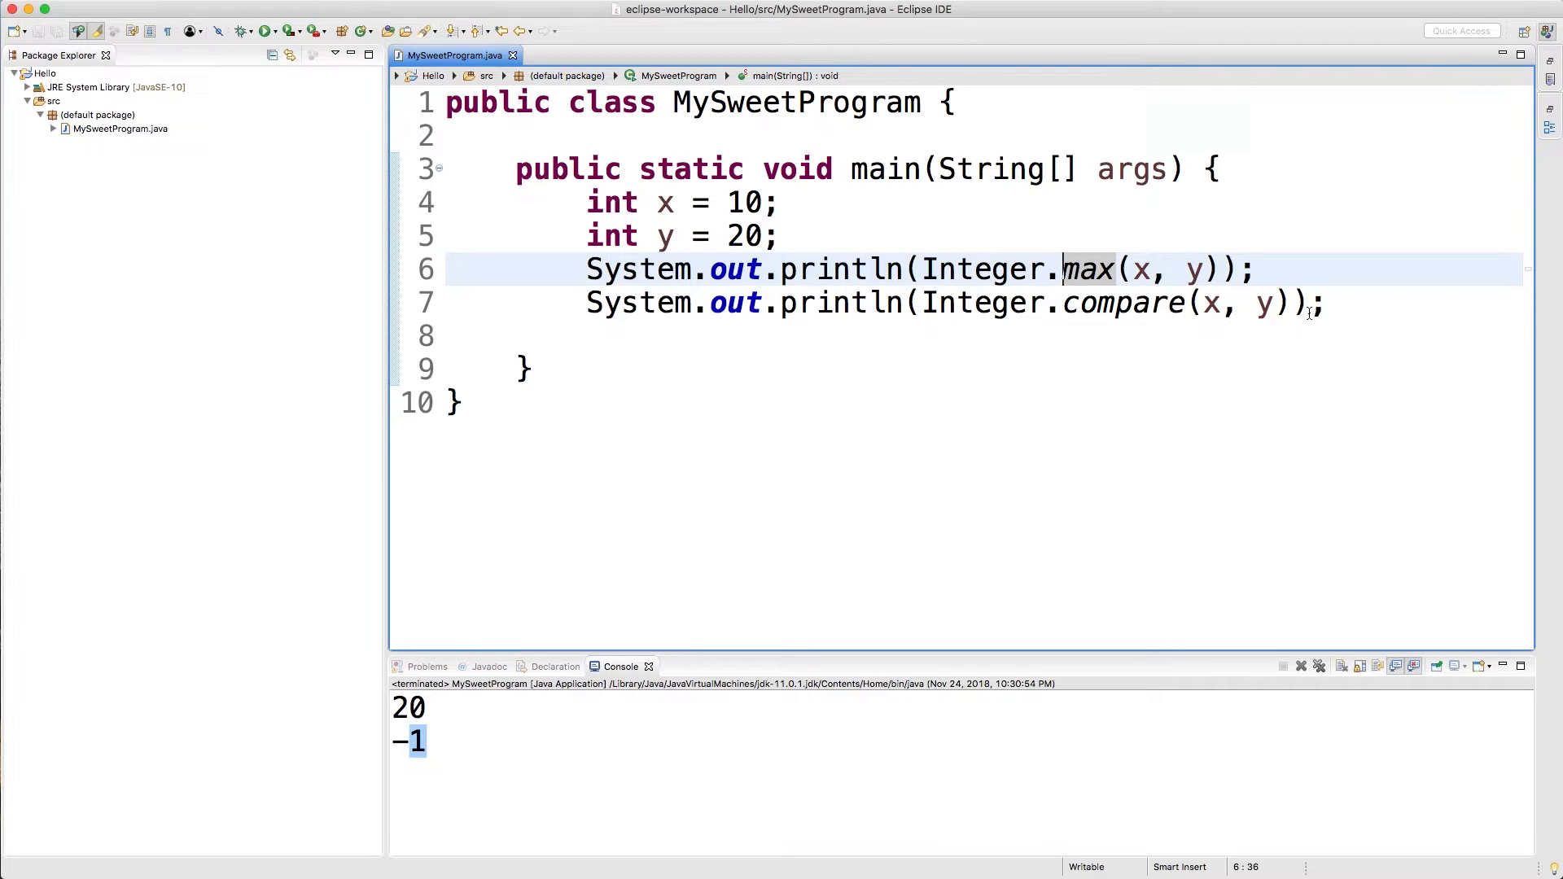
# Start an if( on line 8, discard it, and begin an Integer.valueOf call instead.
pyautogui.write('i')
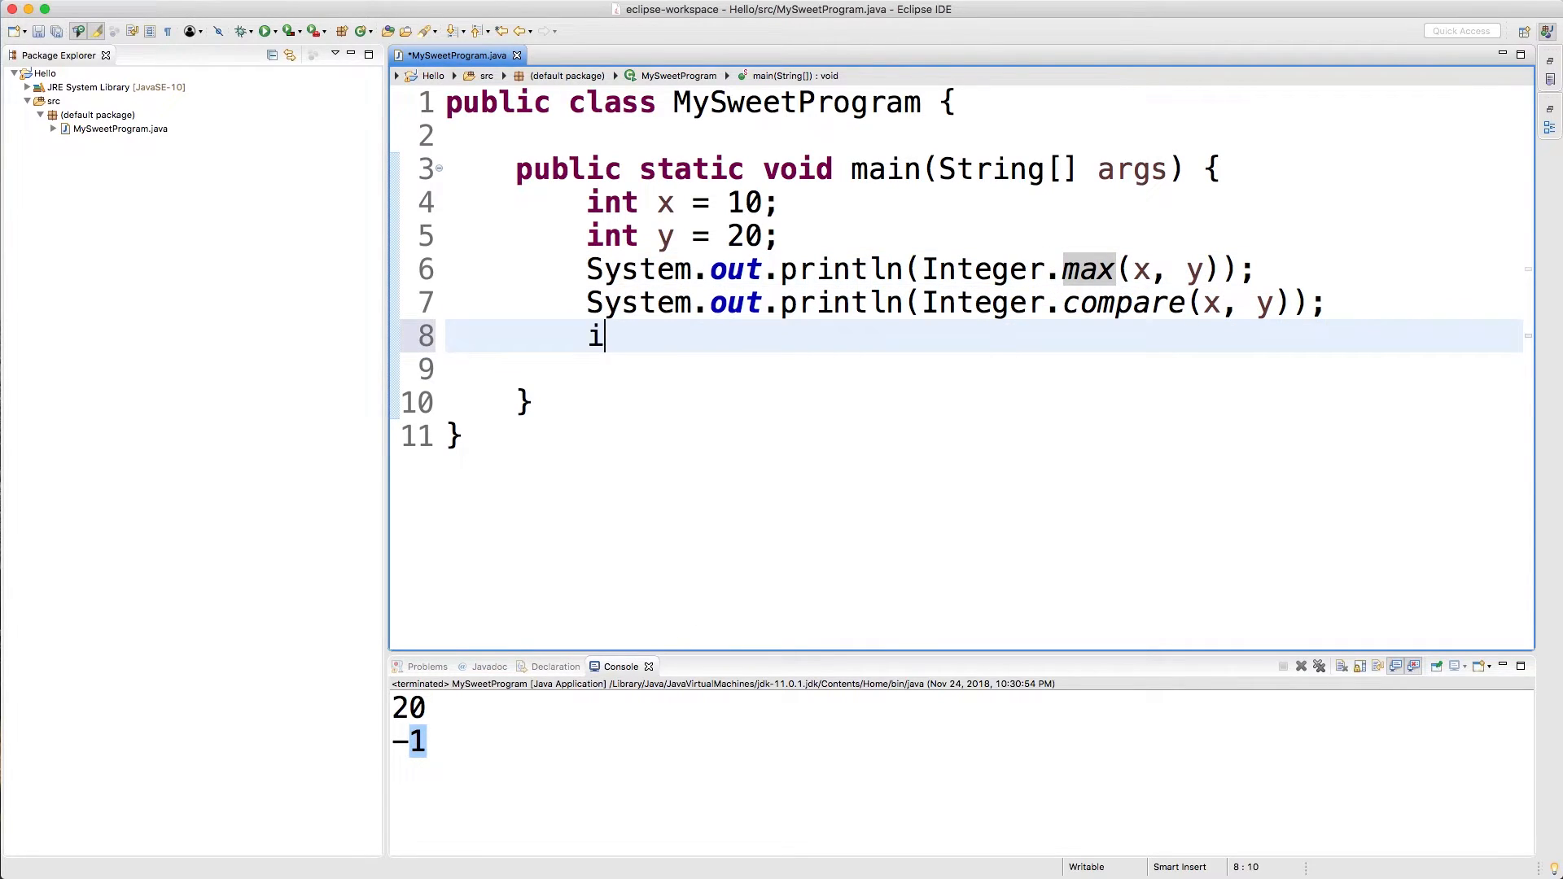
pyautogui.write('f(')
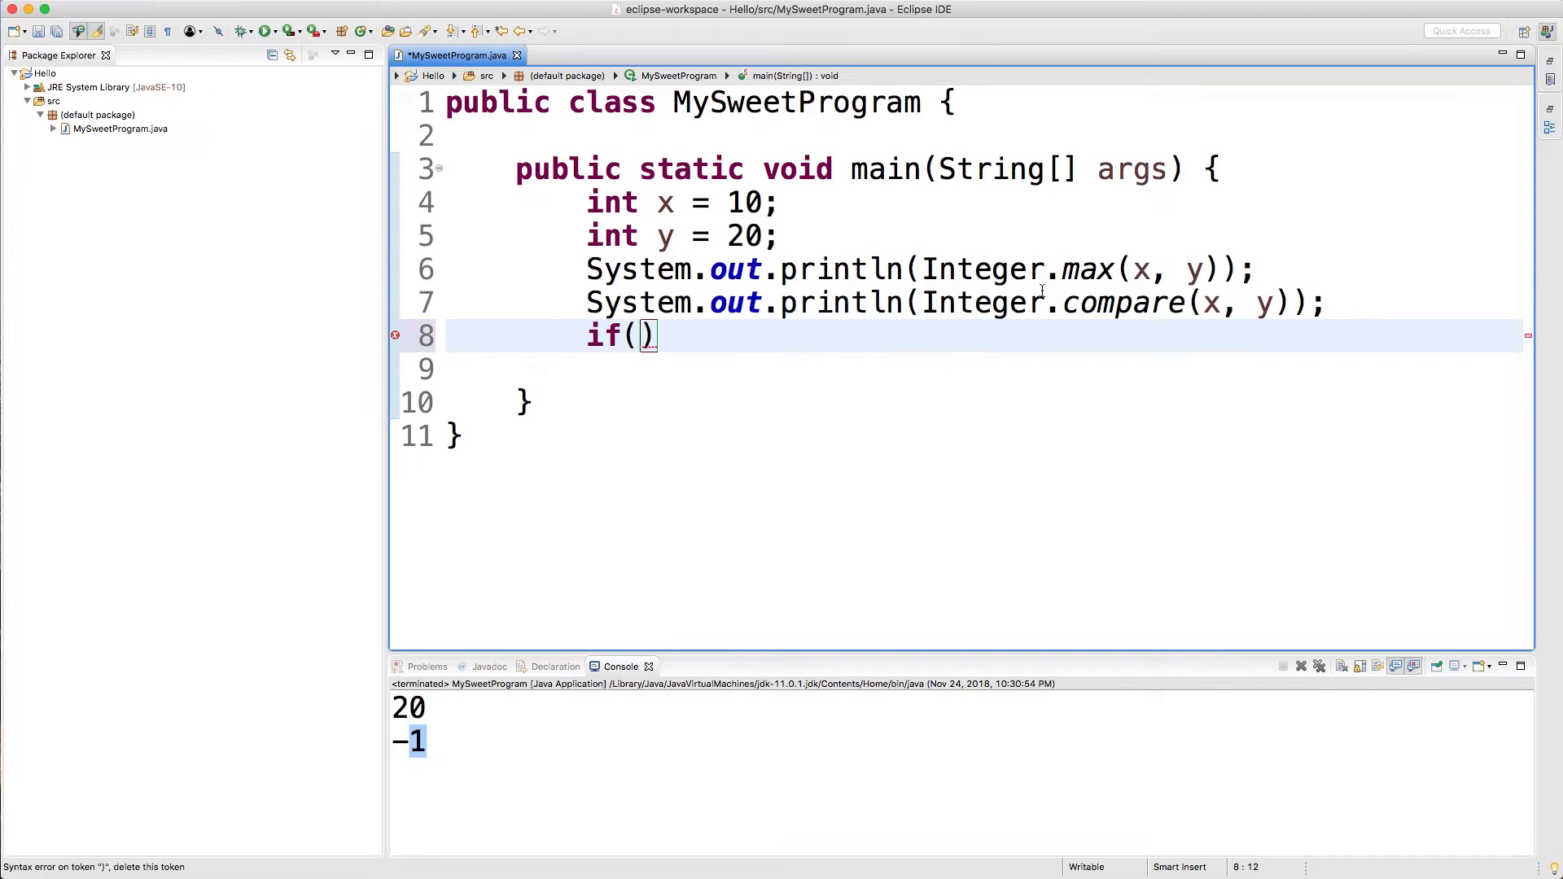
pyautogui.moveTo(742, 372)
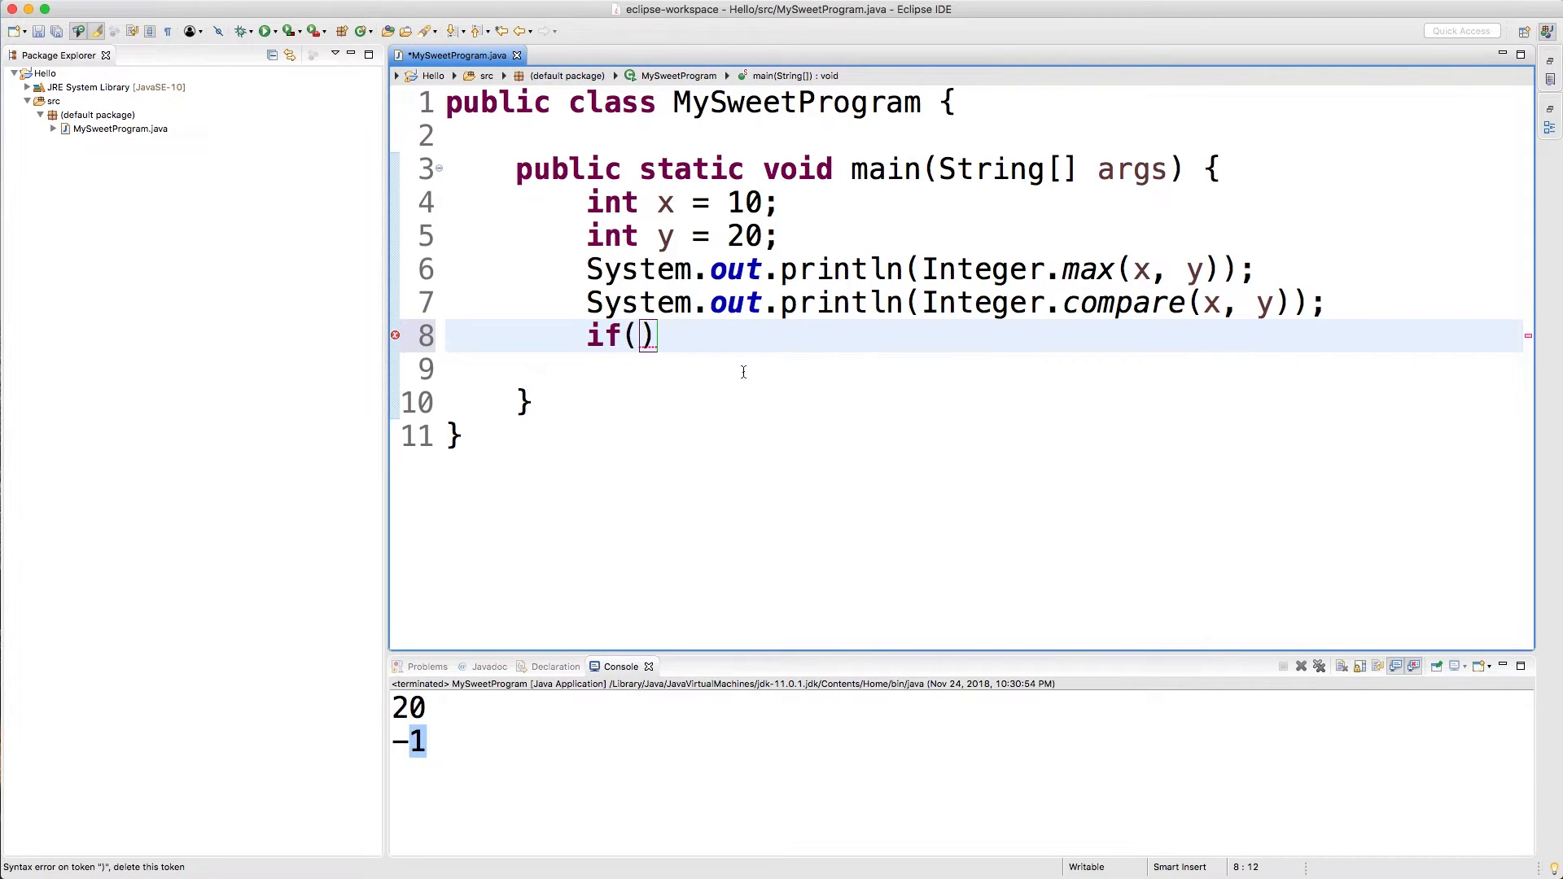
pyautogui.press('Backspace')
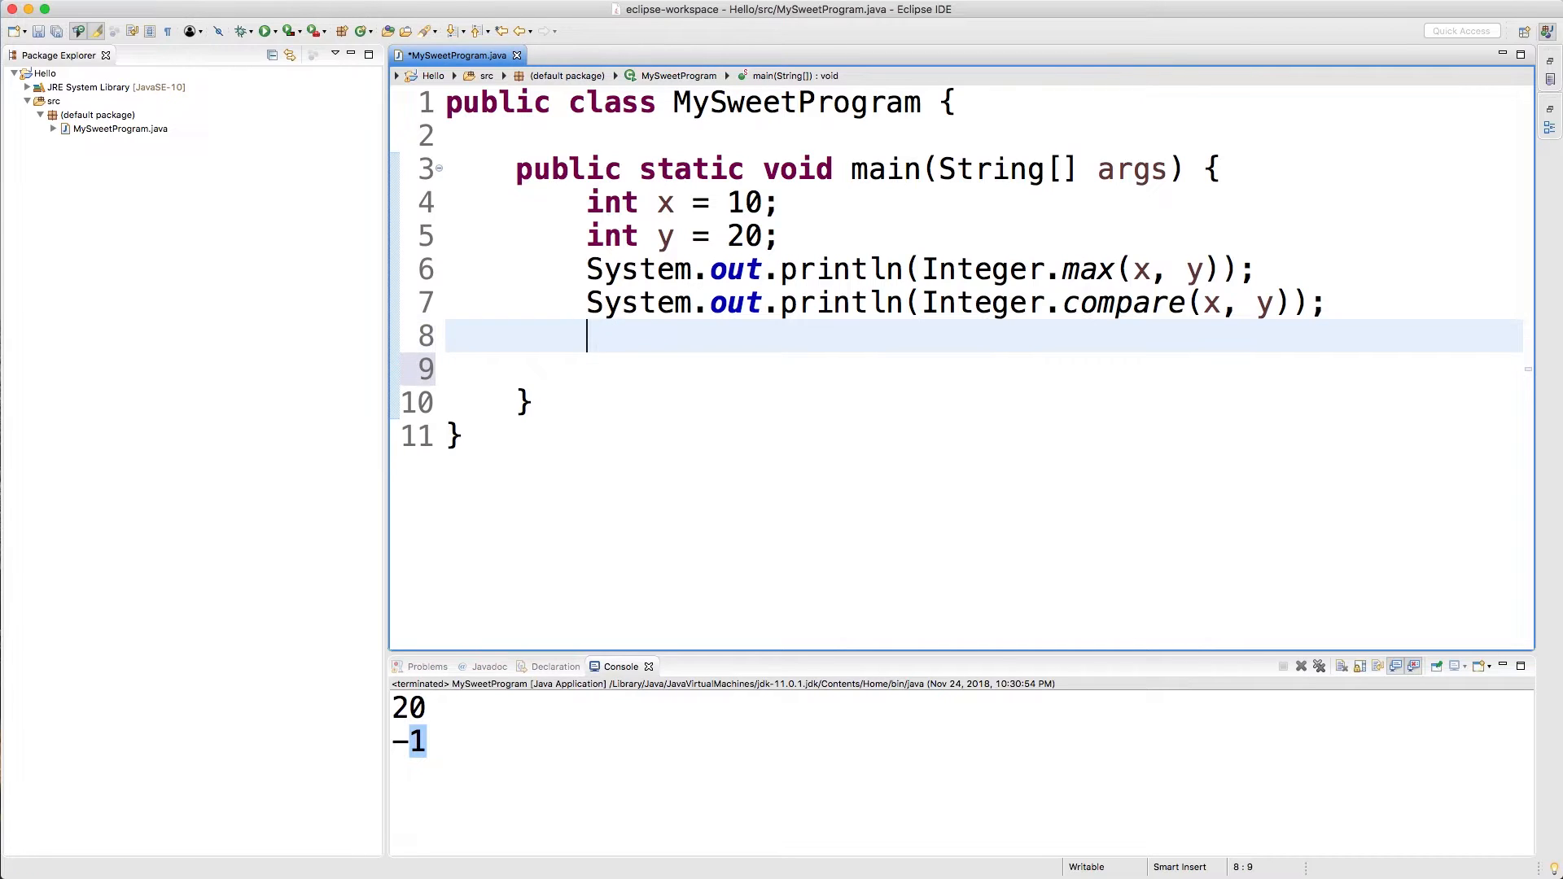
pyautogui.write('Integer.valueOf(s')
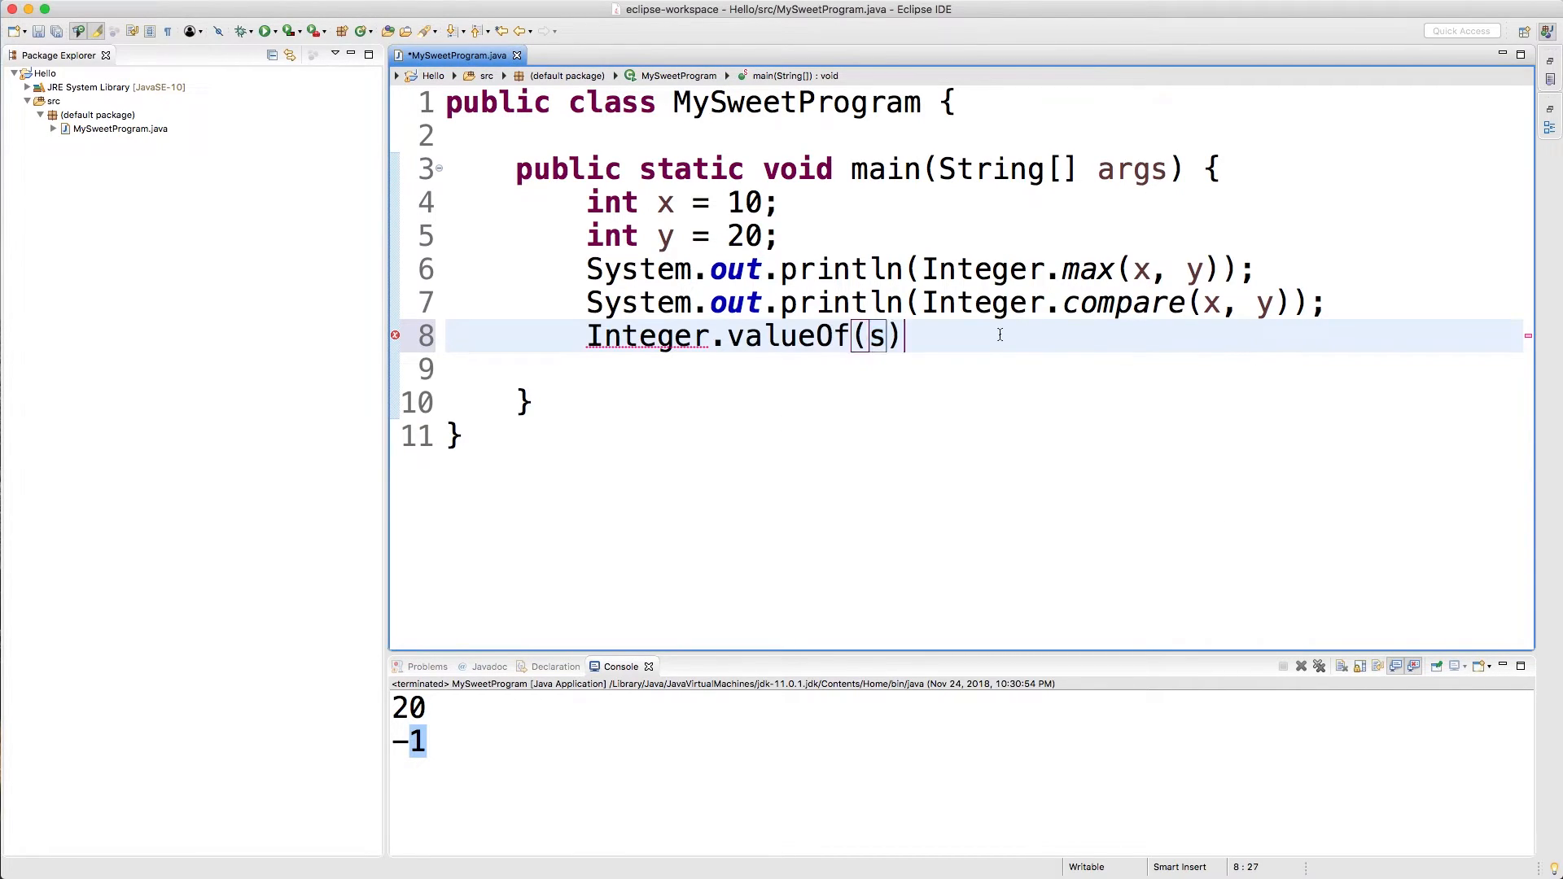
# Print Integer.valueOf(money) and parseInt(money) for money = "300" and highlight the two 300 console results.
pyautogui.write('integer.O')
pyautogui.click(983, 370)
pyautogui.write('String money = "300";')
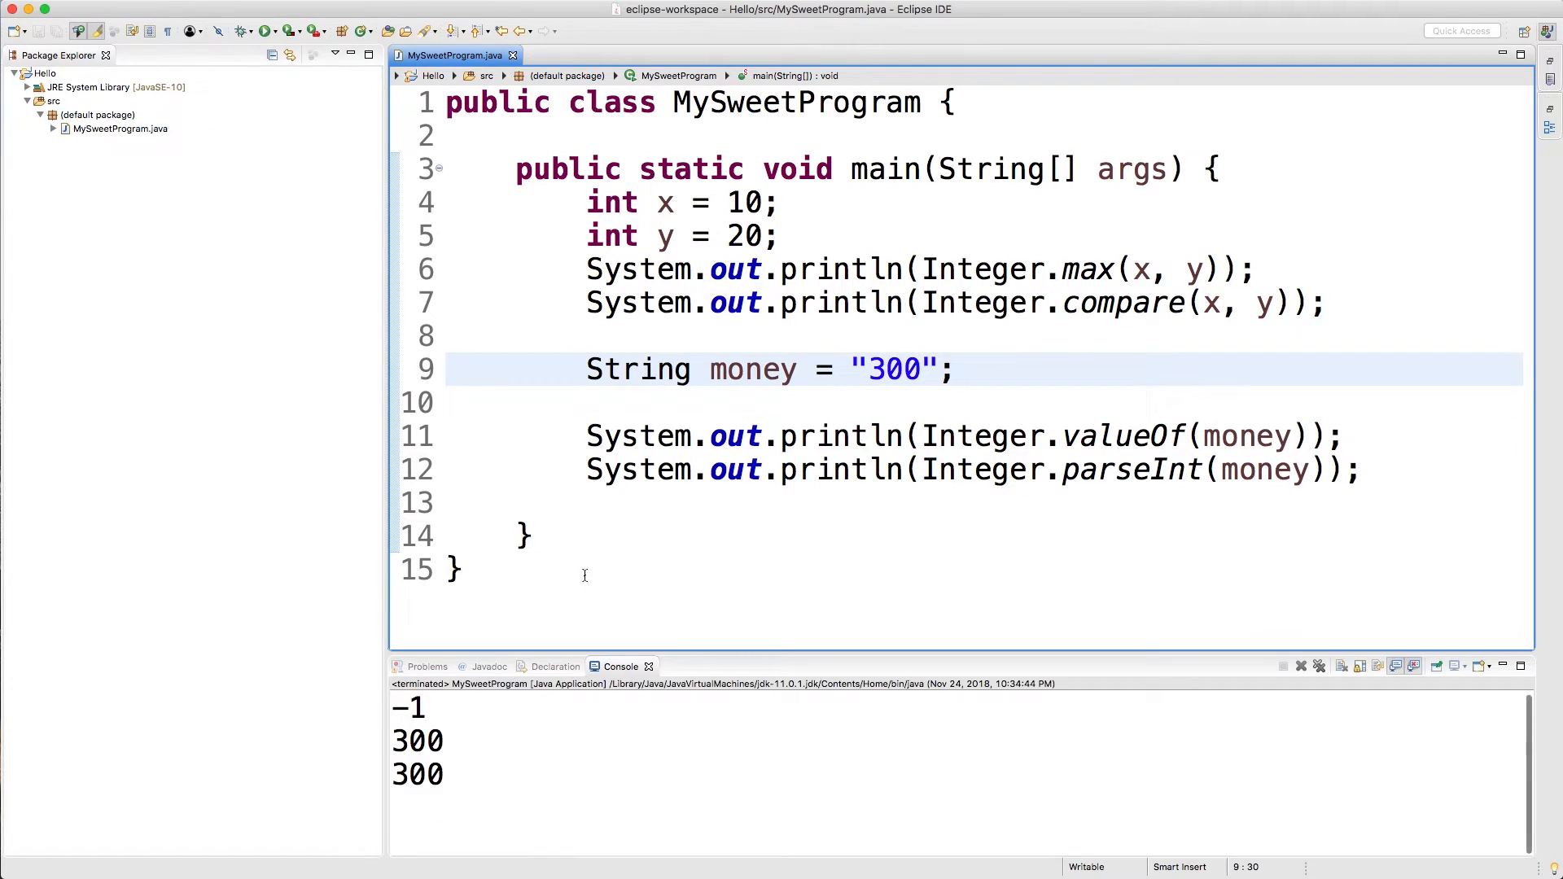
pyautogui.moveTo(392, 728); pyautogui.dragTo(446, 793)
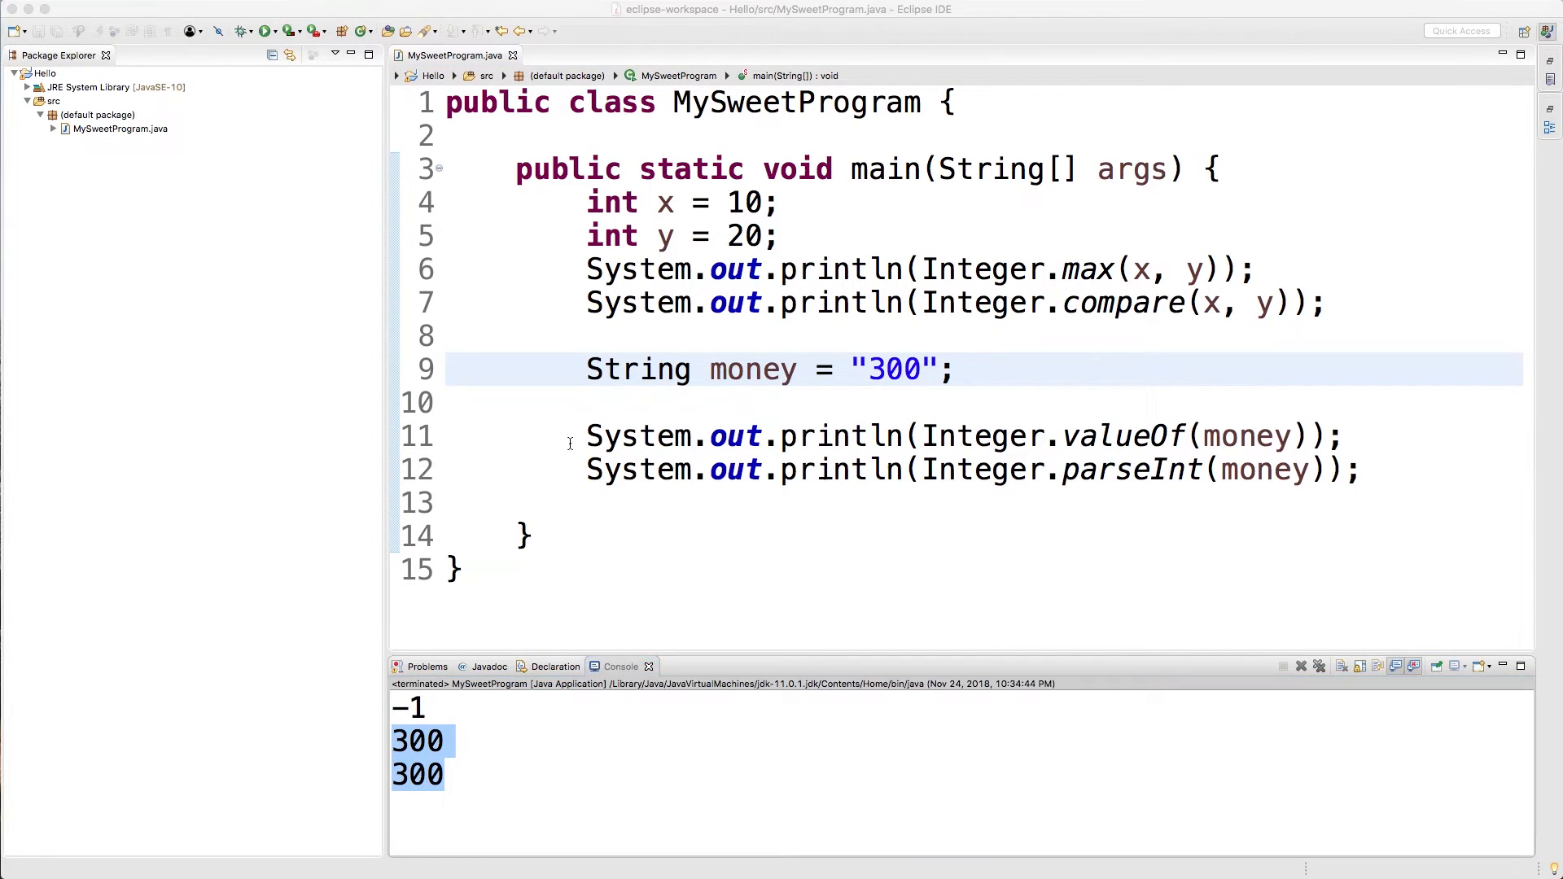
pyautogui.click(792, 436)
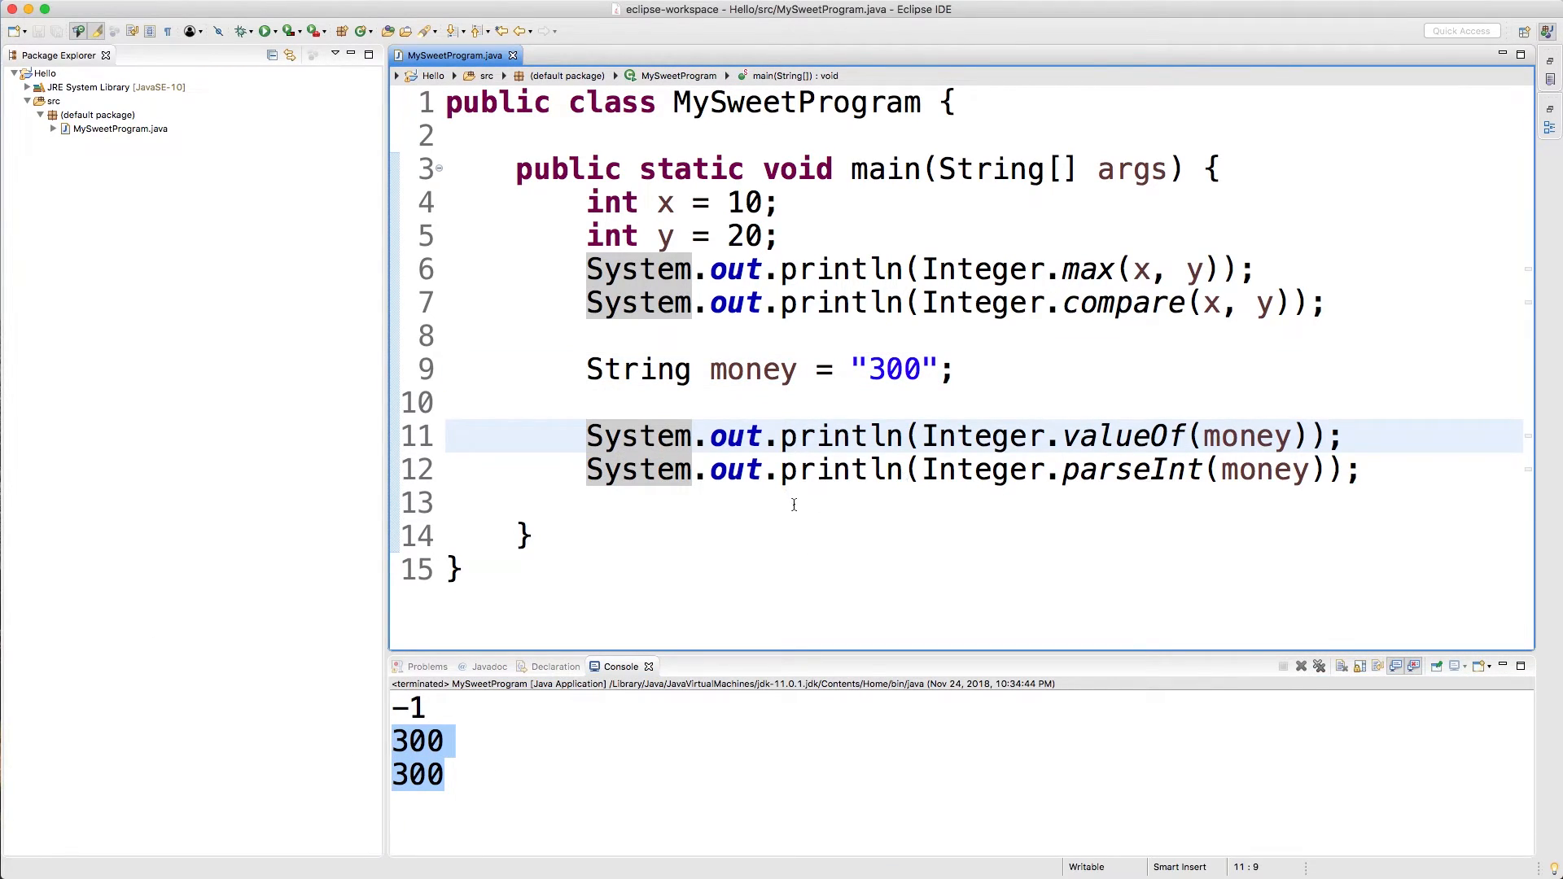
# Rewrite the lines as Integer a = Integer.valueOf(money); and int b = Integer.parseInt(money);.
pyautogui.write('Integer')
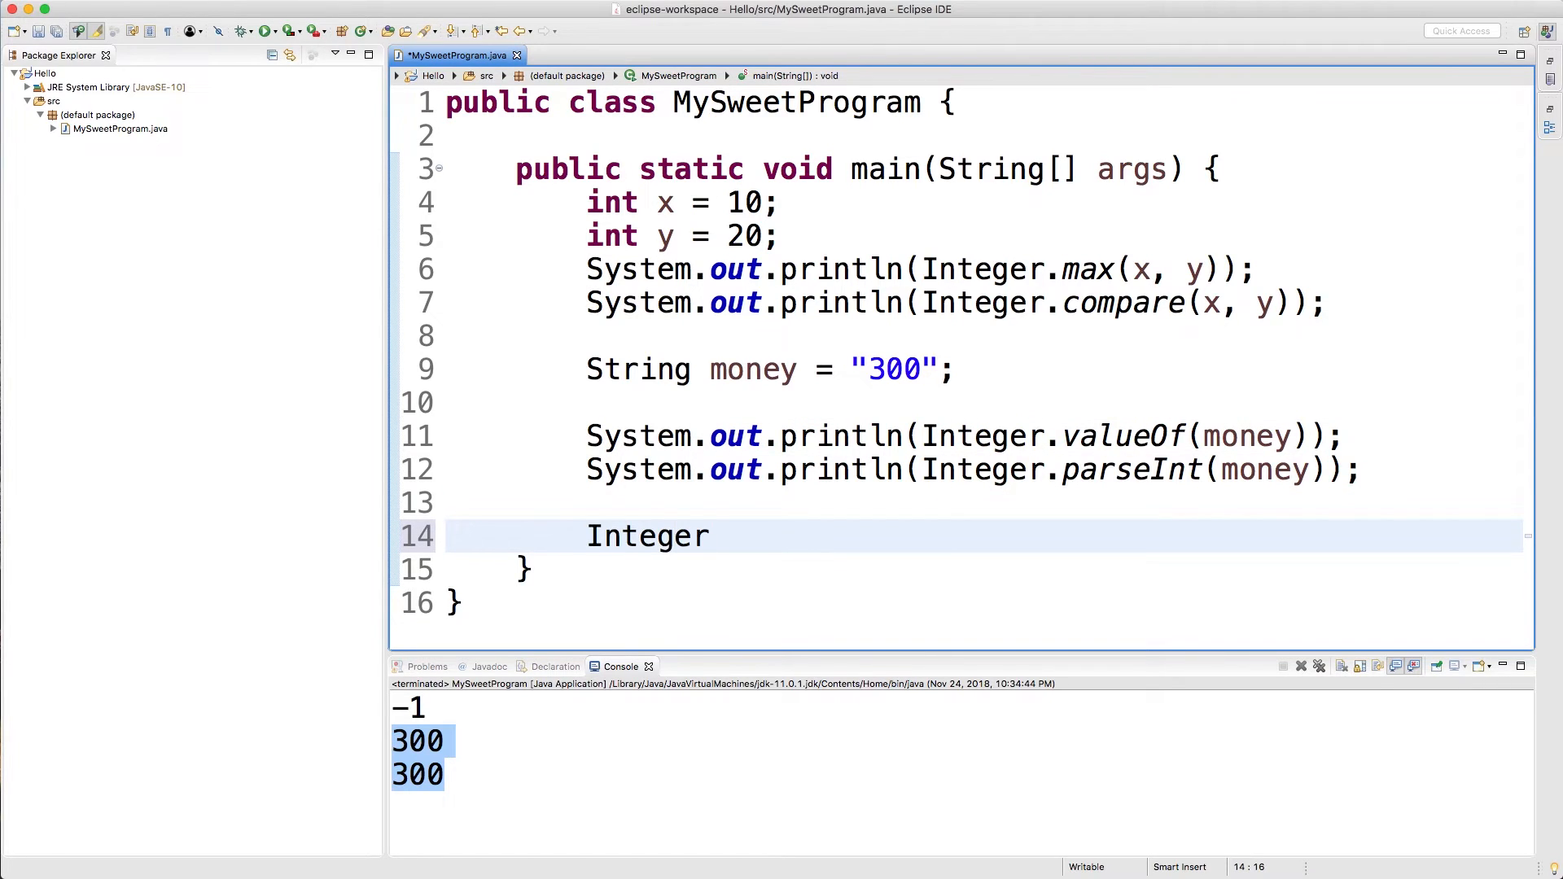
pyautogui.write('.value')
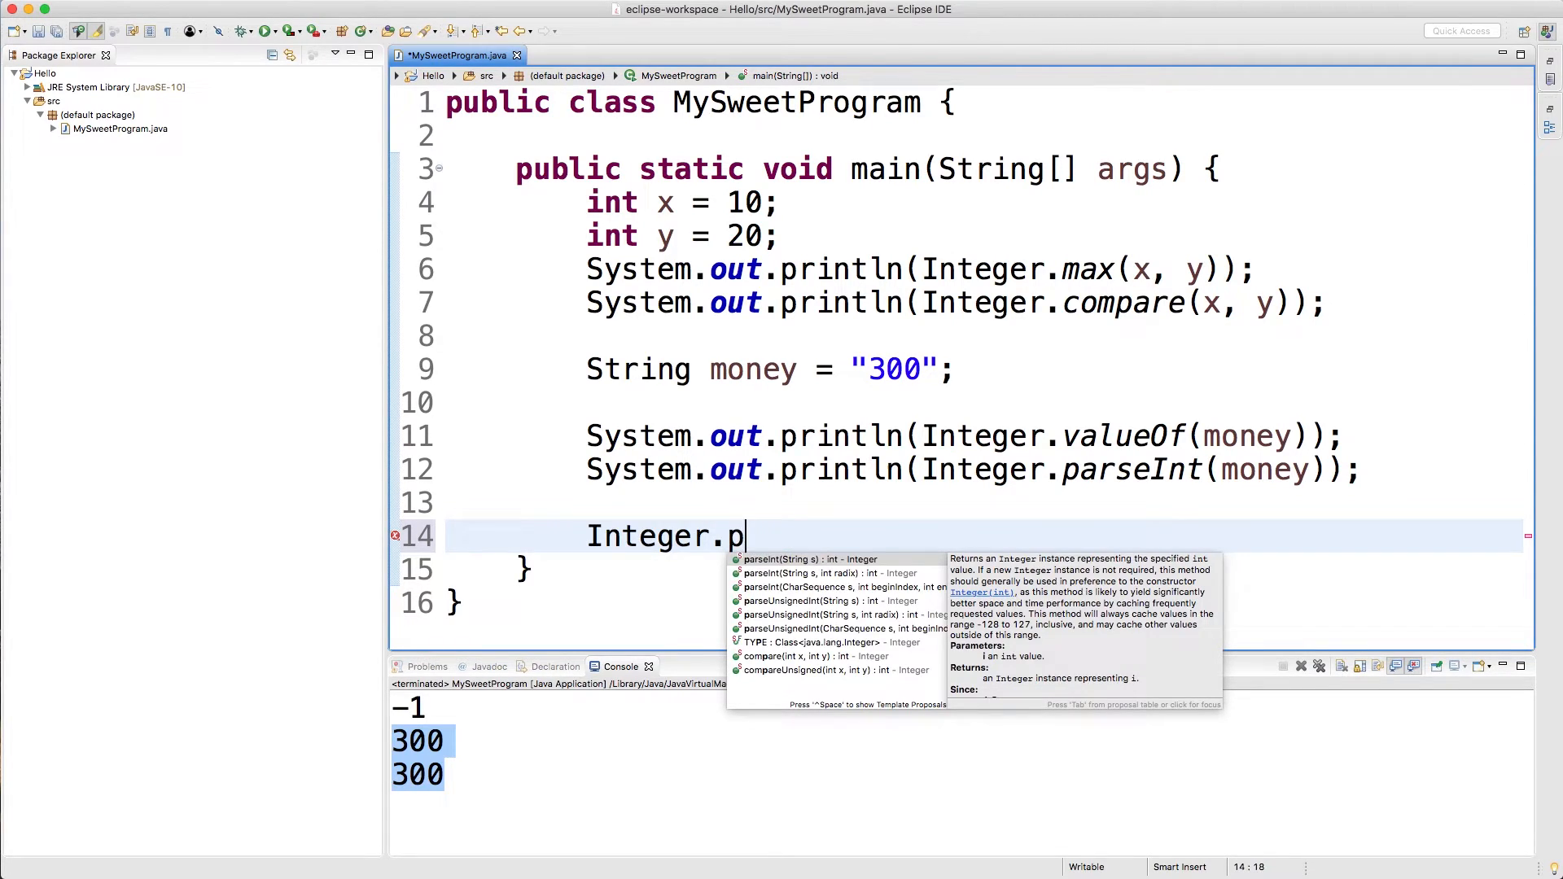
pyautogui.write('arseI')
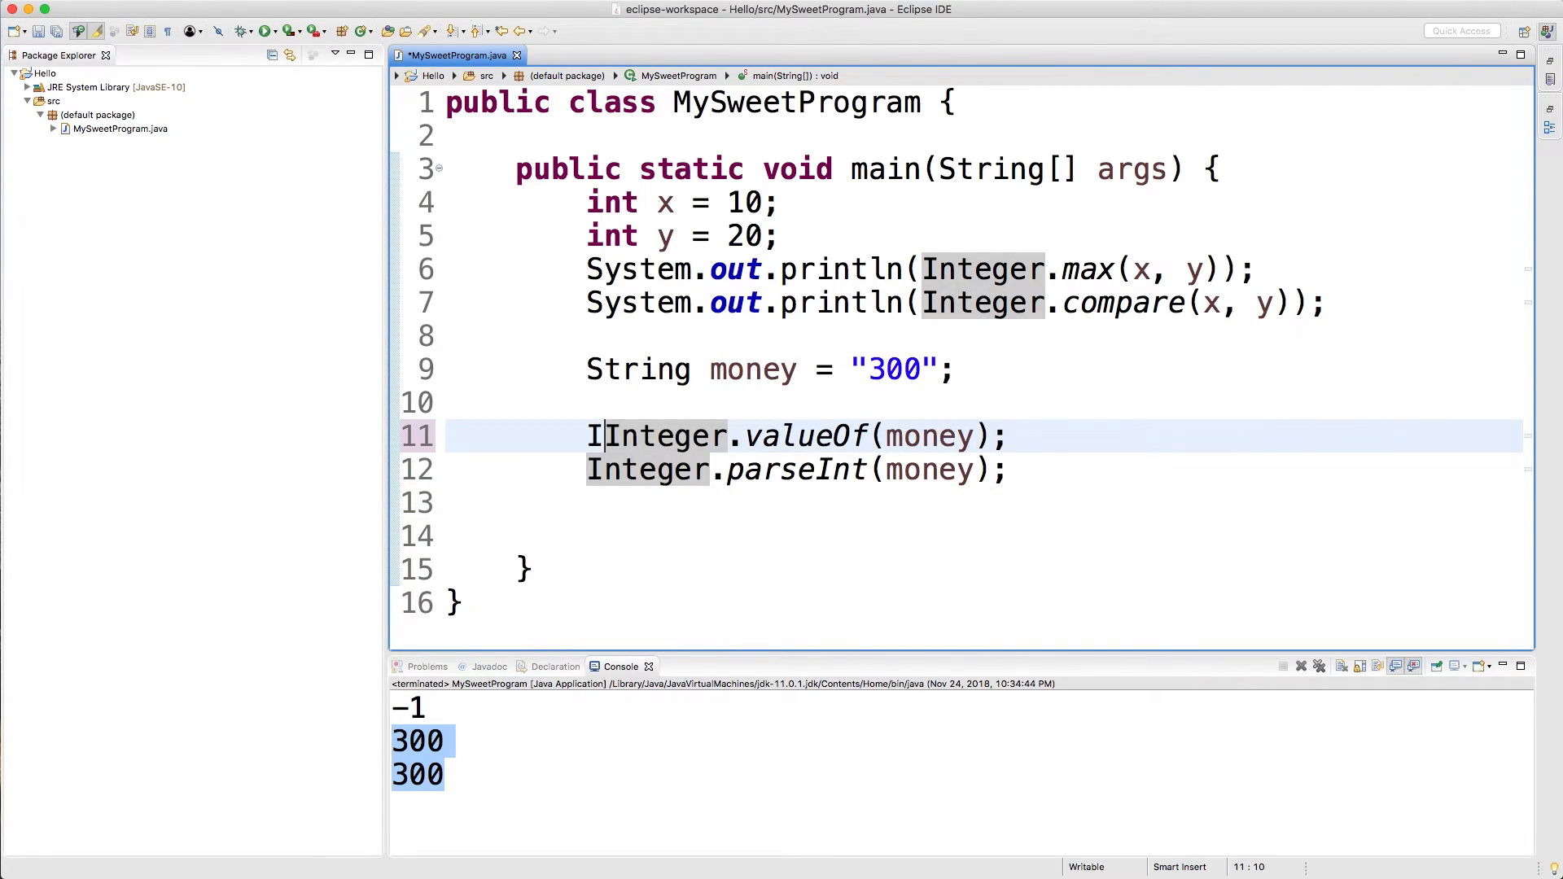
pyautogui.write('nteger')
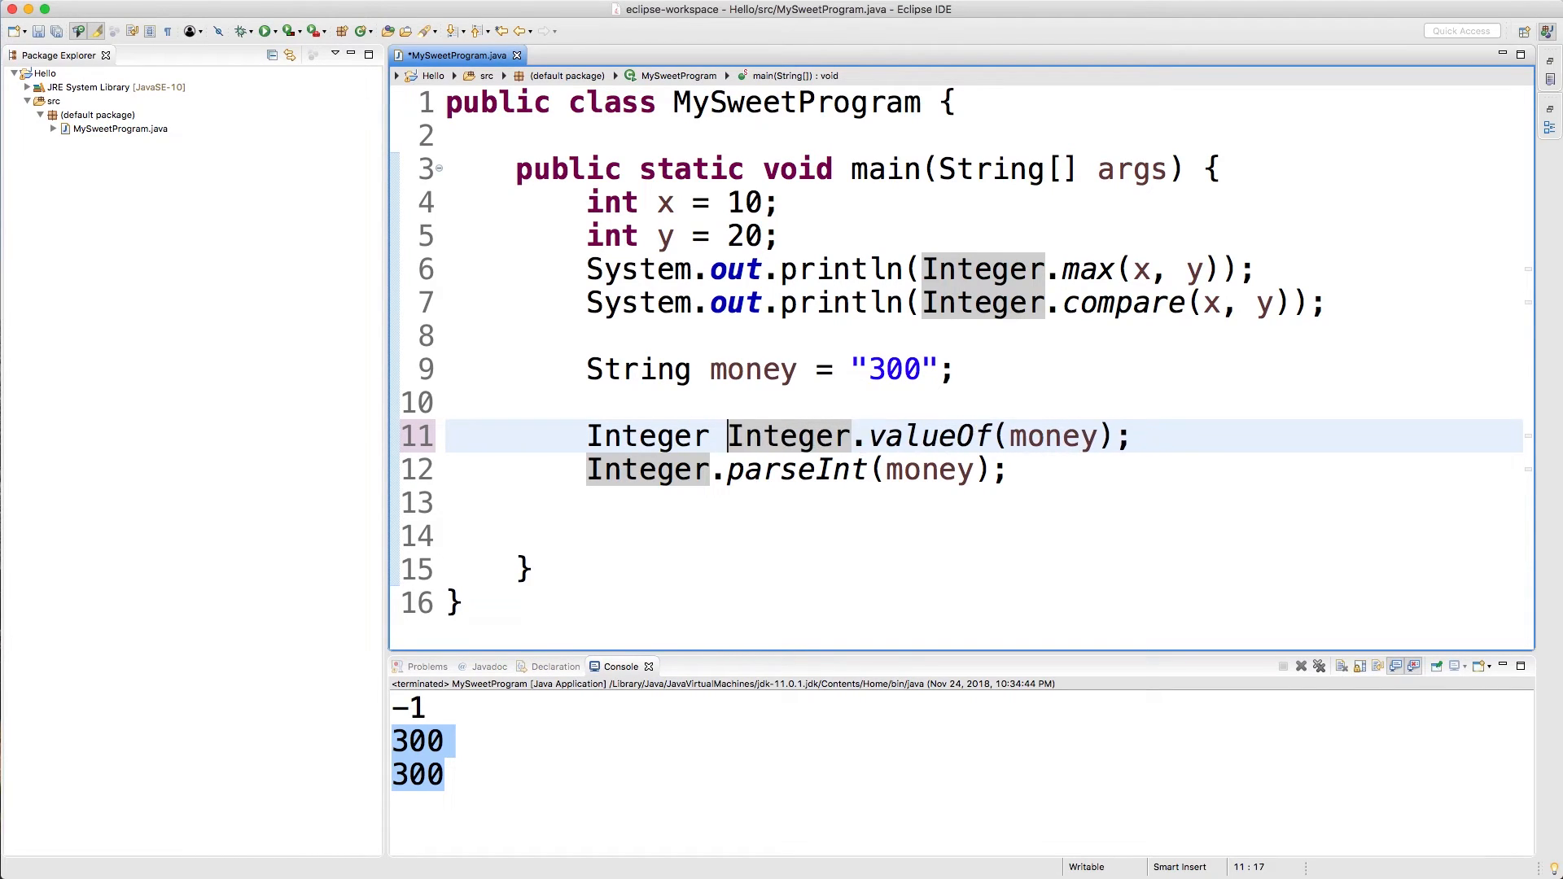
pyautogui.write('a =')
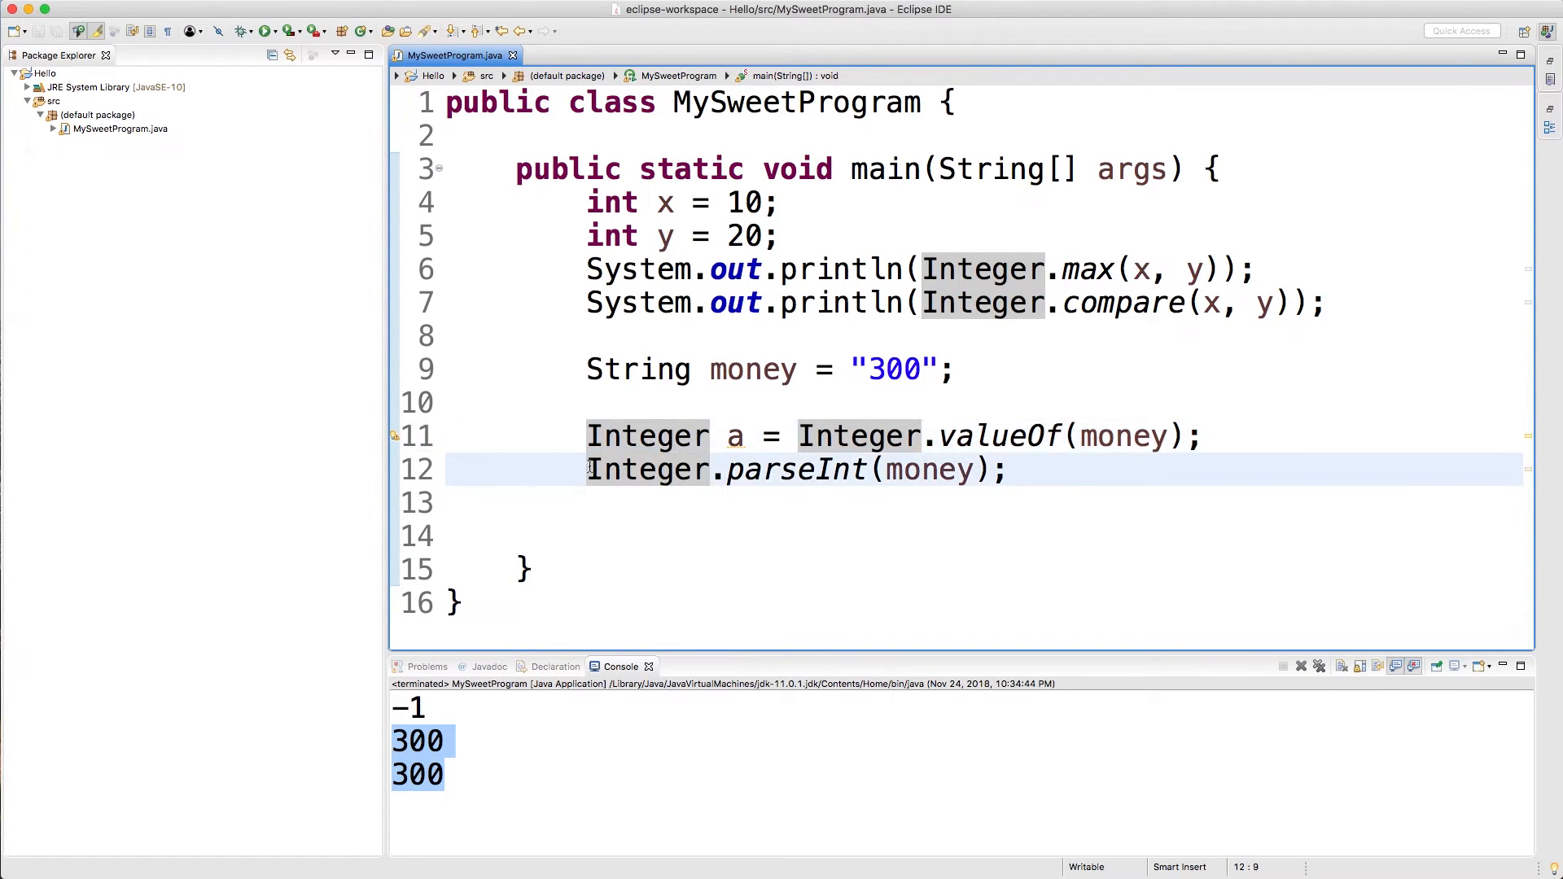
pyautogui.write('int b =')
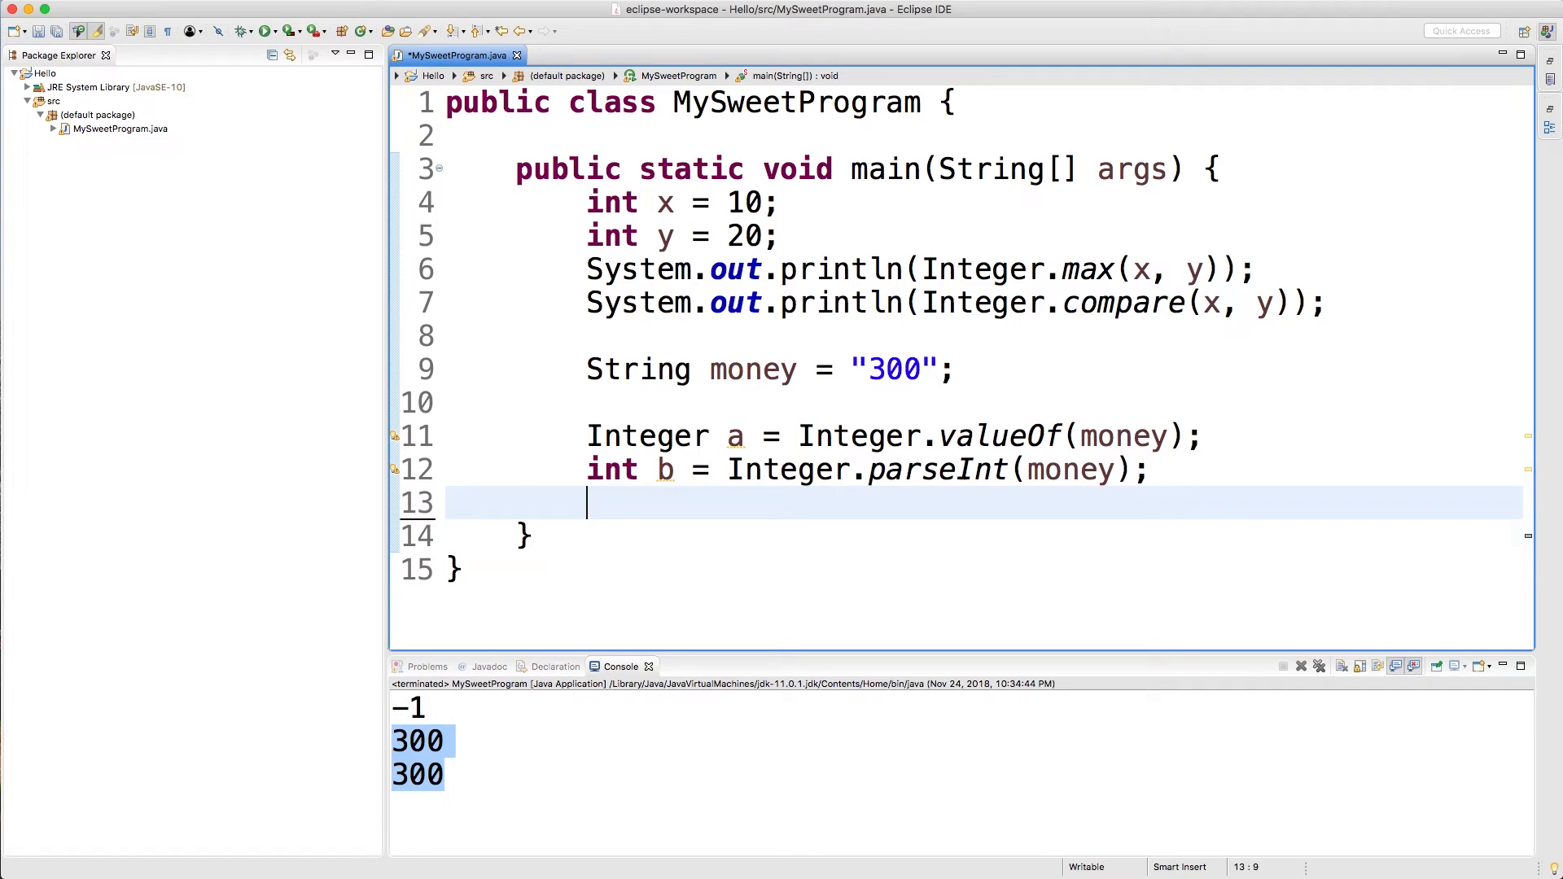
pyautogui.write('Double.')
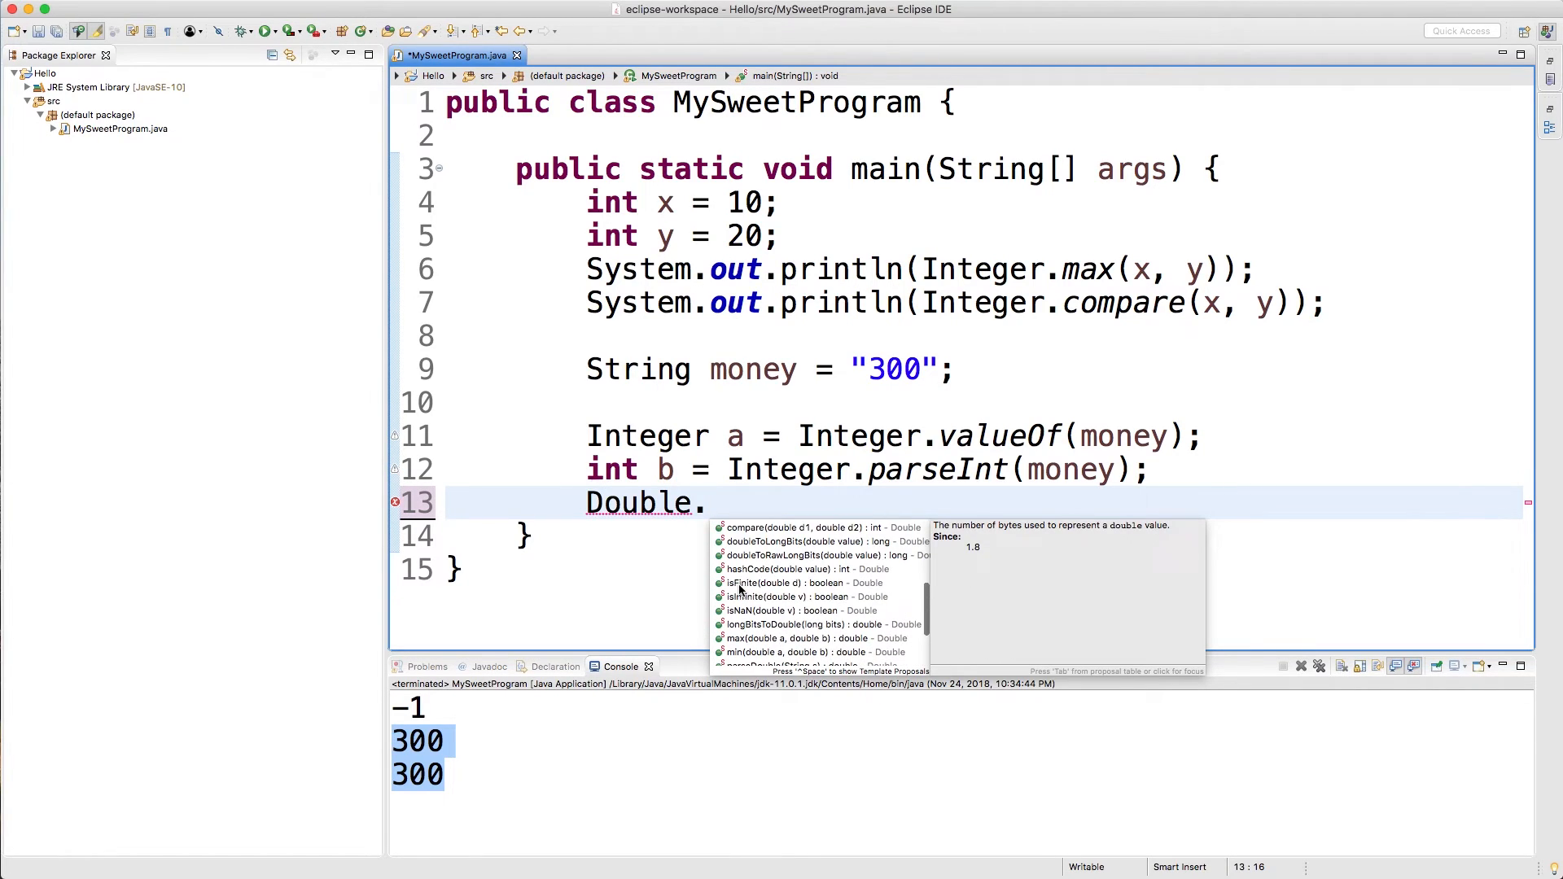
pyautogui.moveTo(762, 586)
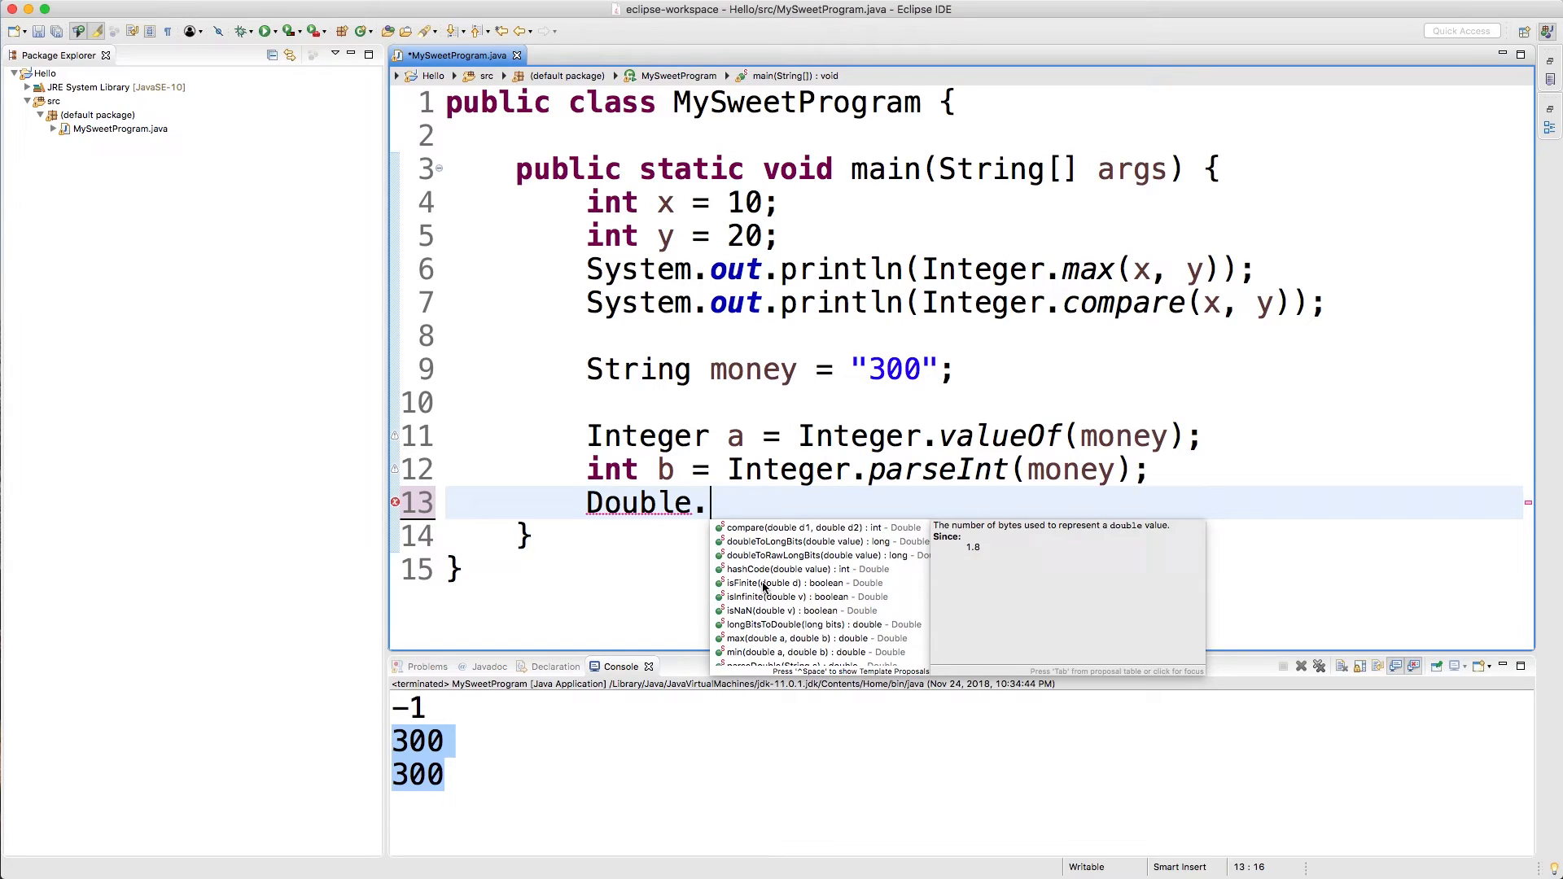
pyautogui.moveTo(749, 606)
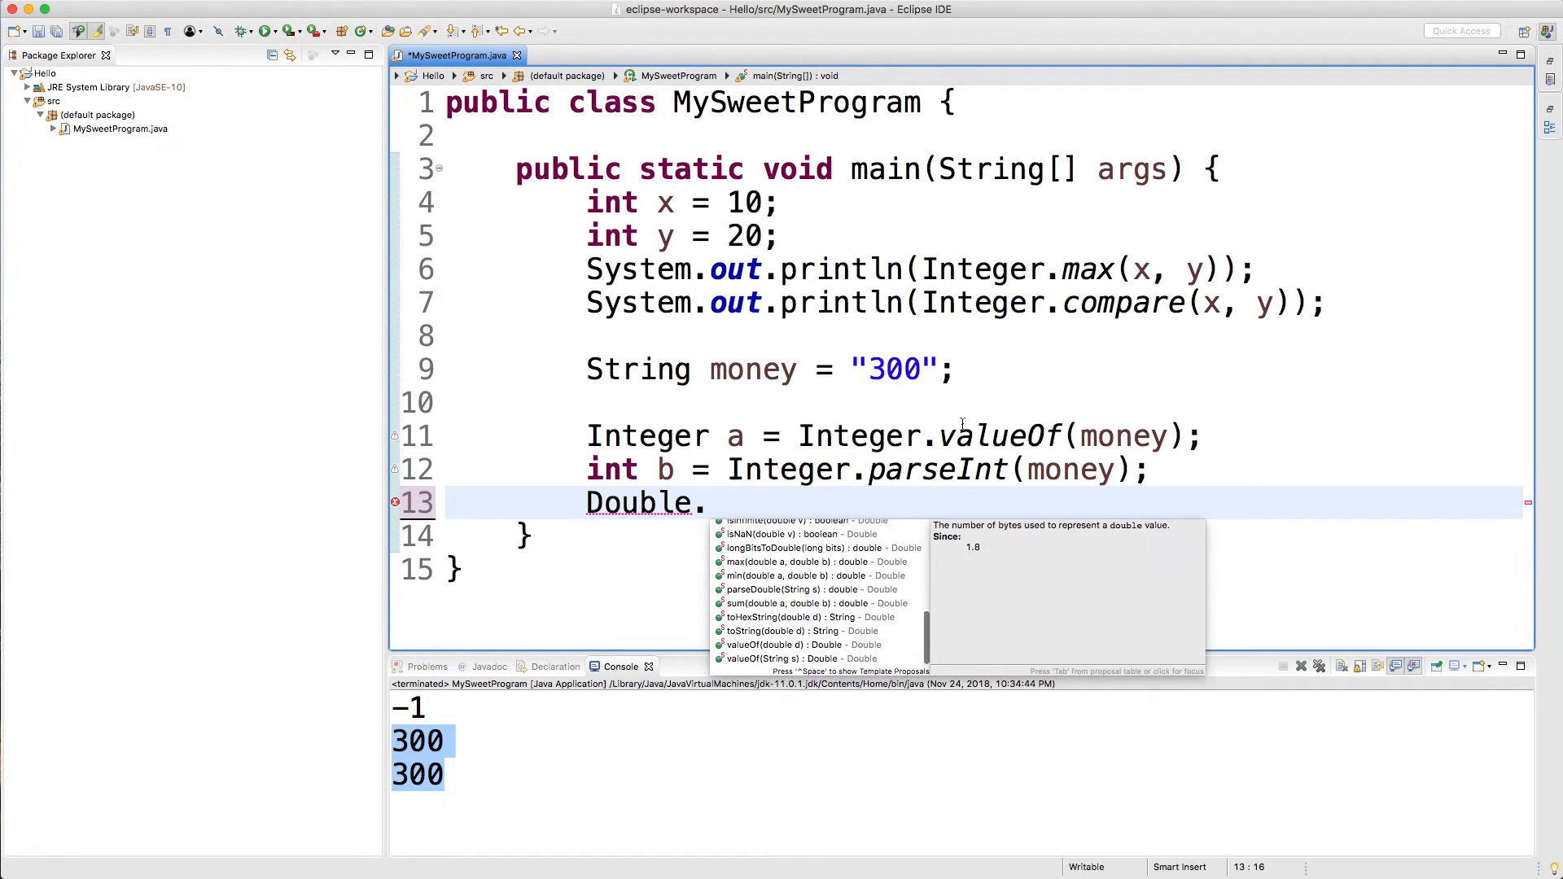
pyautogui.moveTo(864, 549)
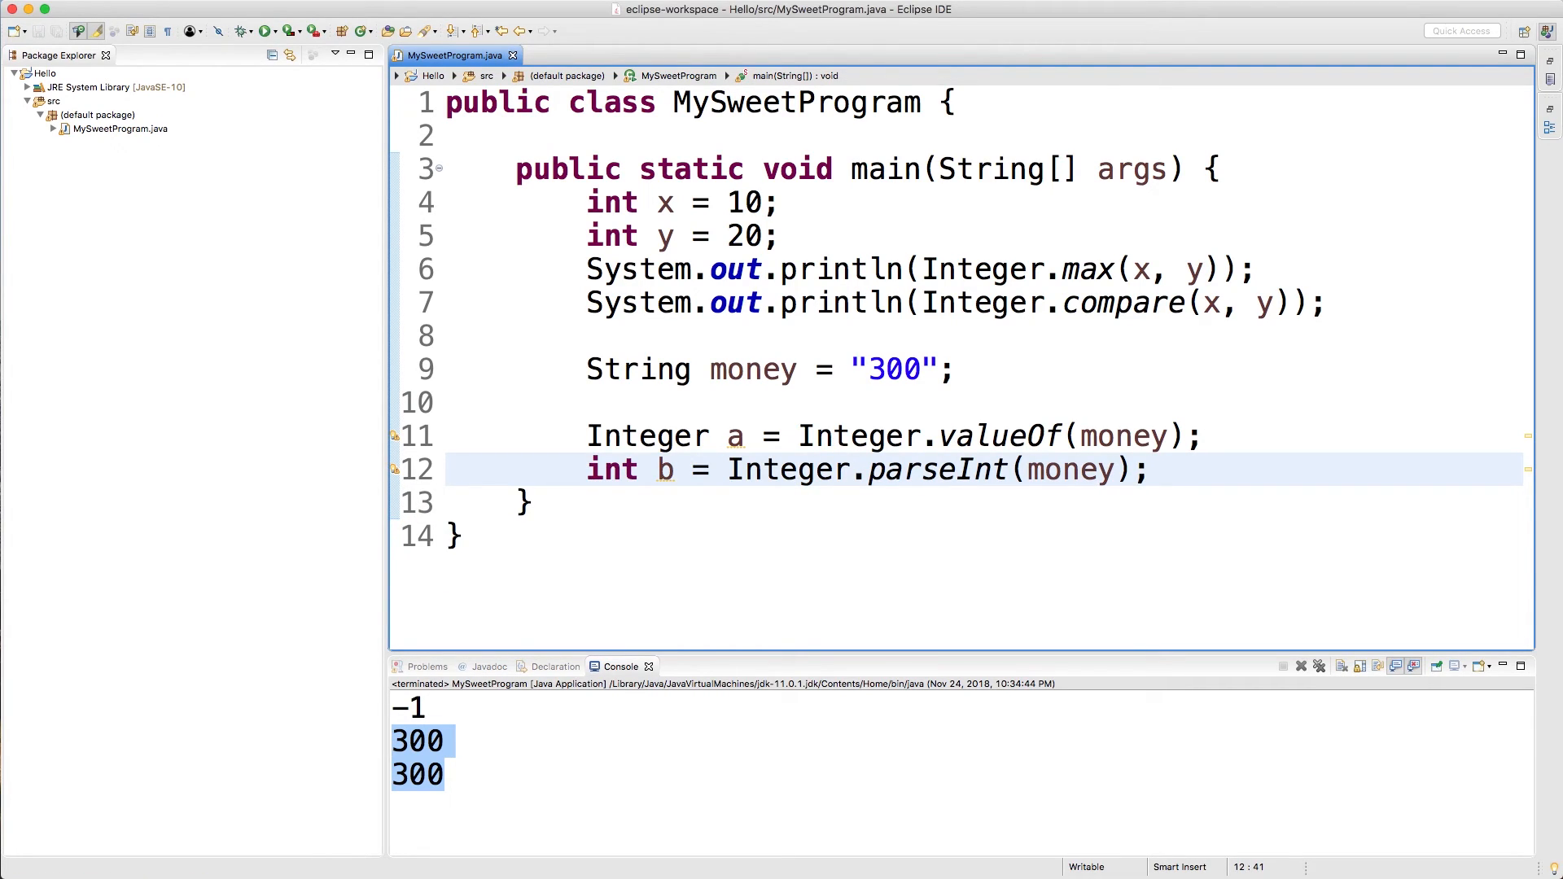
pyautogui.click(1151, 469)
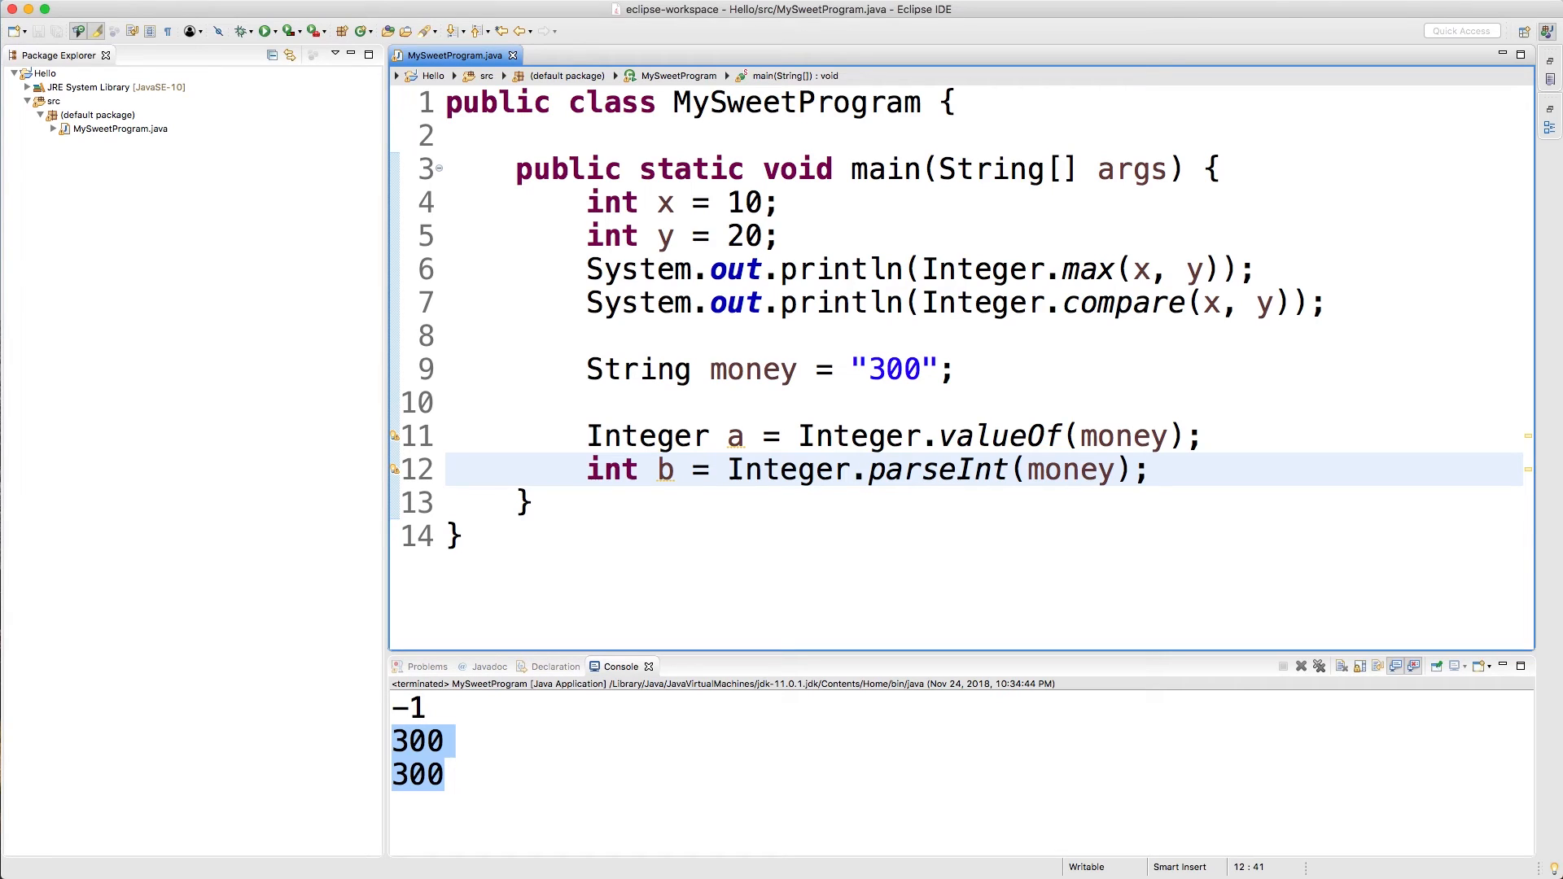
pyautogui.click(1151, 469)
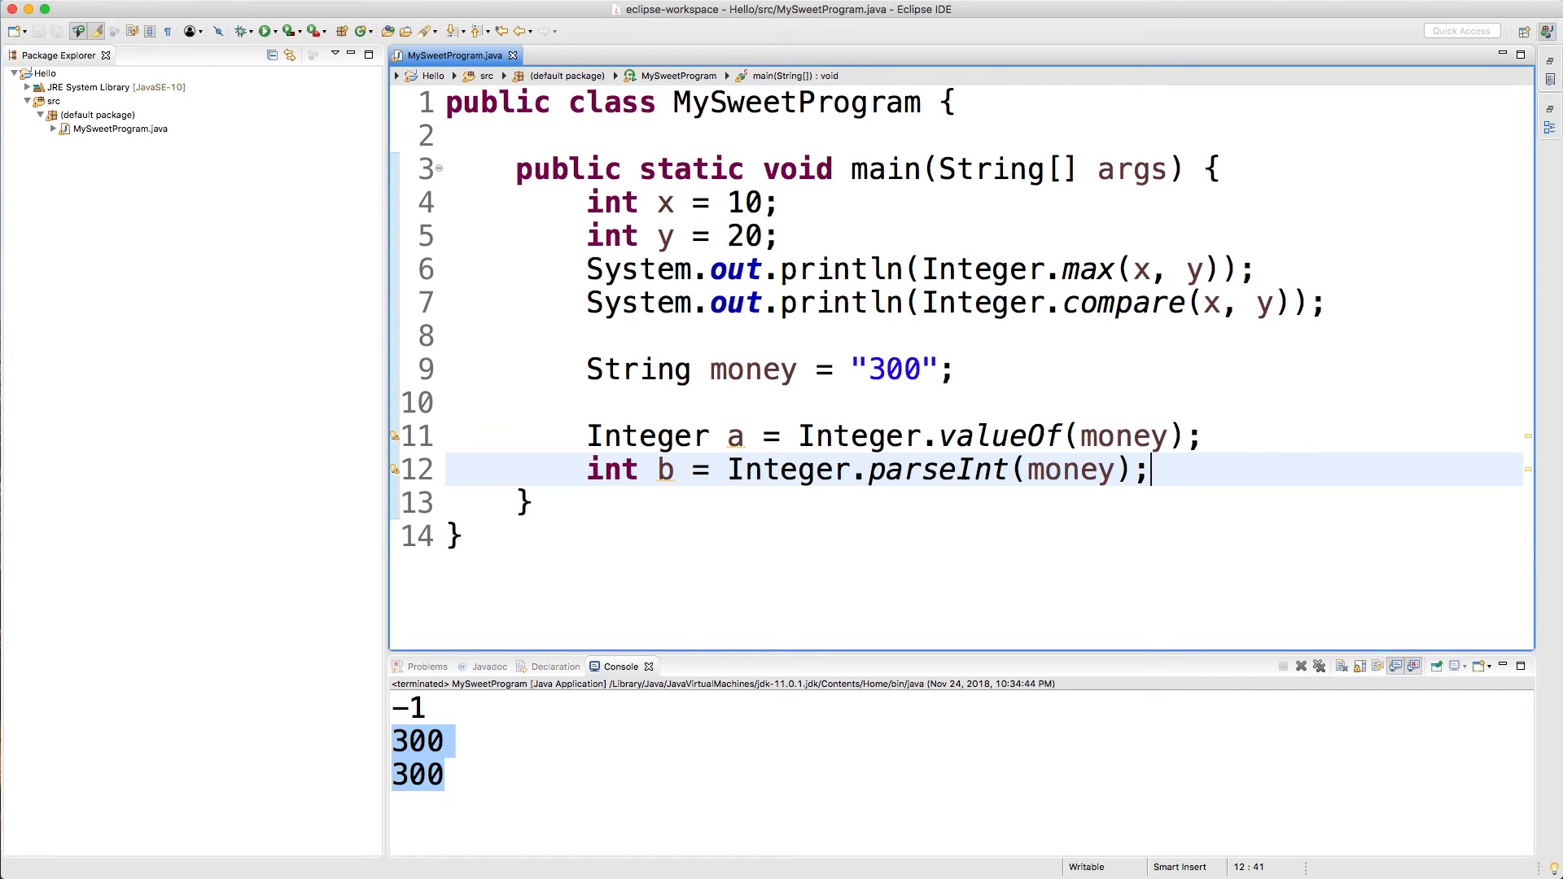